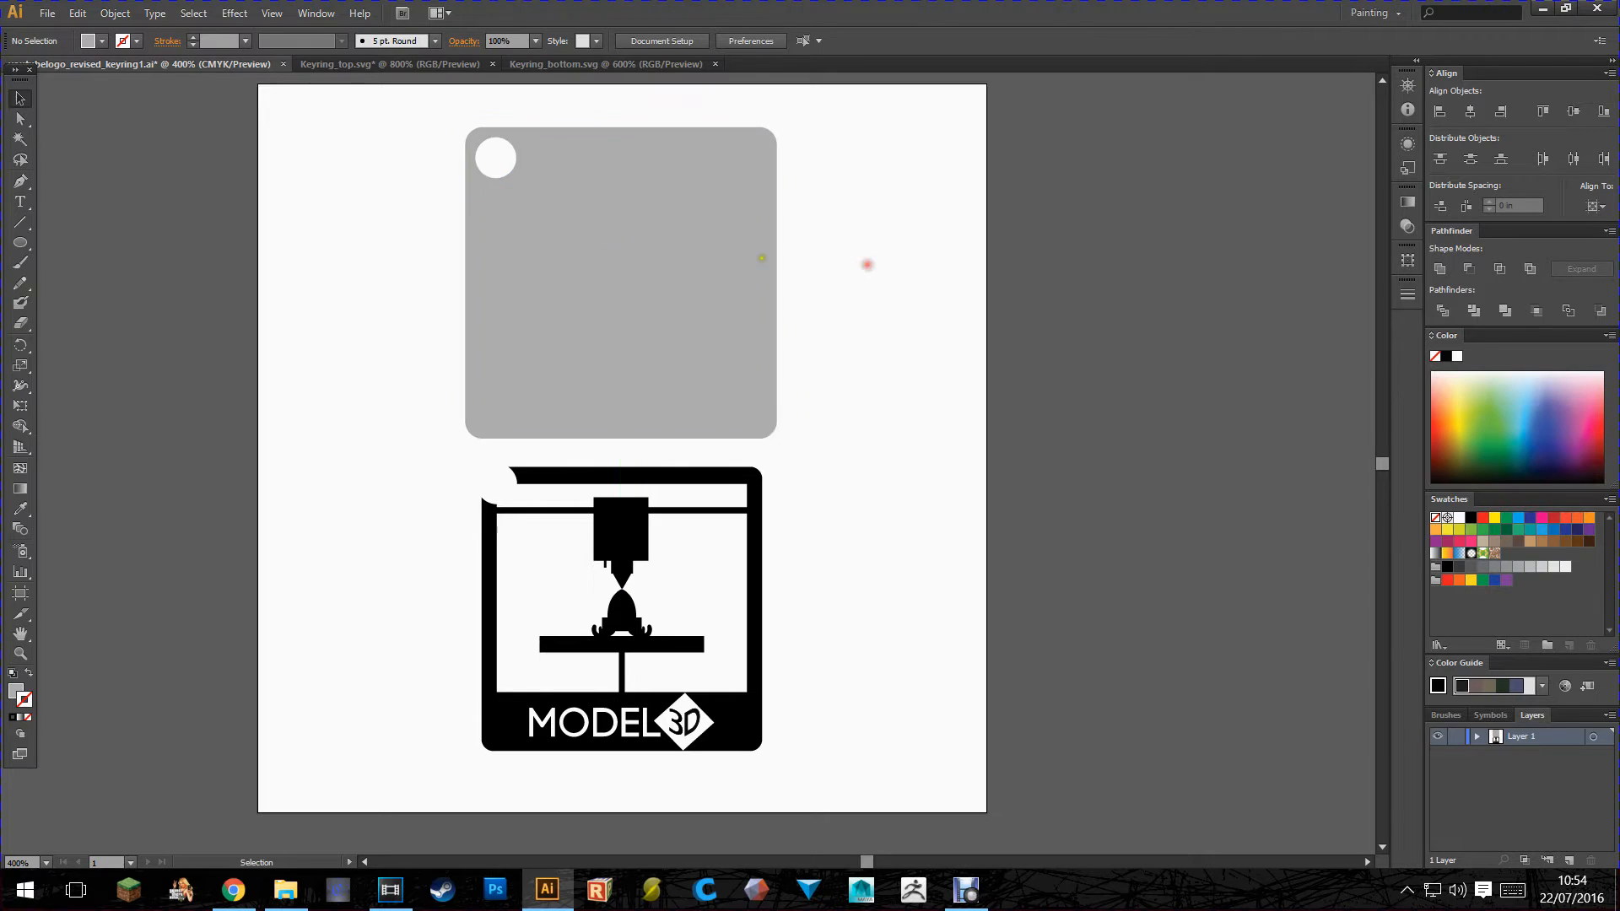
mouse_move(499, 677)
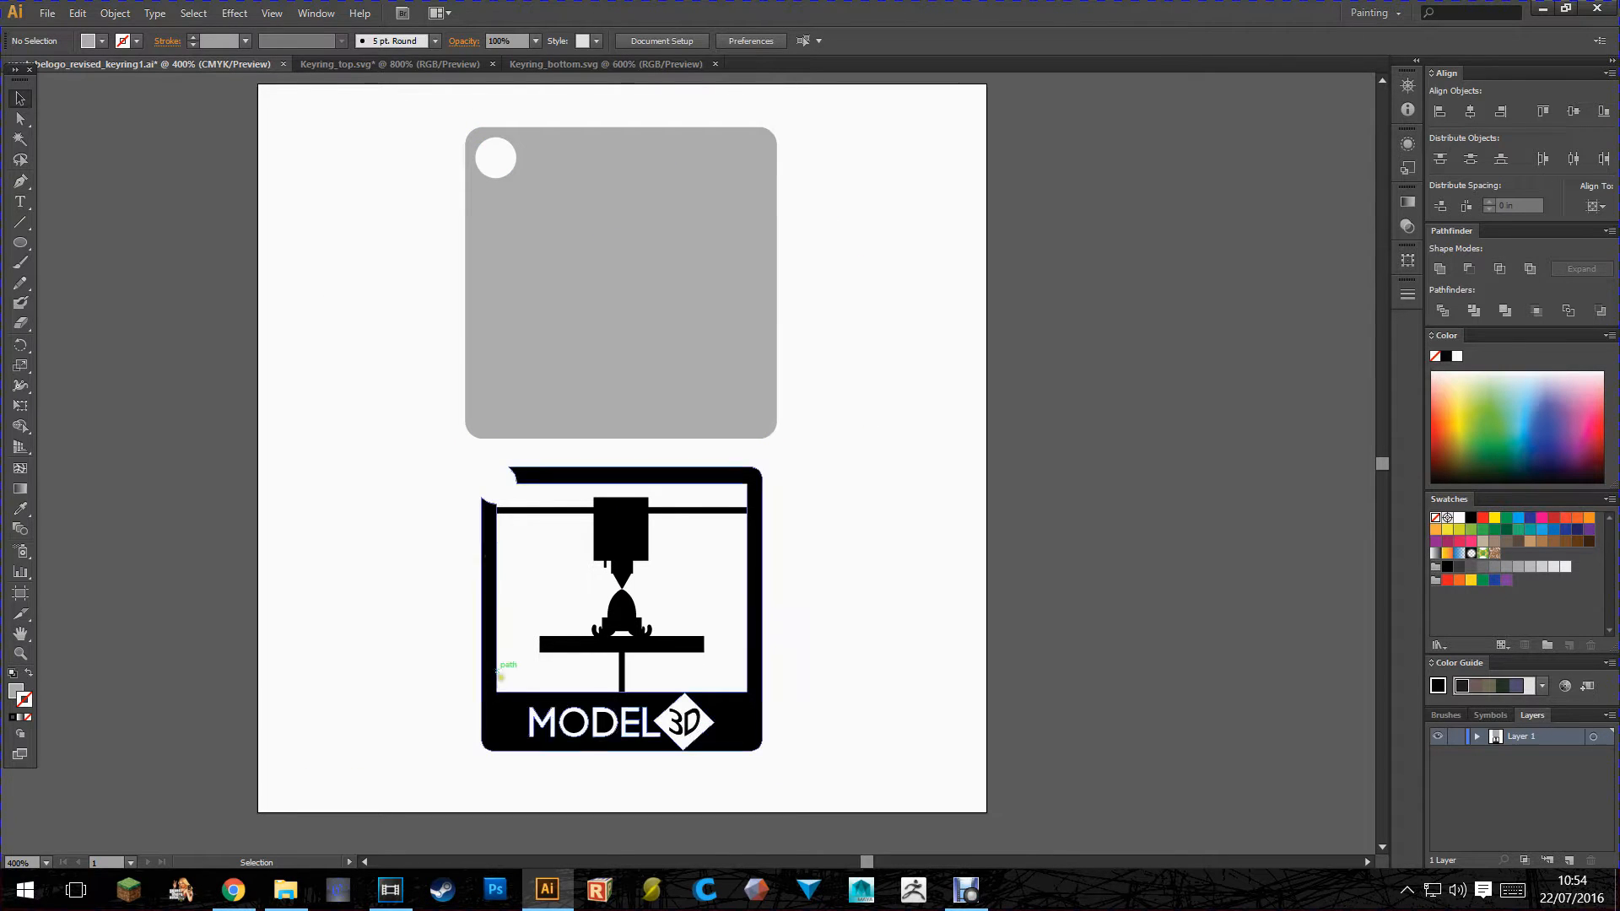
Step: Select all the keyring artwork in Illustrator and bring up its context actions
click(619, 609)
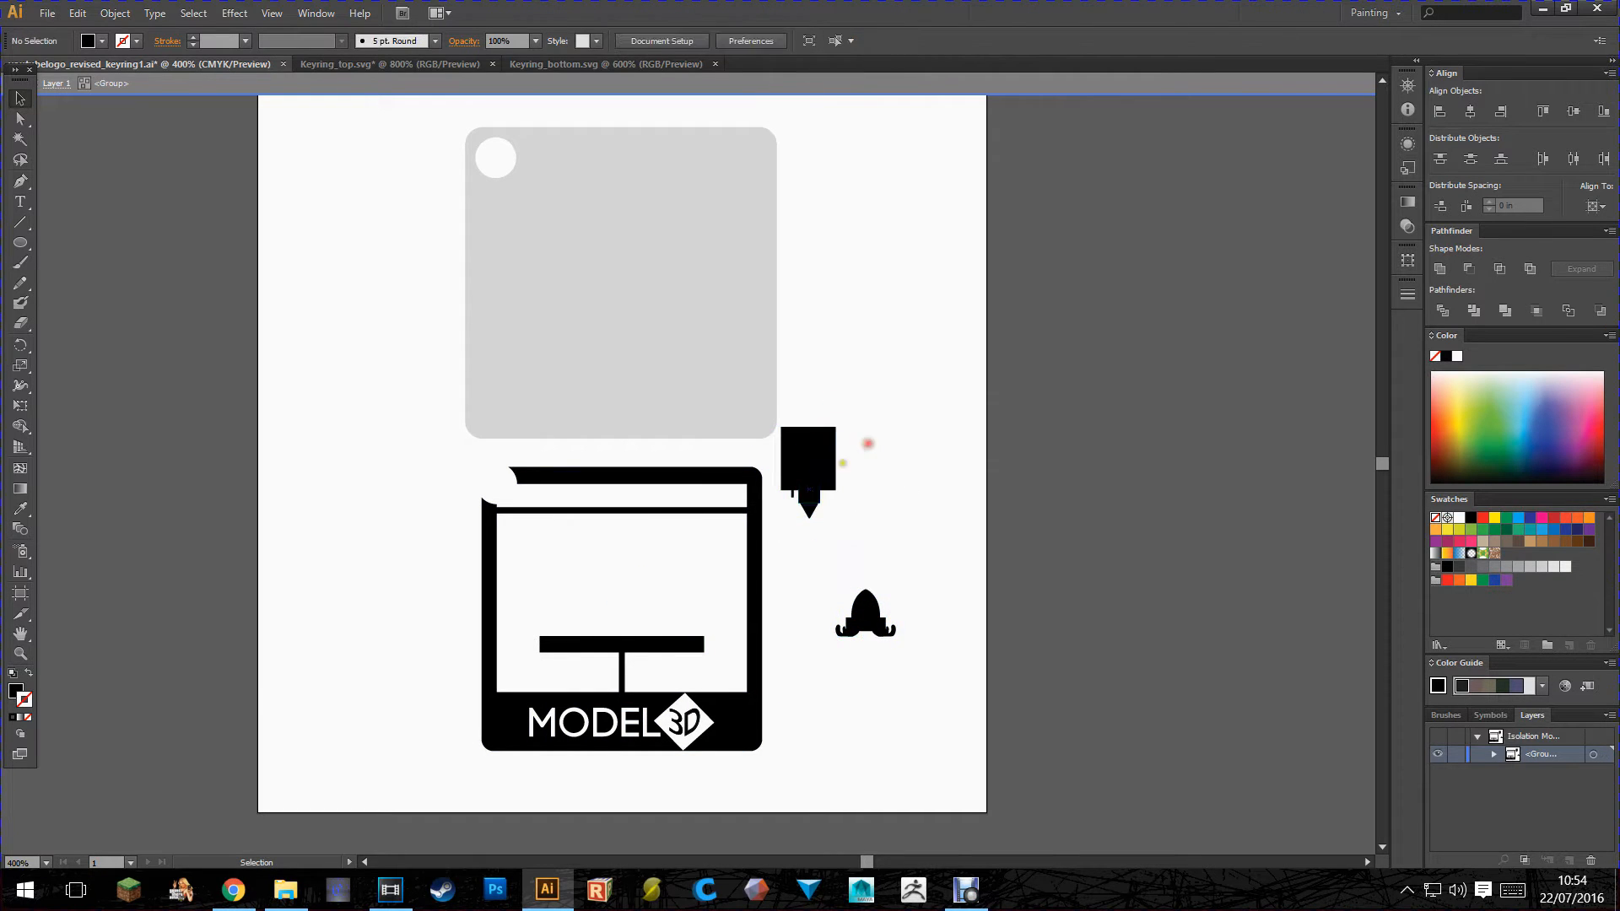
click(865, 503)
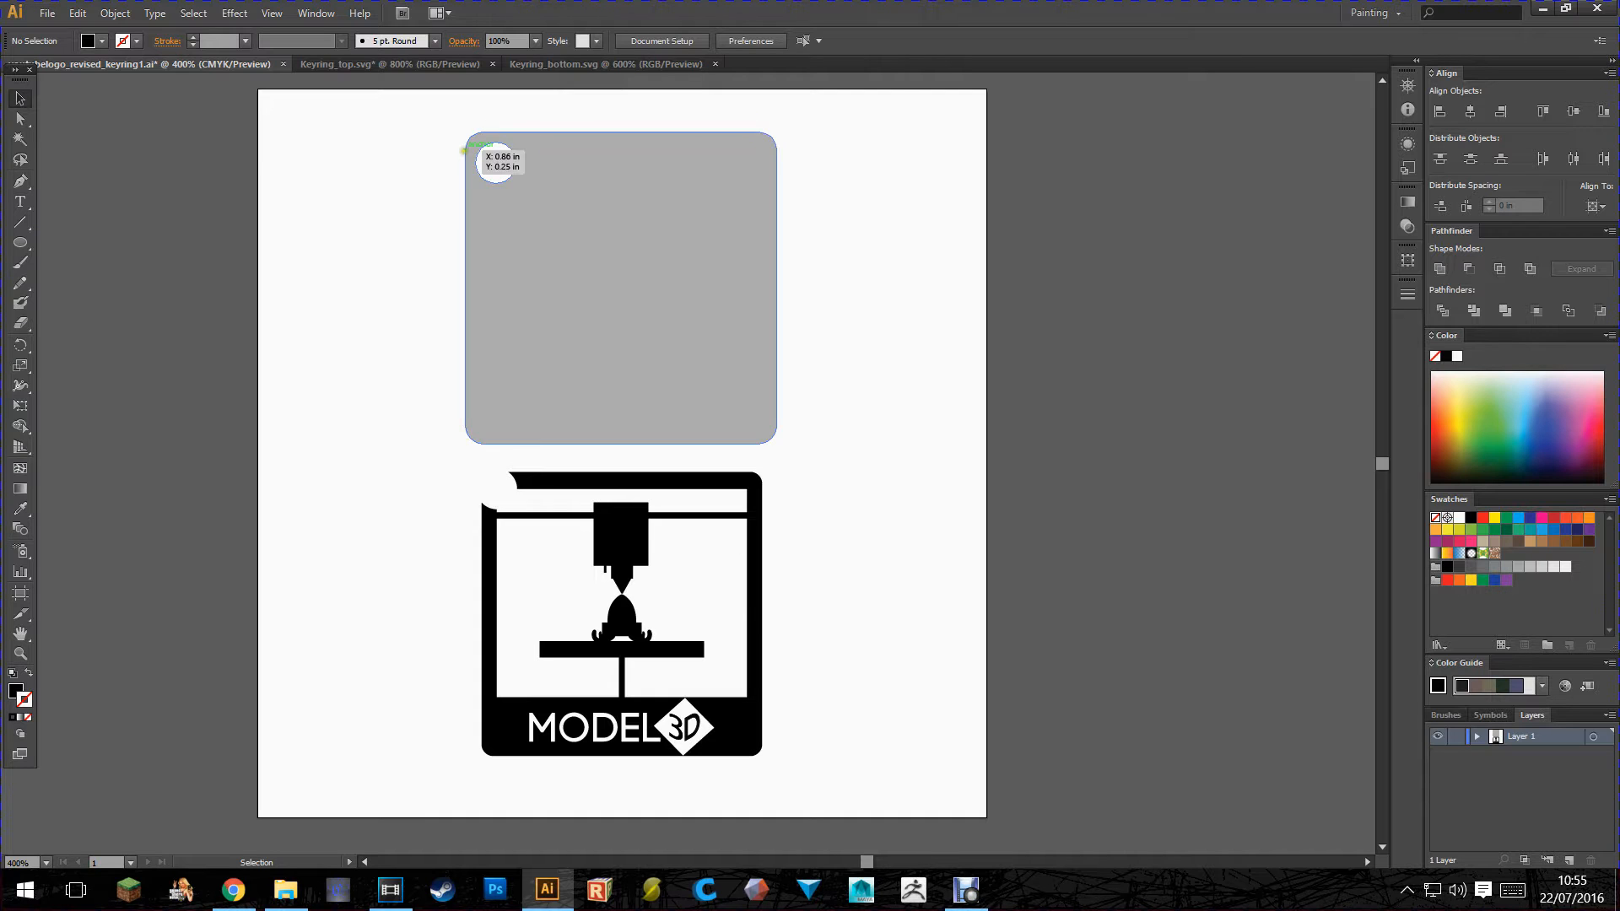
mouse_move(496, 511)
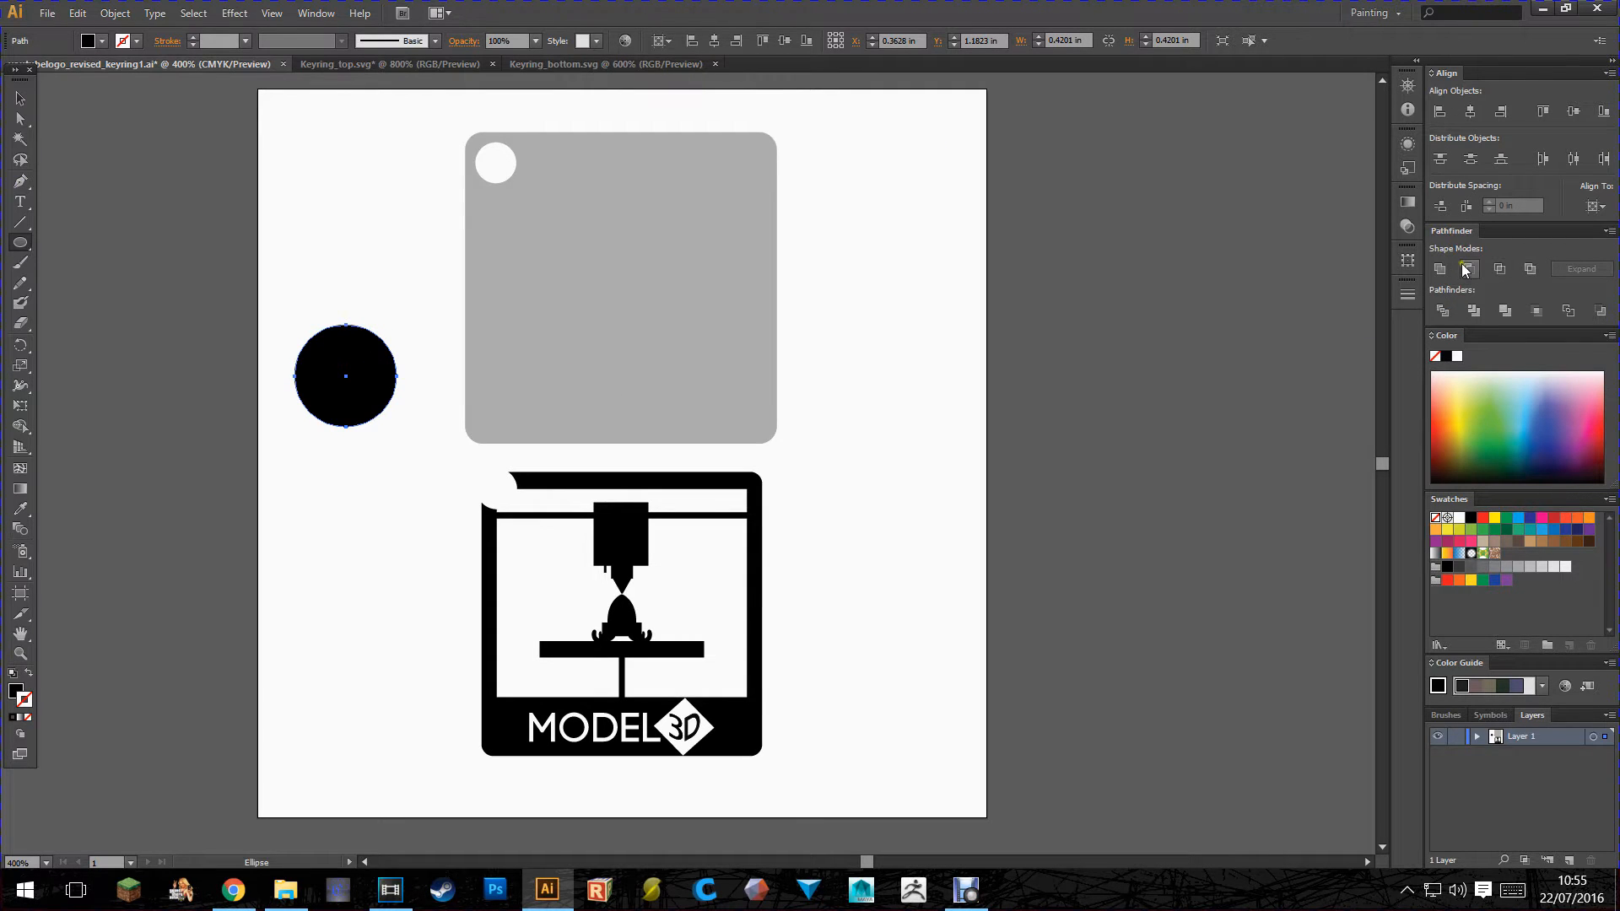
mouse_move(1469, 268)
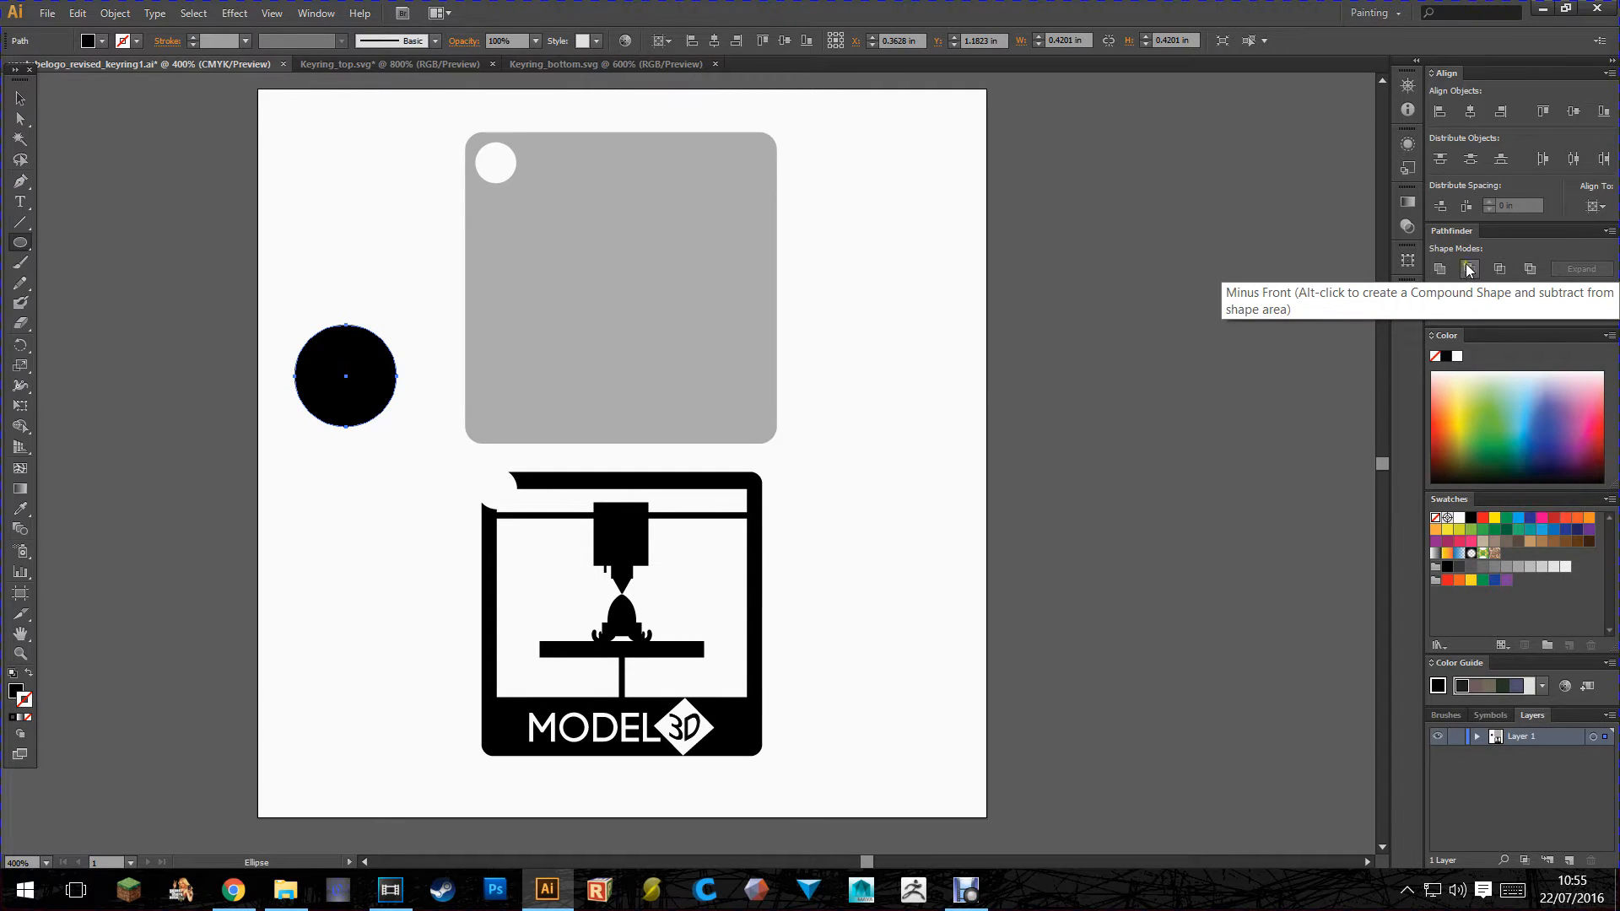
click(345, 375)
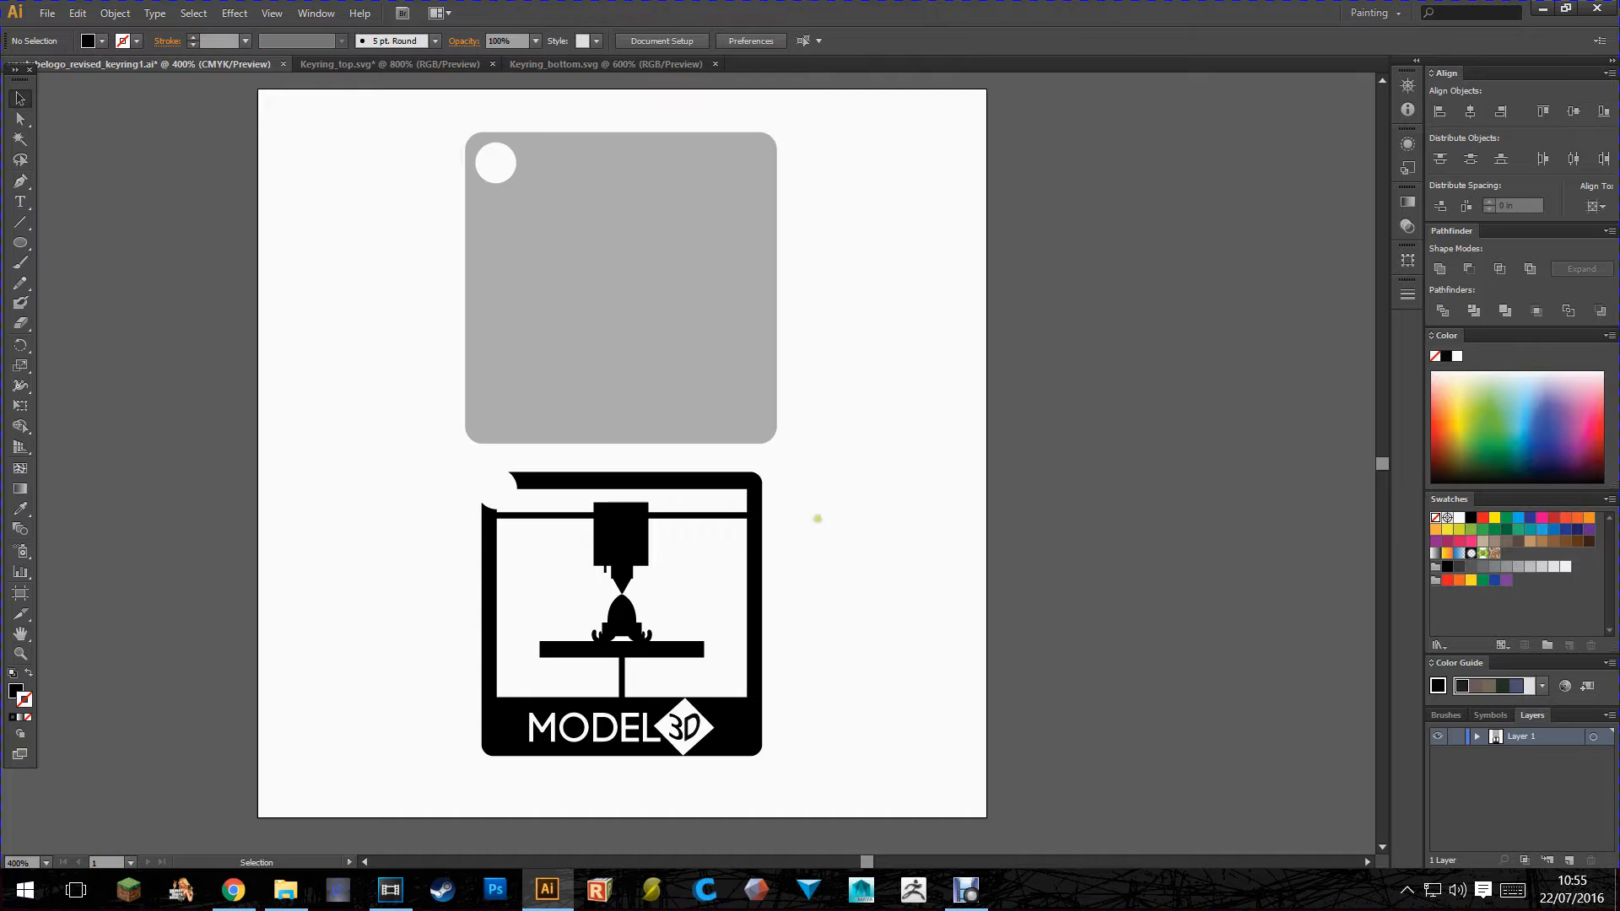
key(ctrl+a)
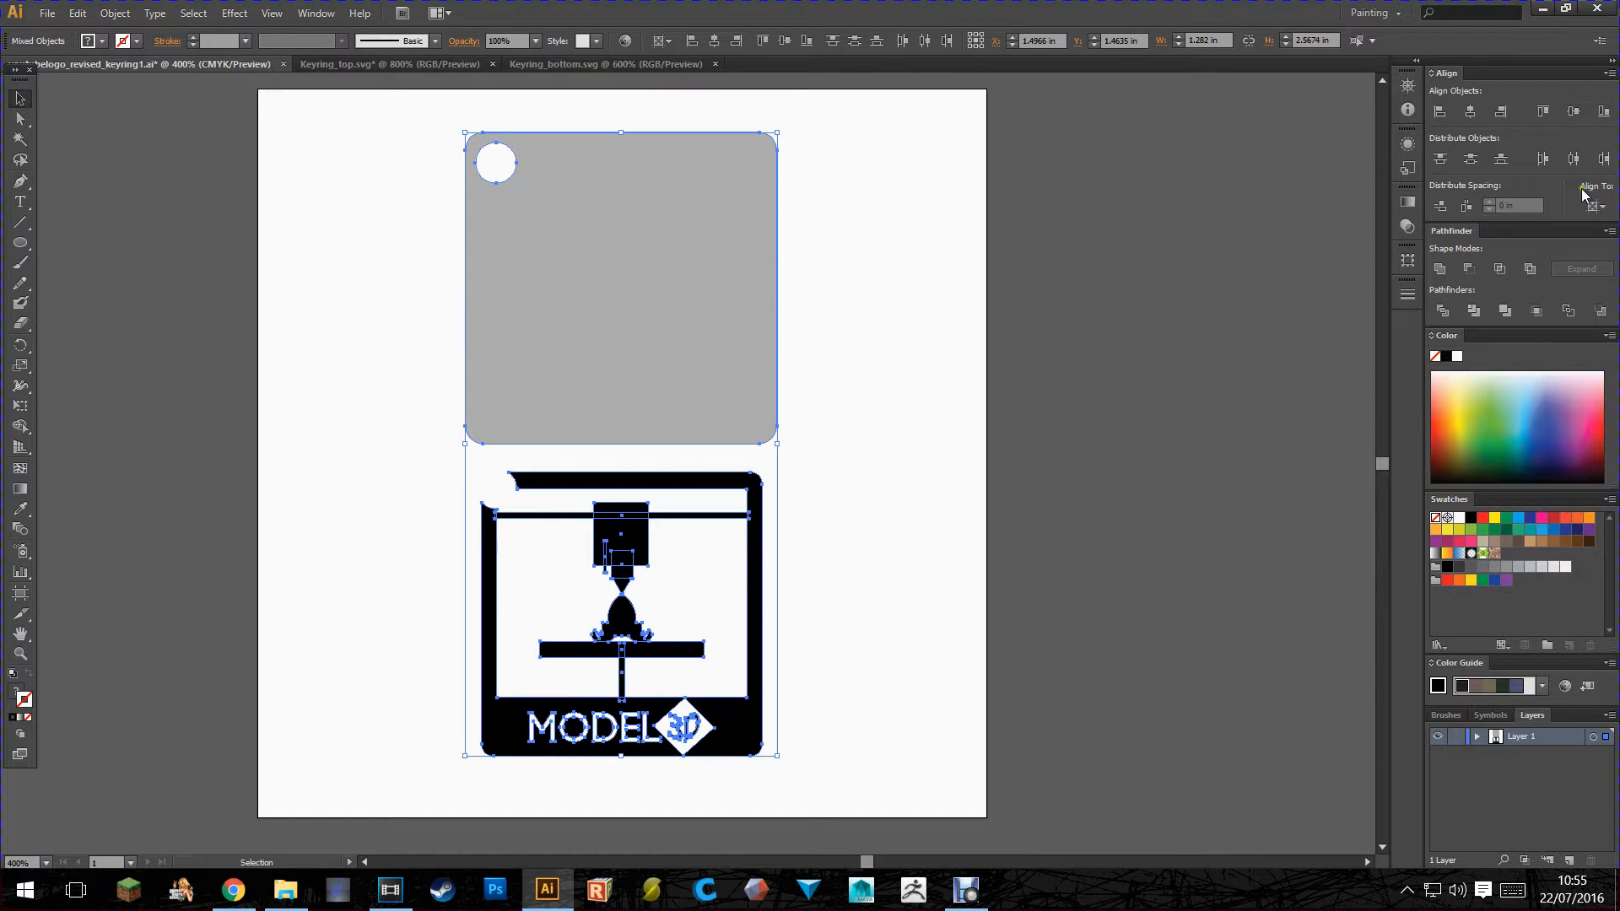
right_click(848, 378)
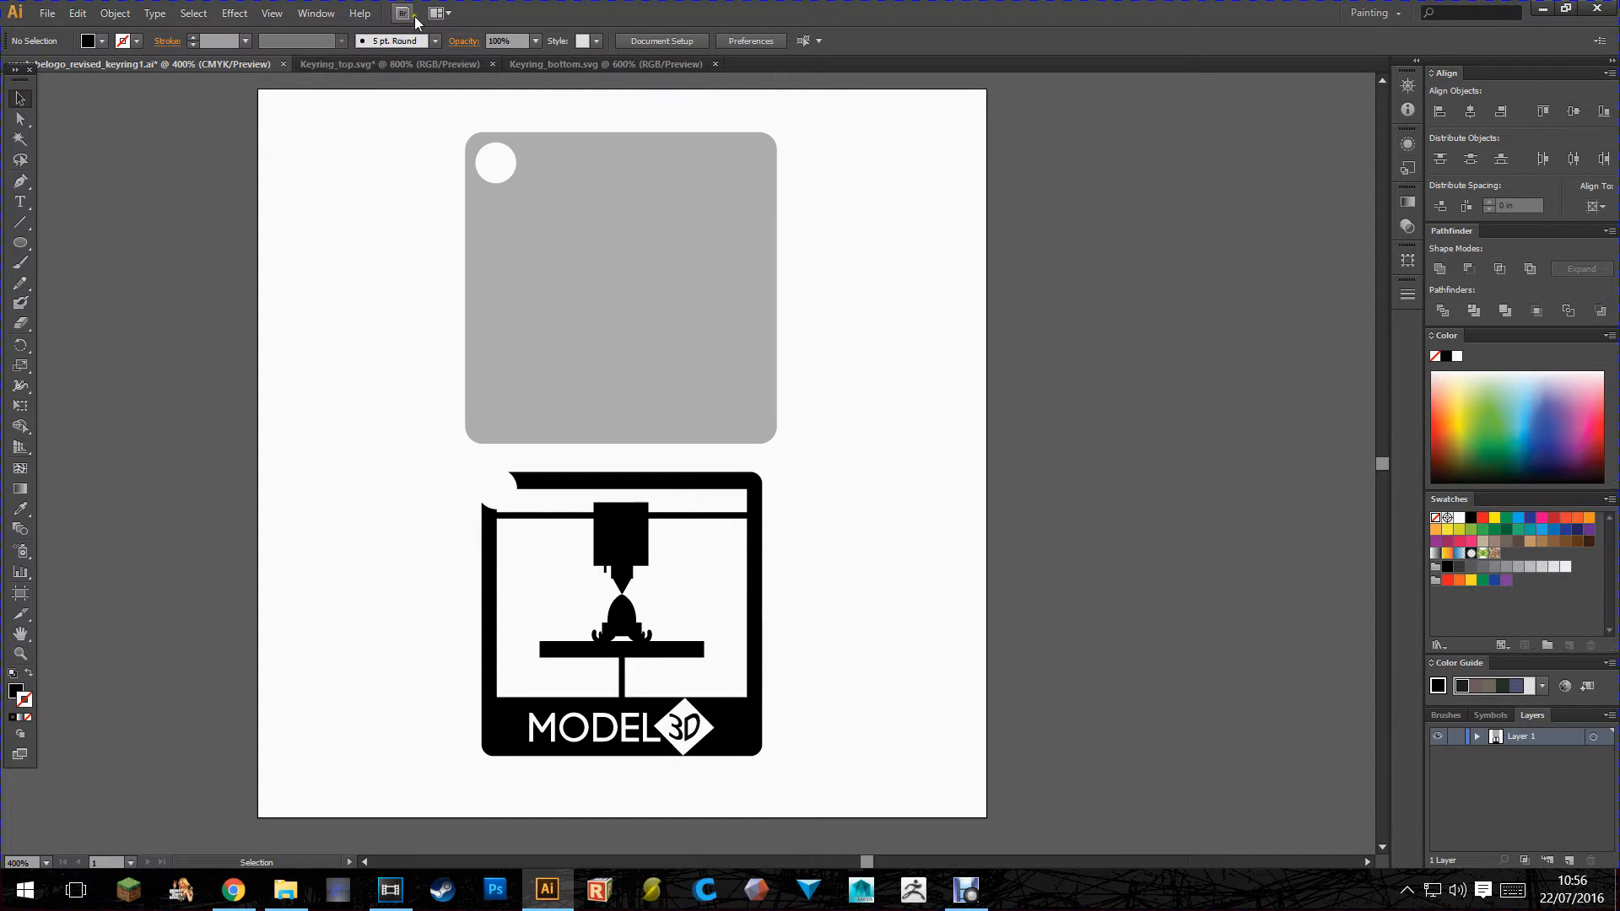
Step: Compare the Keyring_bottom tag and logo documents, ending on the Keyring_top document
click(388, 64)
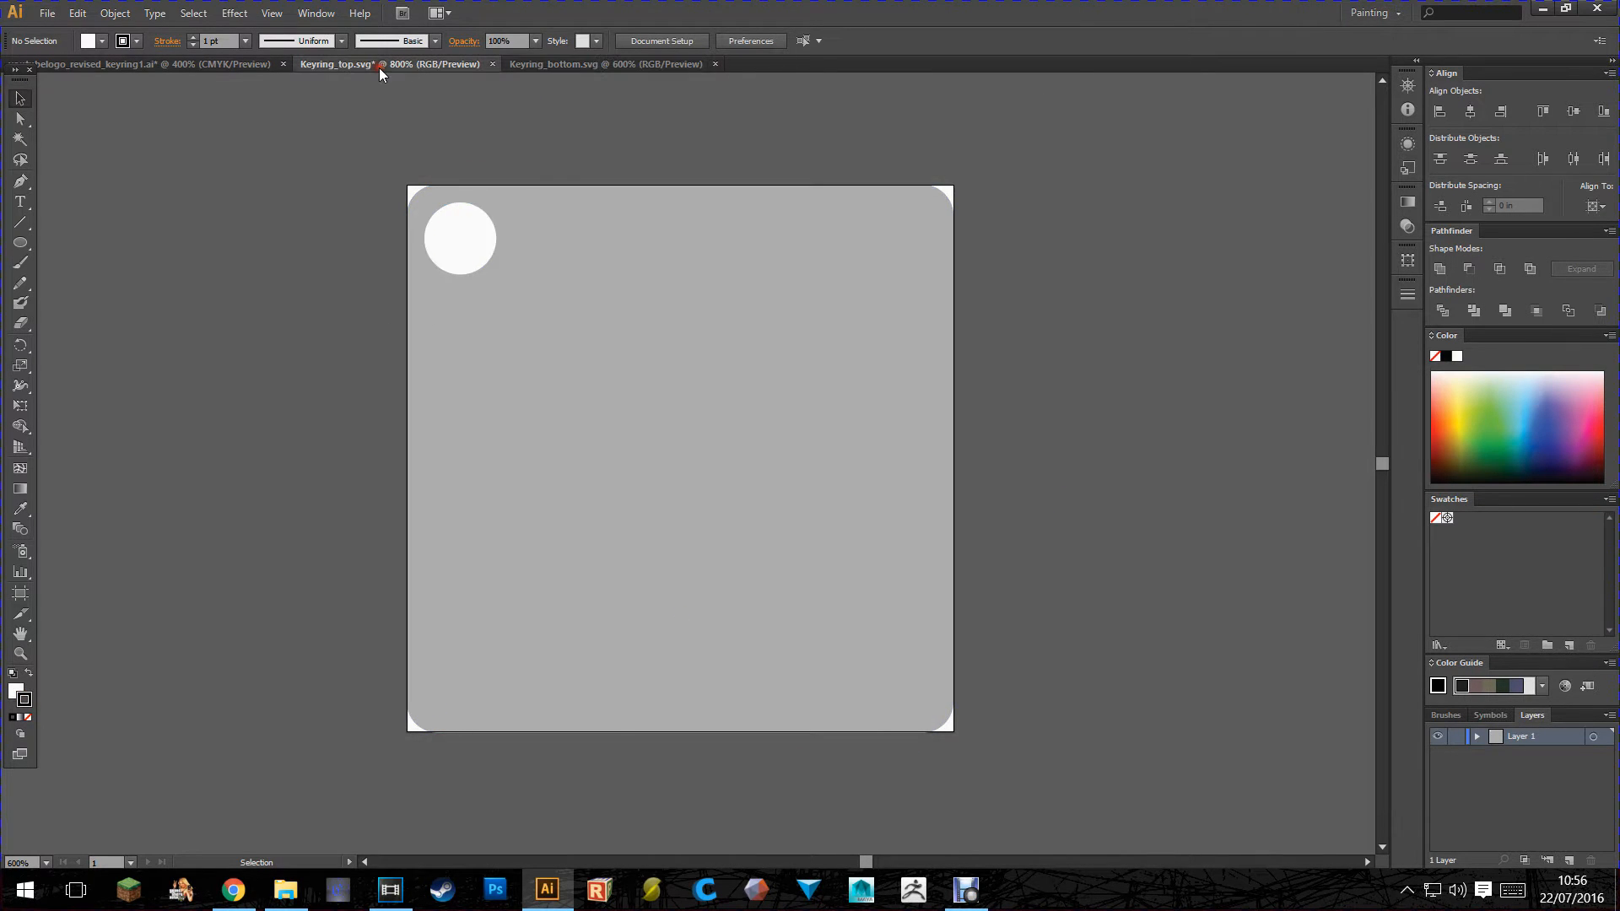
click(145, 62)
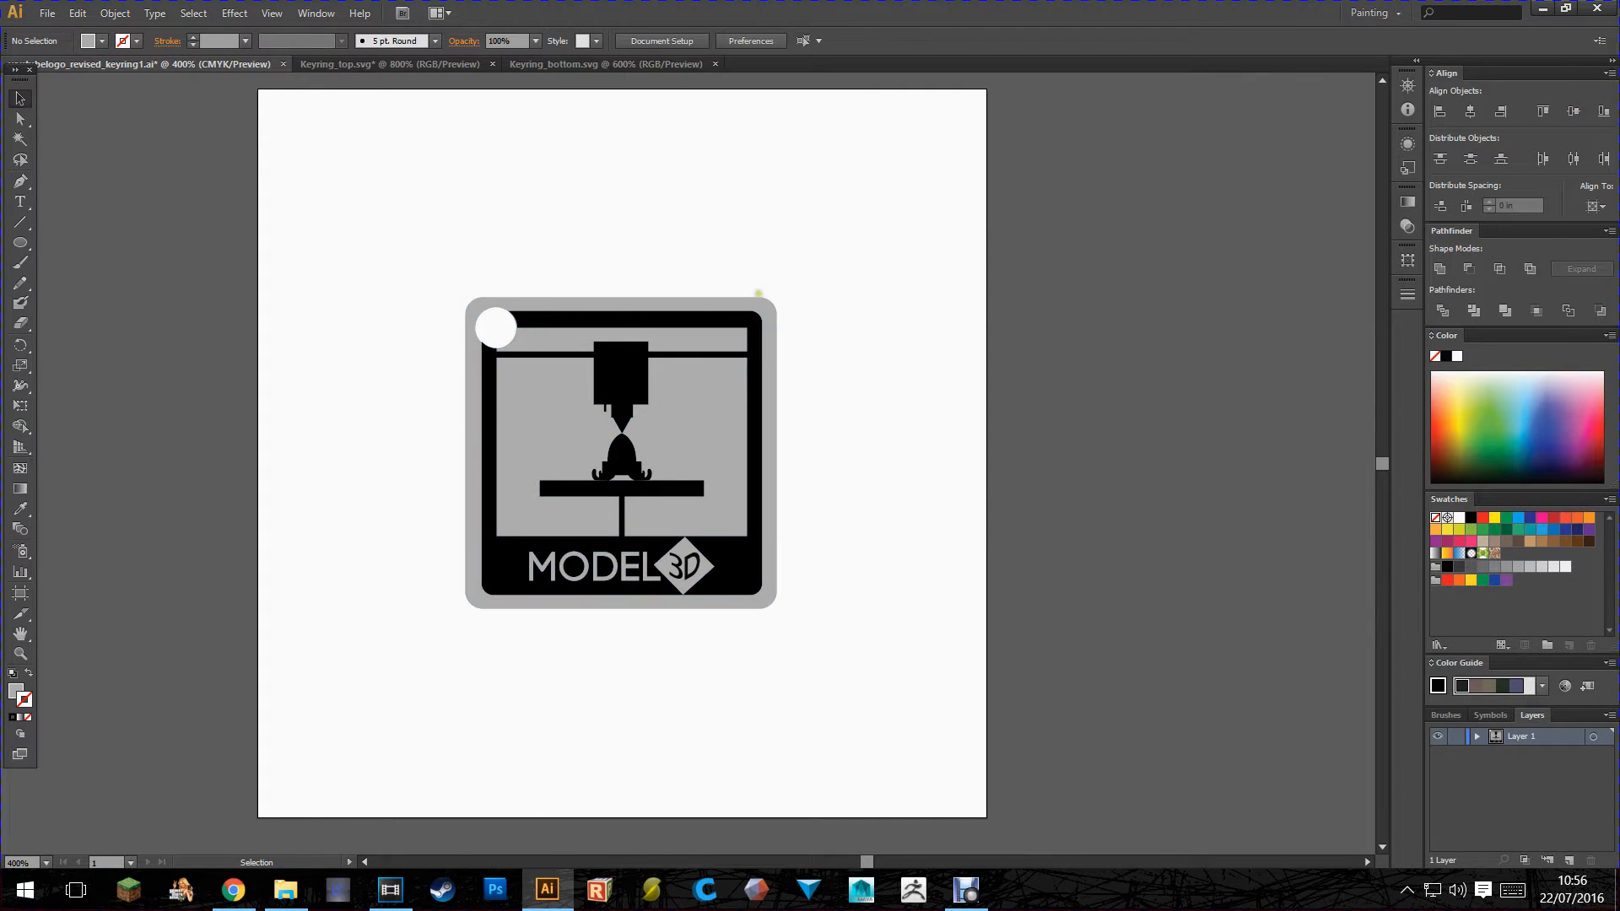
mouse_move(569, 761)
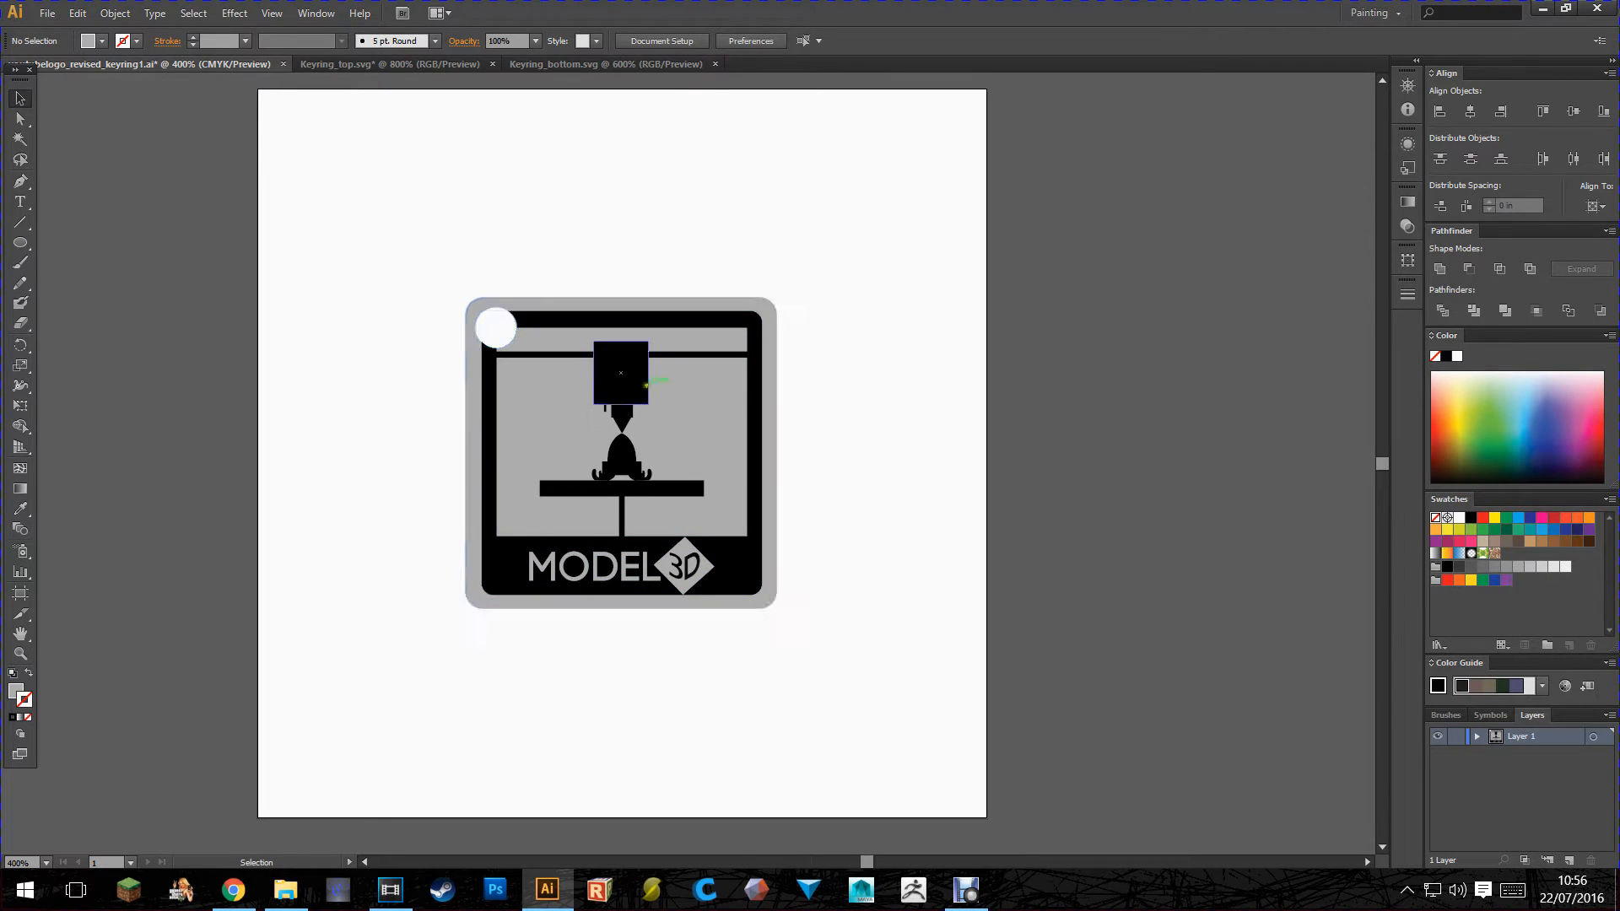
click(605, 63)
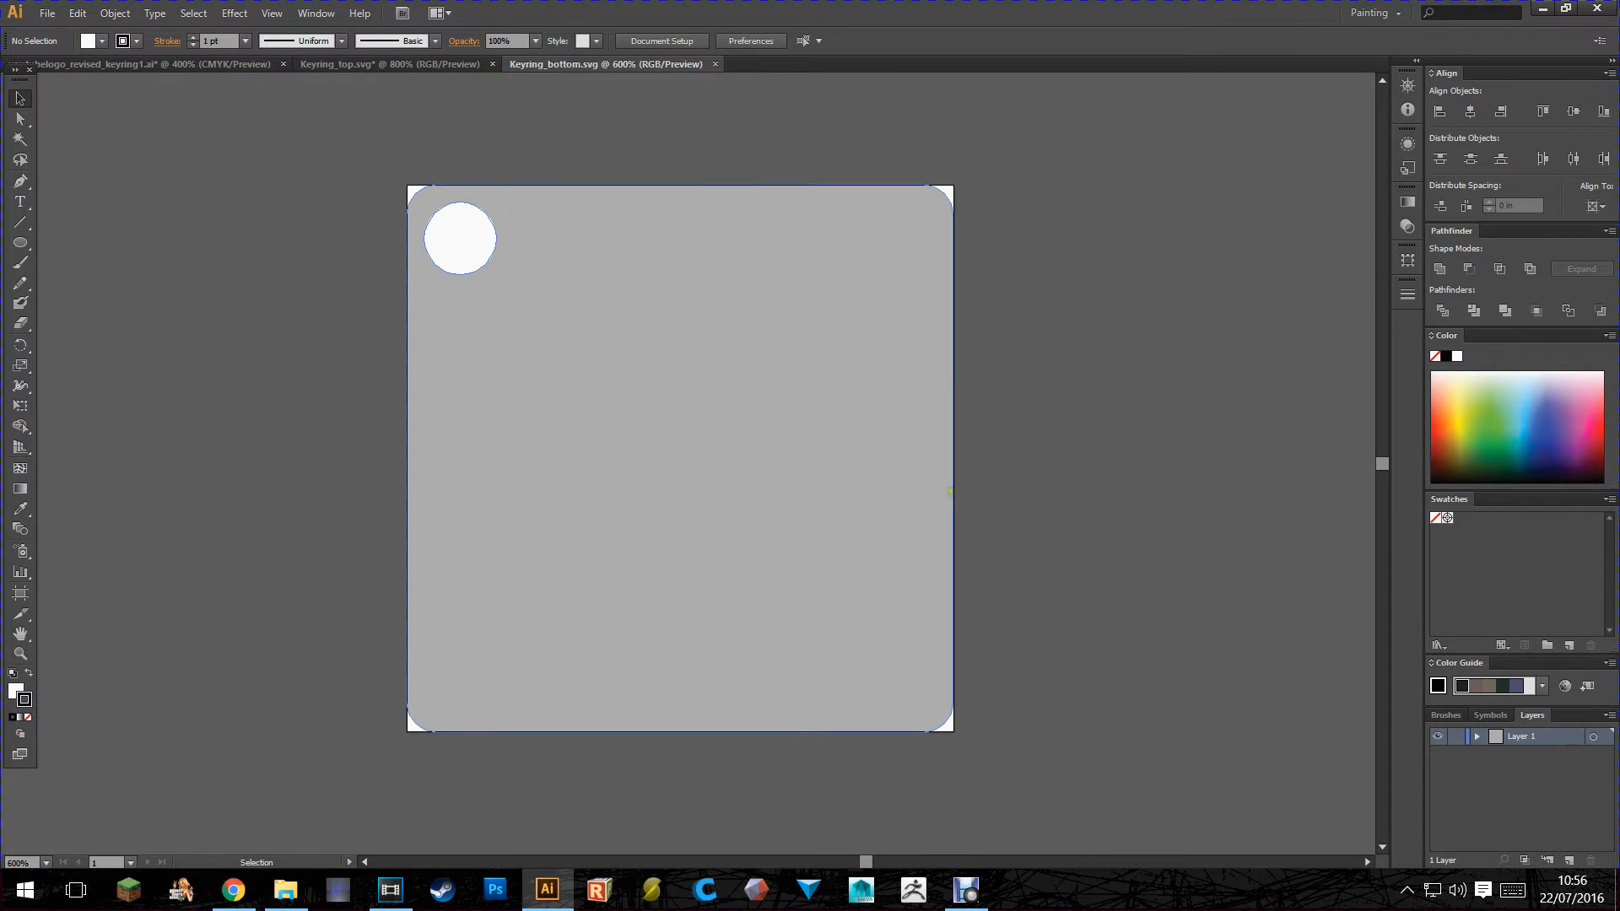
click(390, 62)
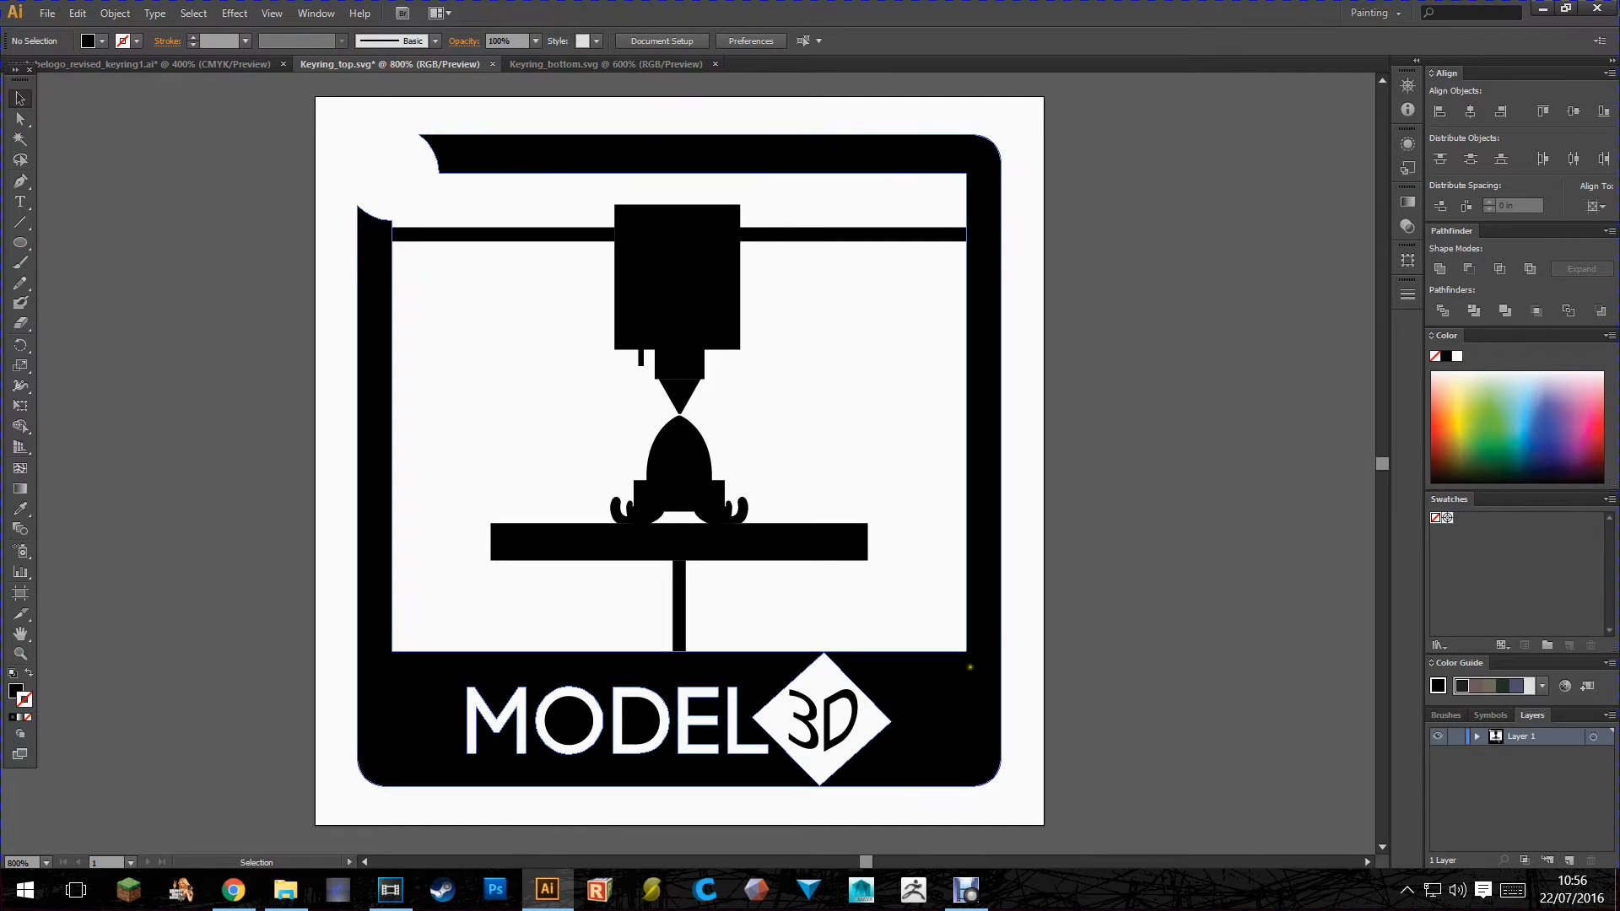
mouse_move(605, 64)
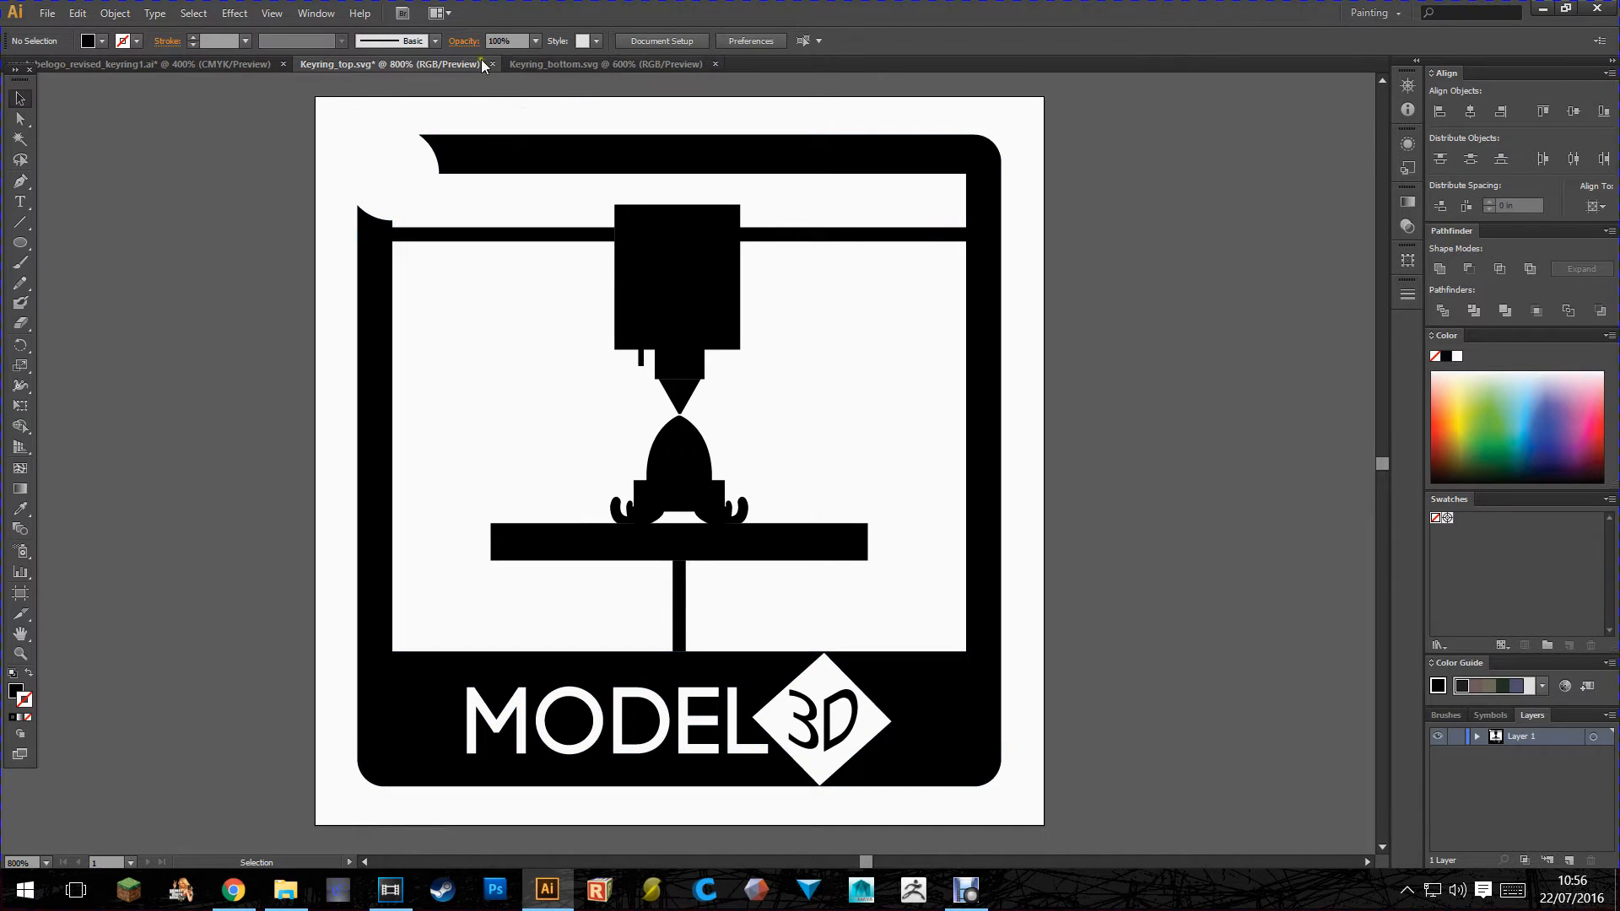
click(604, 62)
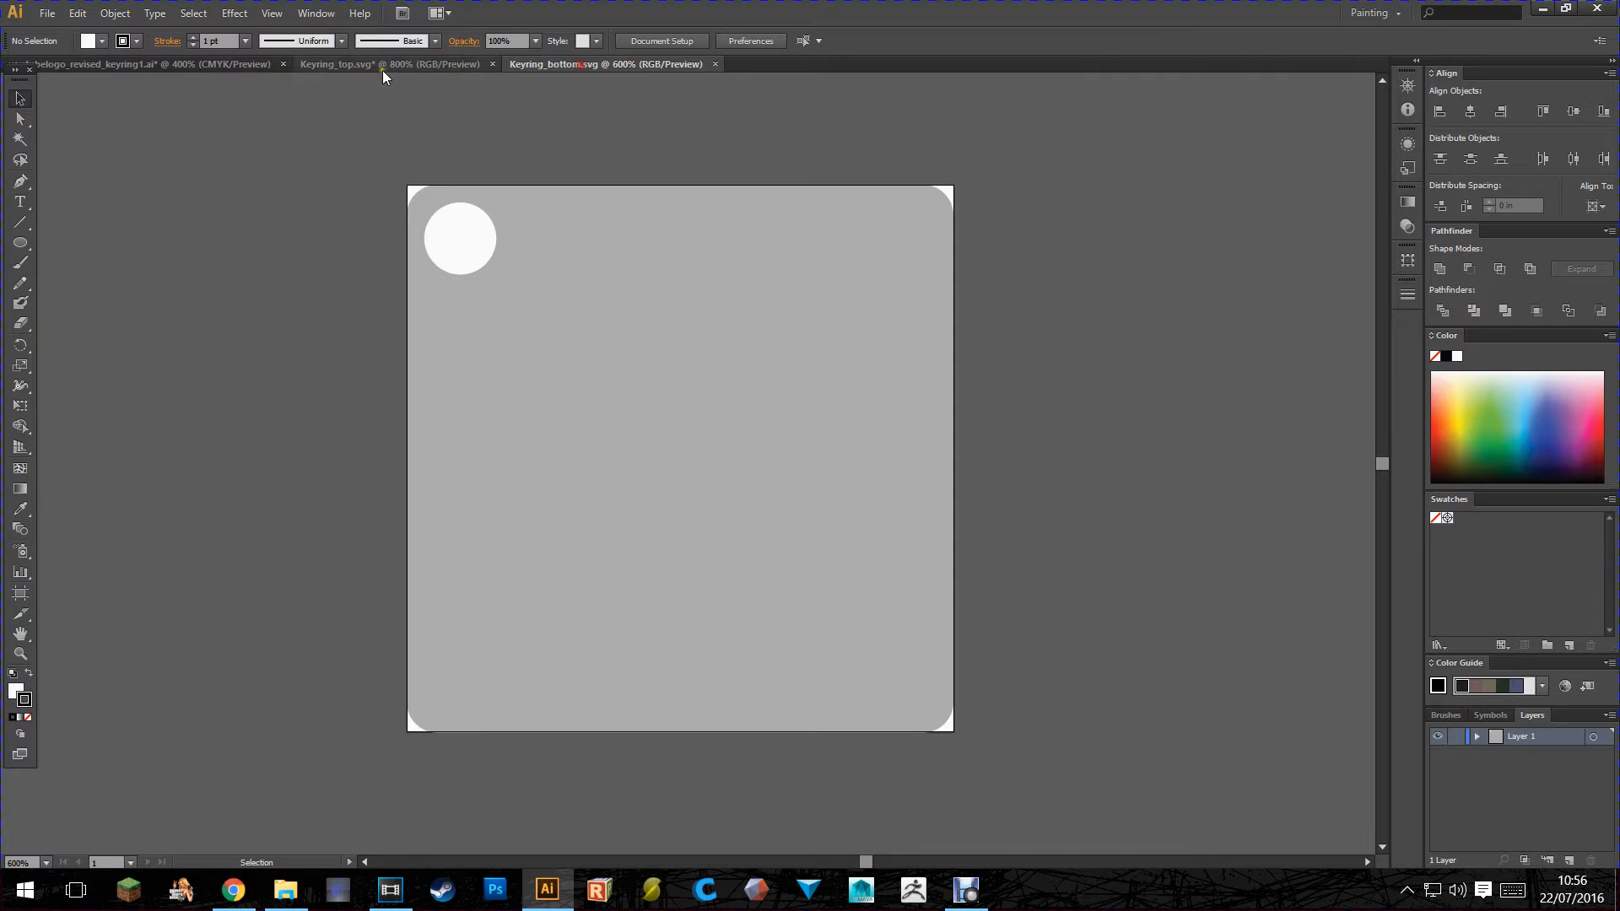
click(47, 12)
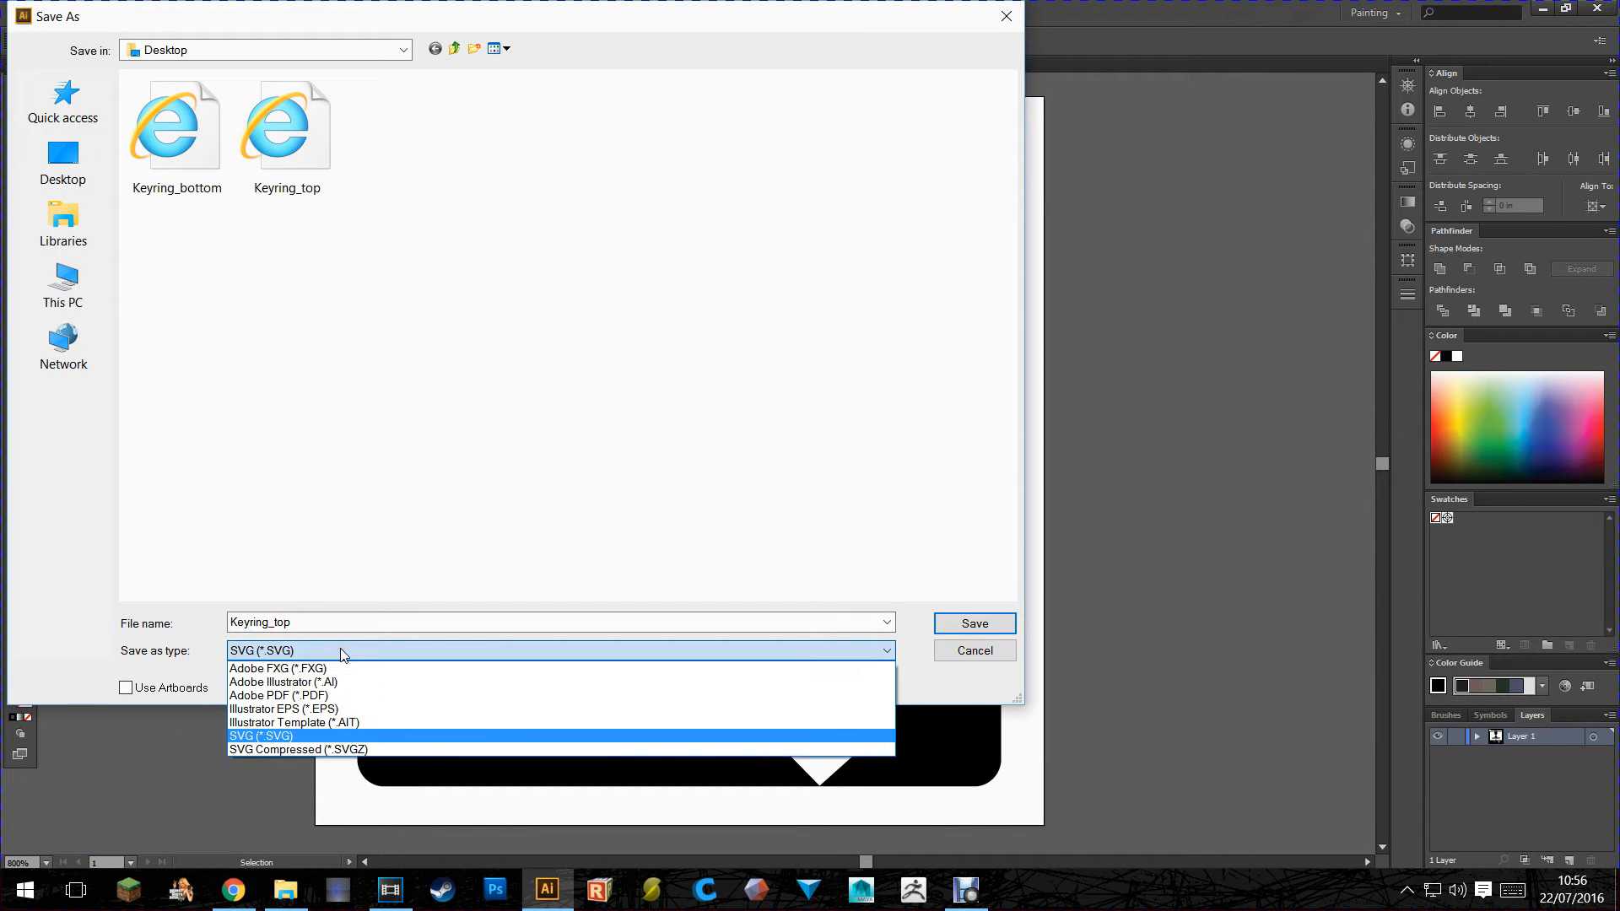
mouse_move(329, 743)
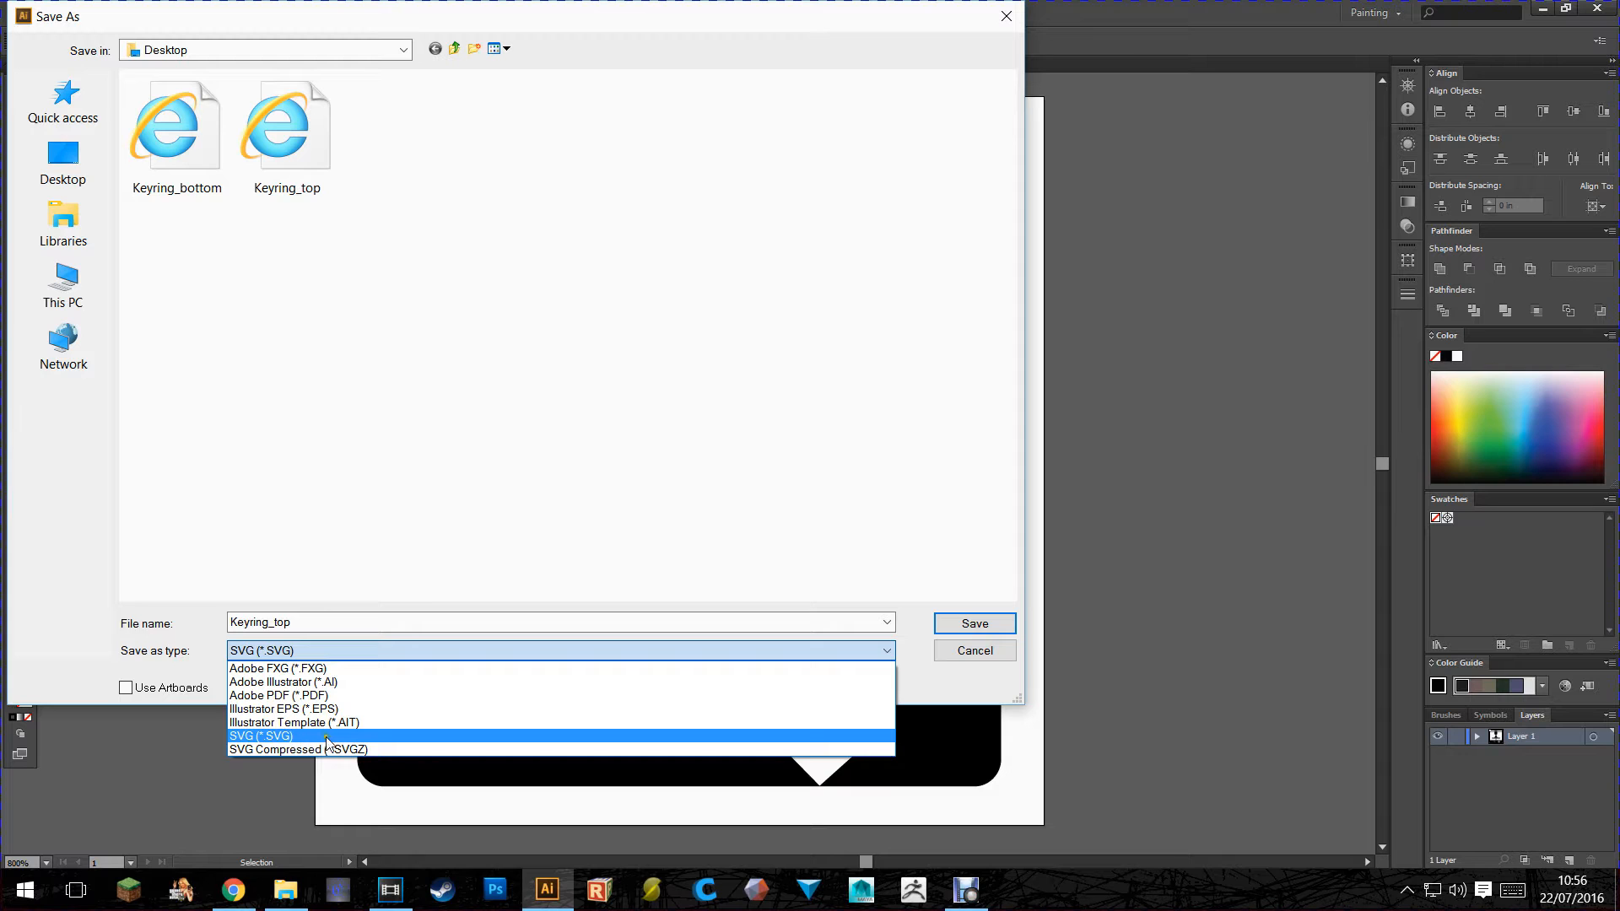
mouse_move(355, 740)
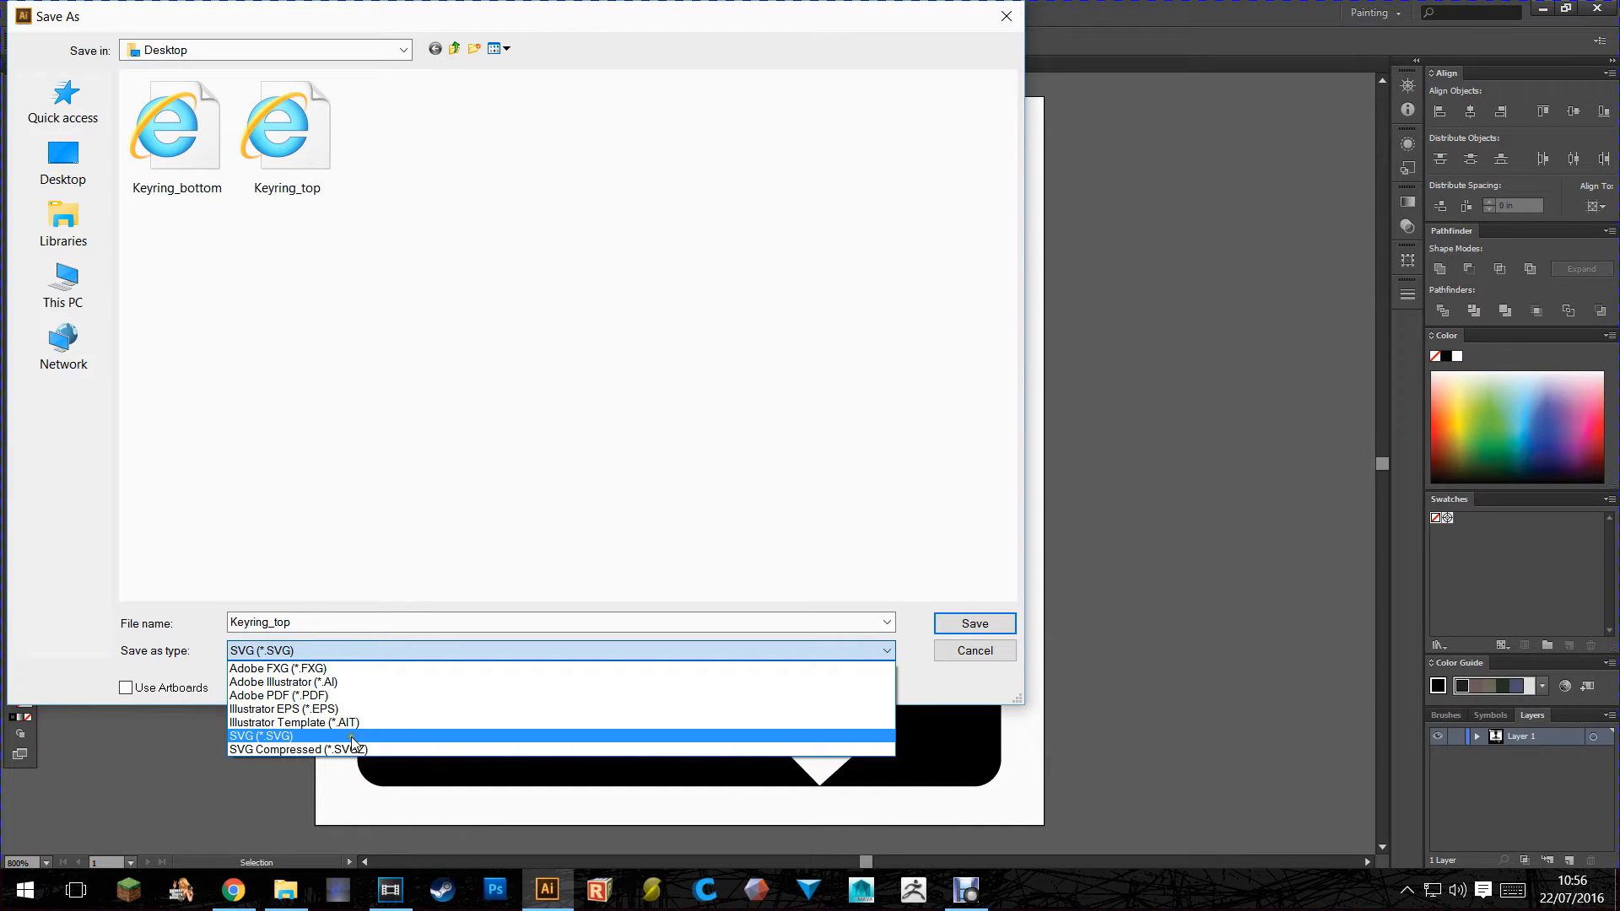
Step: Save the logo layer as Keyring_top in SVG format on the Desktop
click(260, 735)
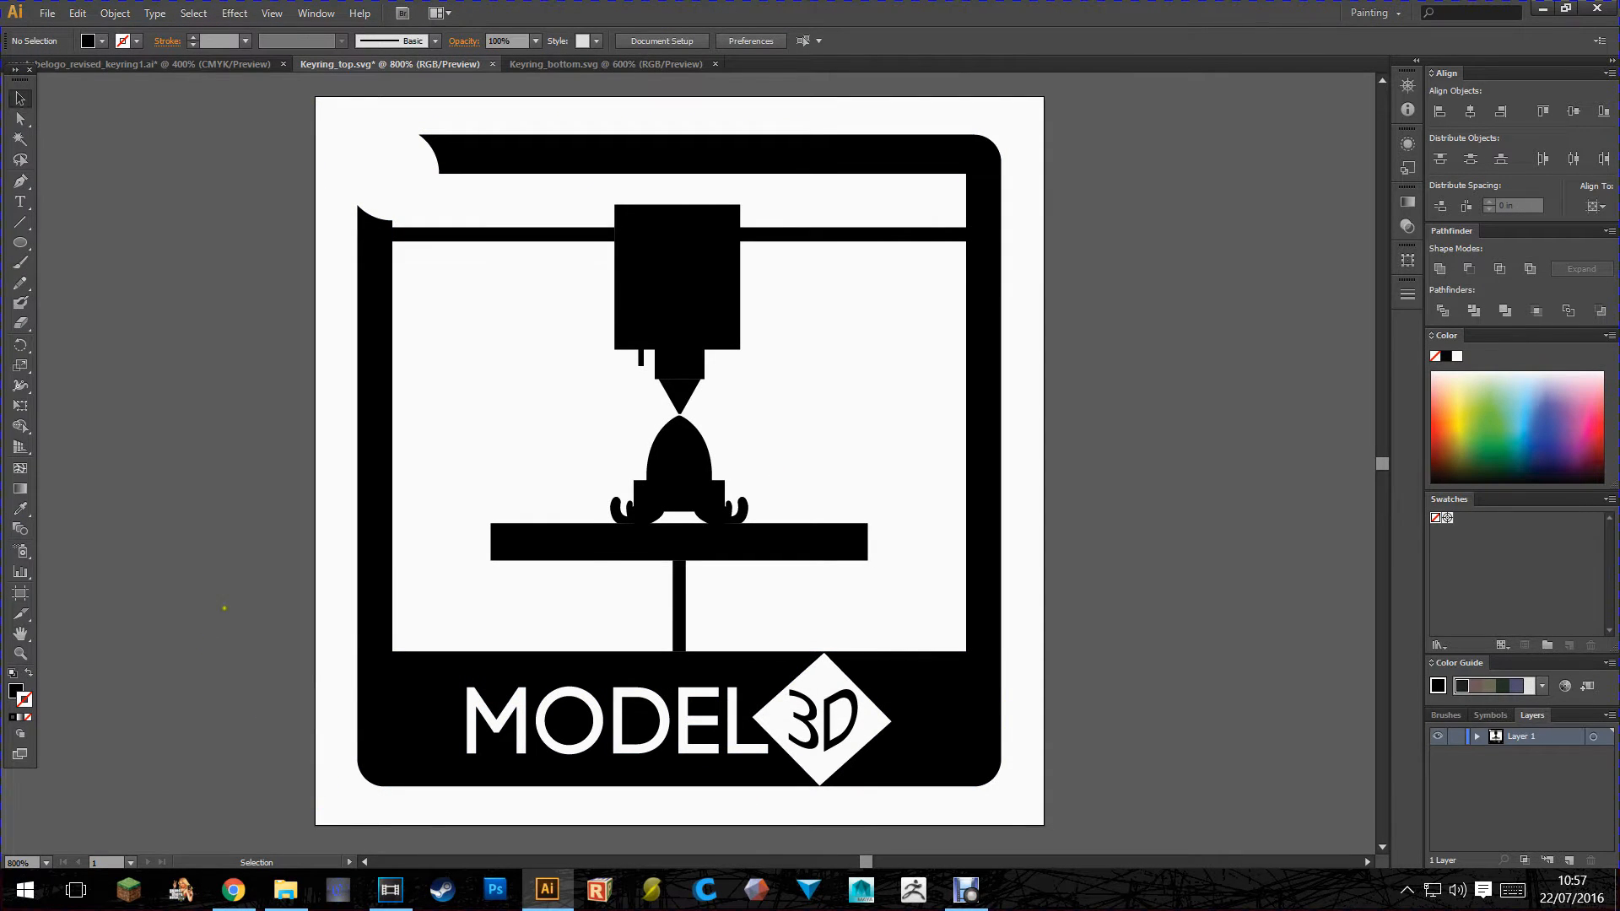
Step: Switch to the empty Tinkercad design in Chrome and look over the shapes panel
click(231, 889)
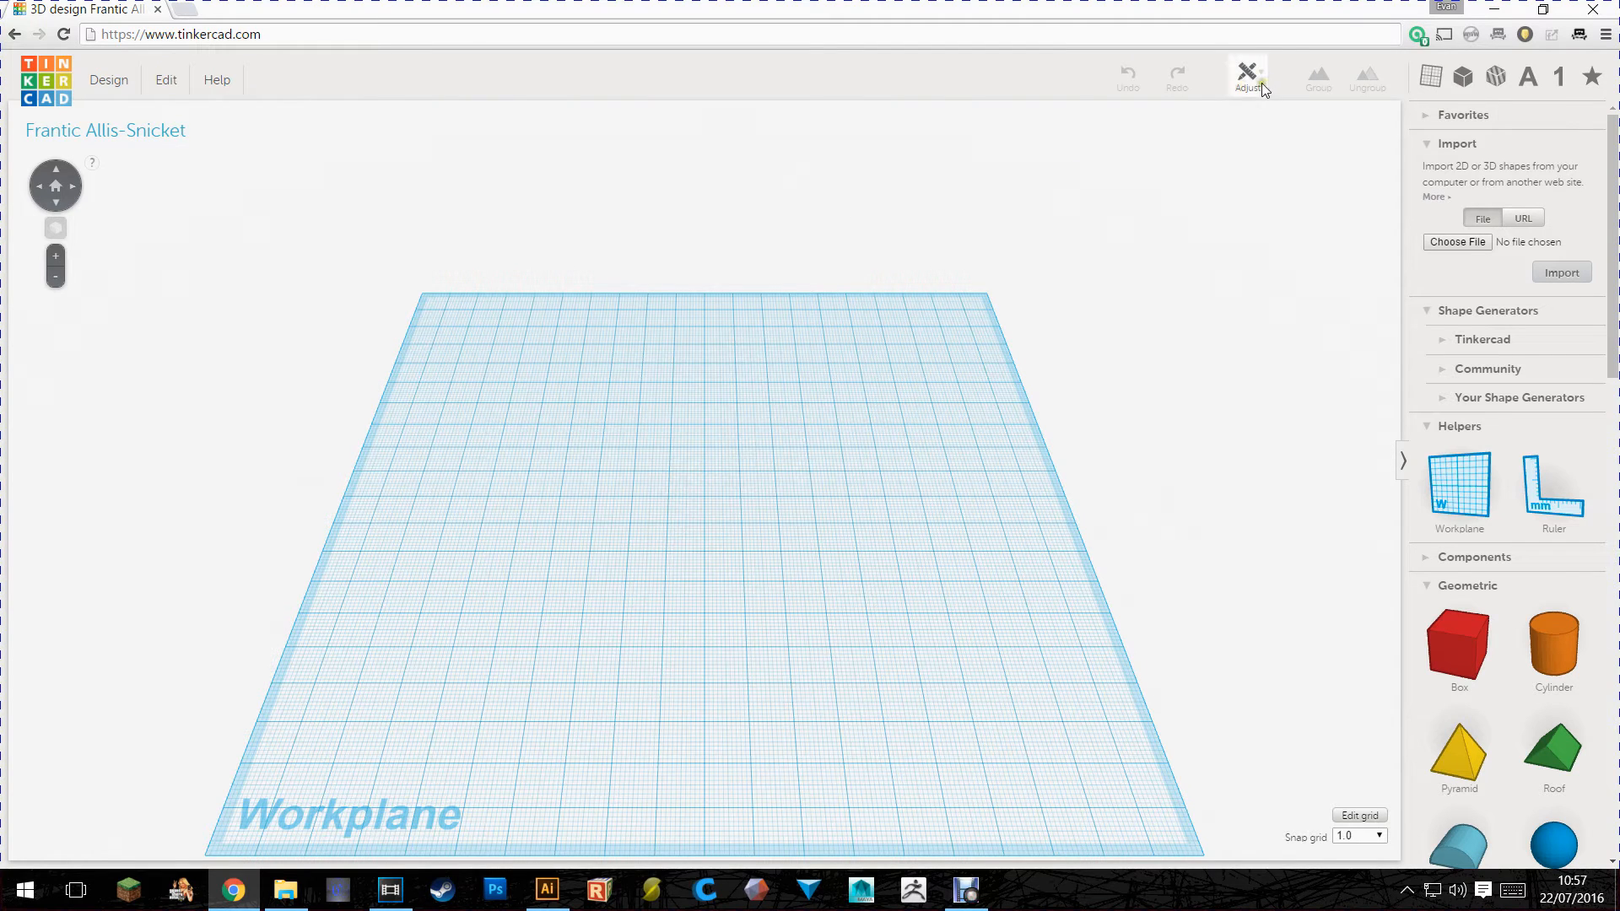
mouse_move(896, 151)
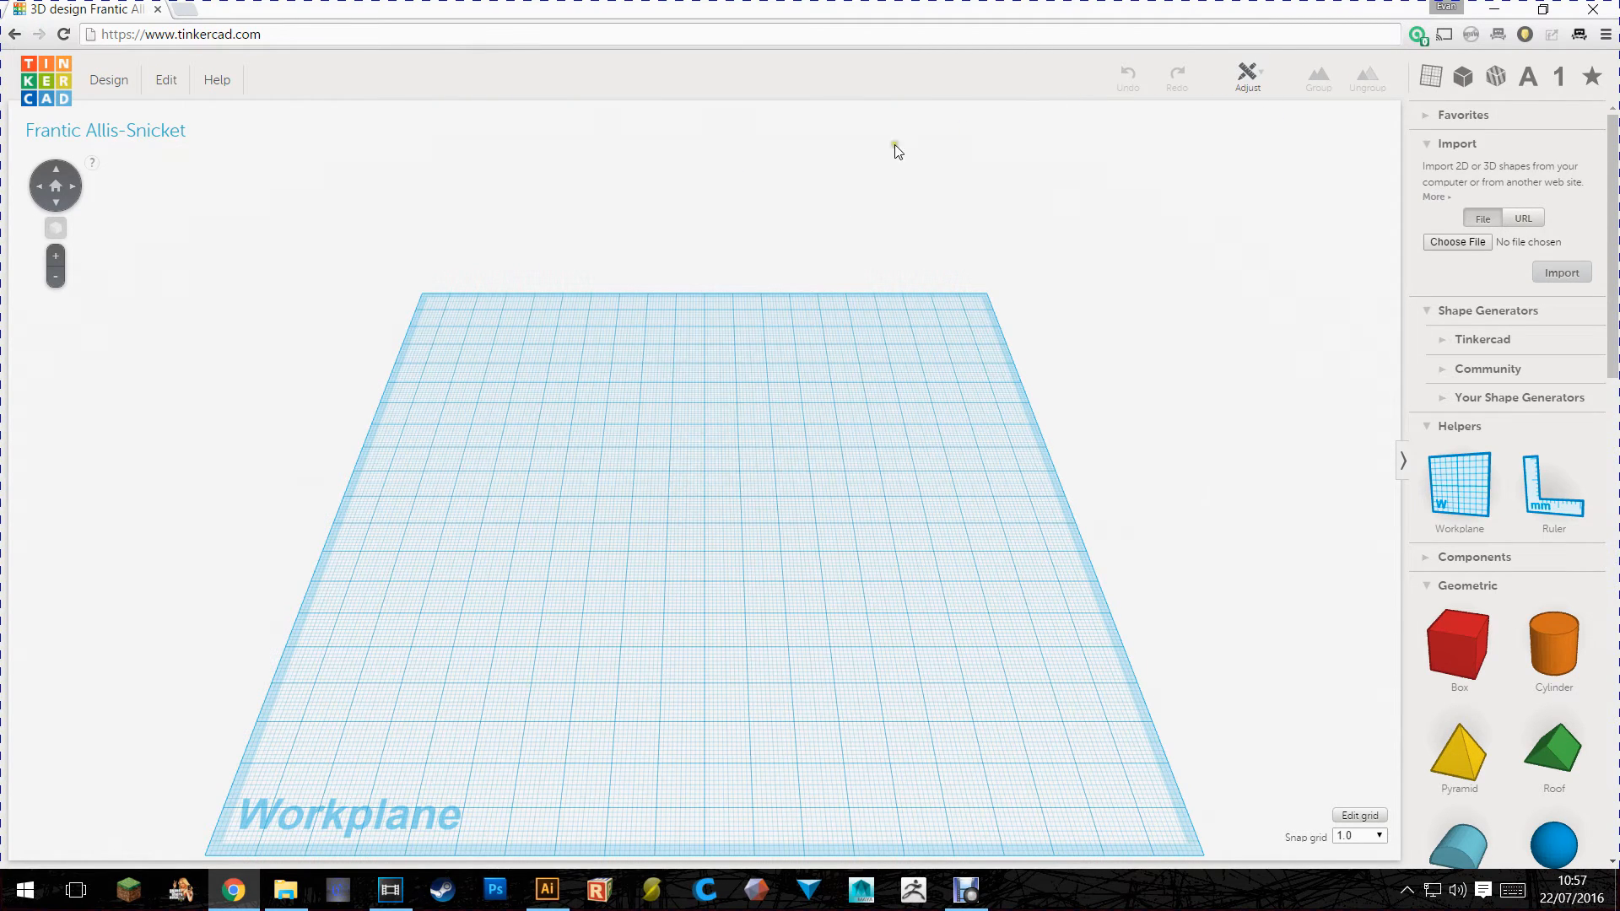
scroll(down, 3)
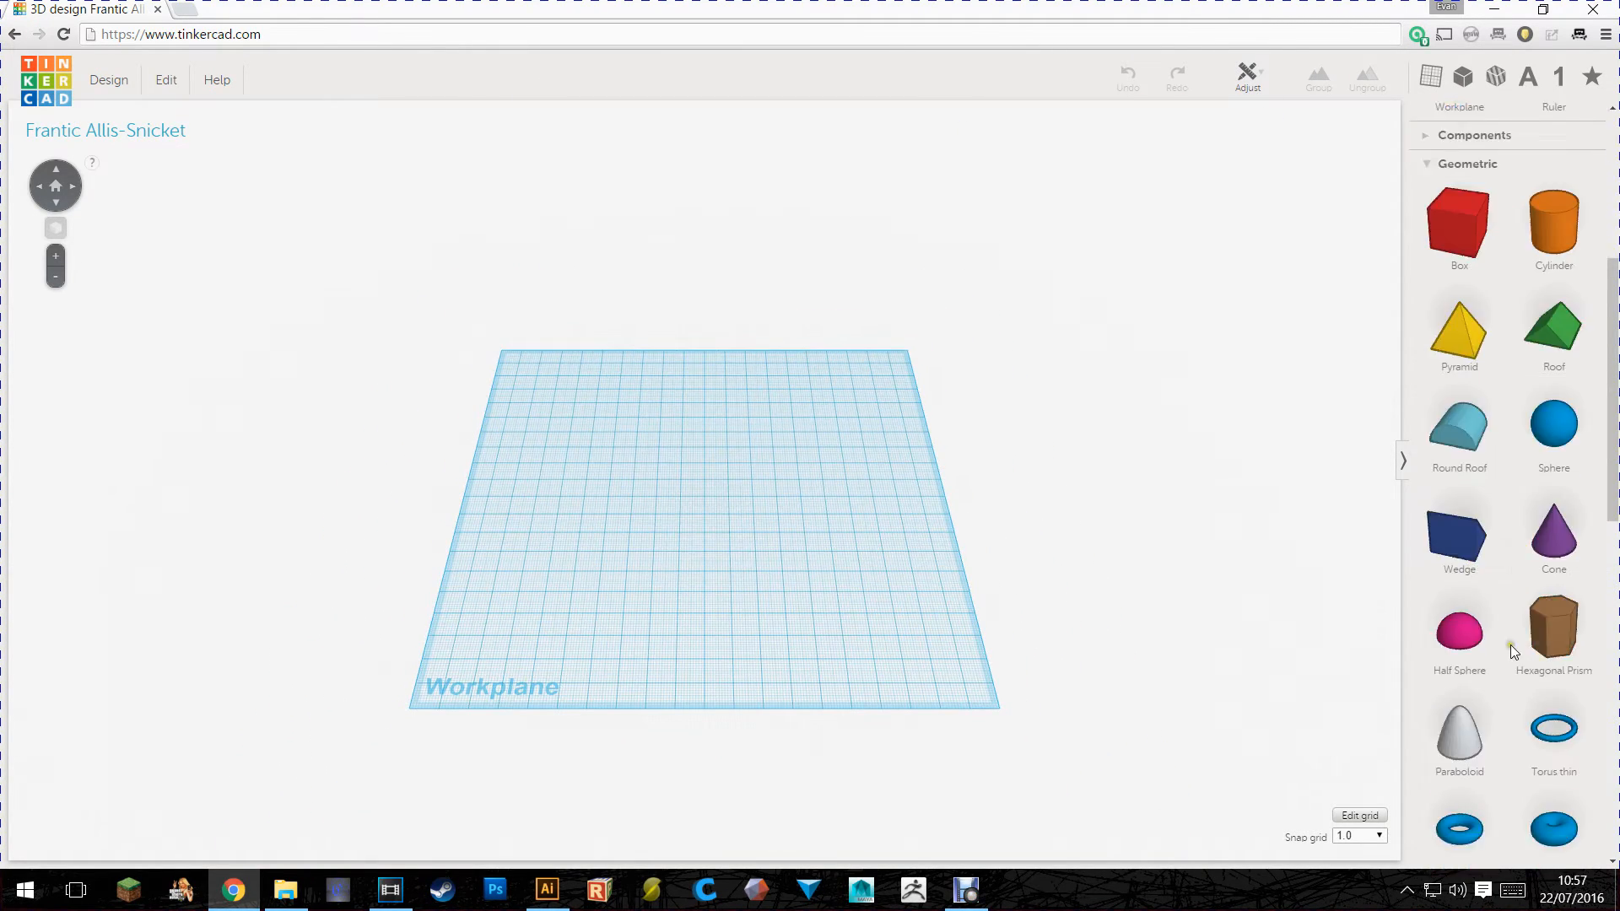
scroll(up, 3)
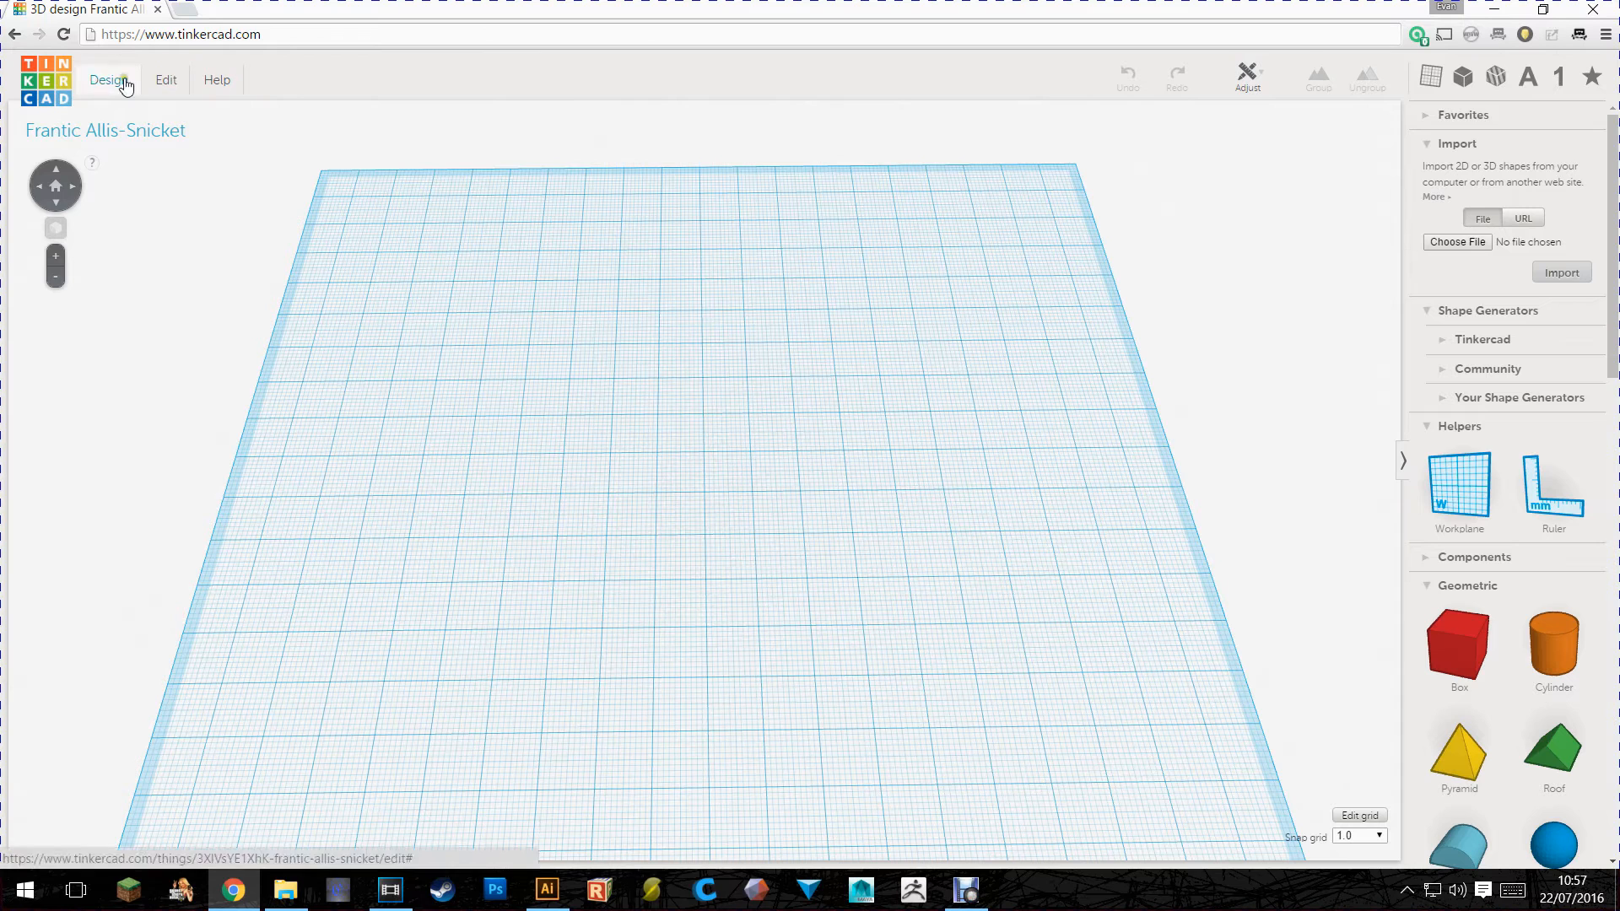
Step: Import Keyring_bottom.svg as a 2.5 mm tall base plate with a key hole
click(1456, 242)
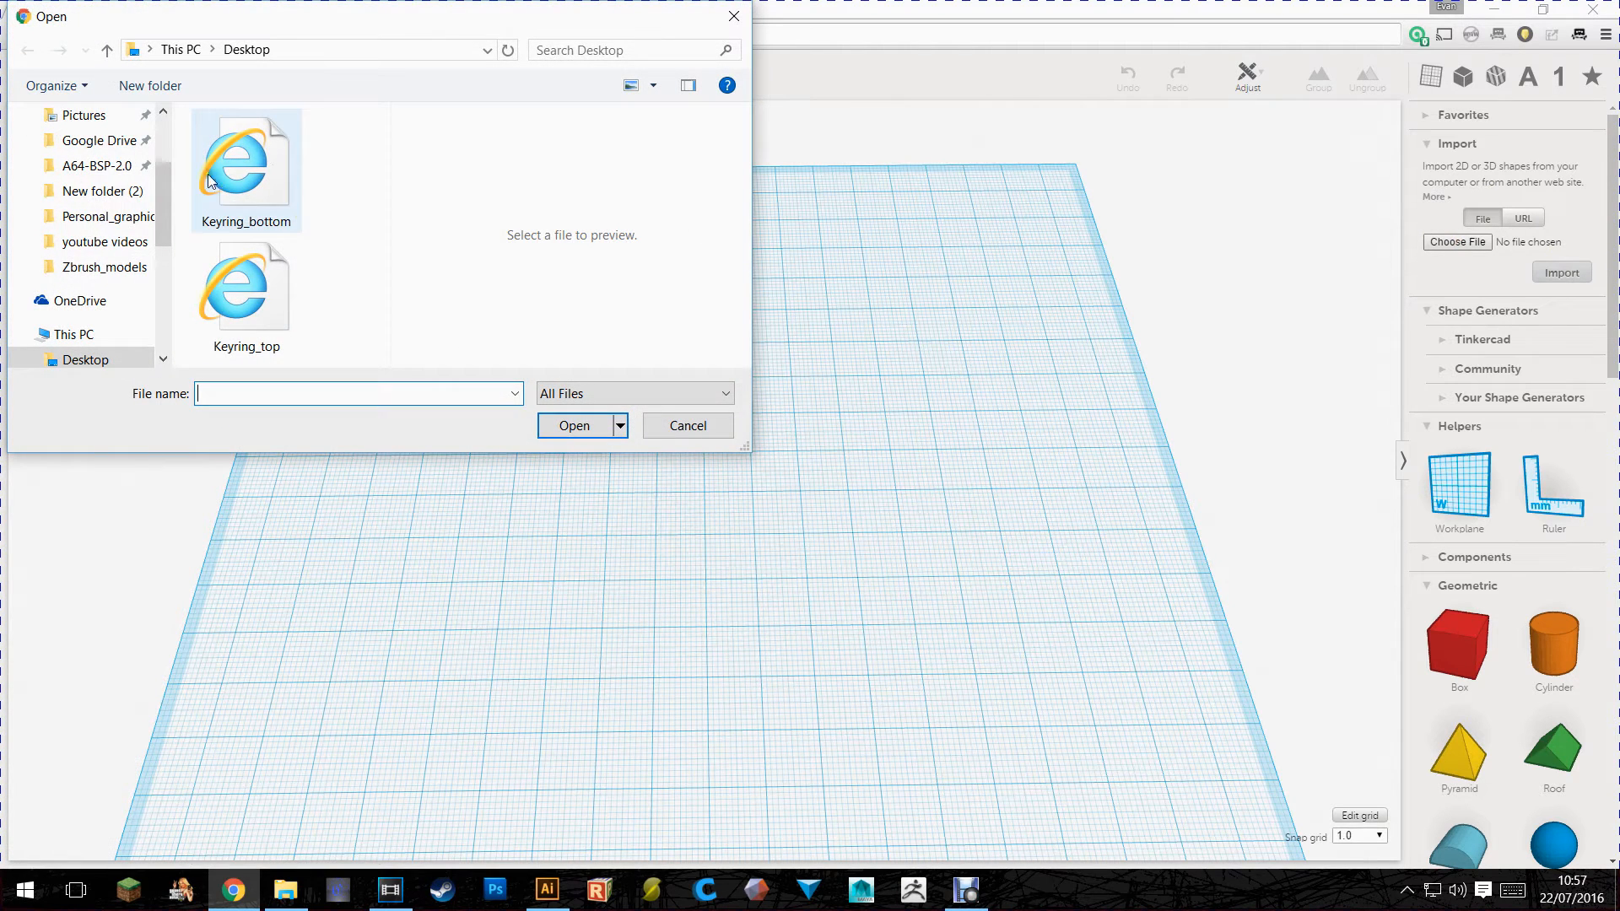
click(246, 165)
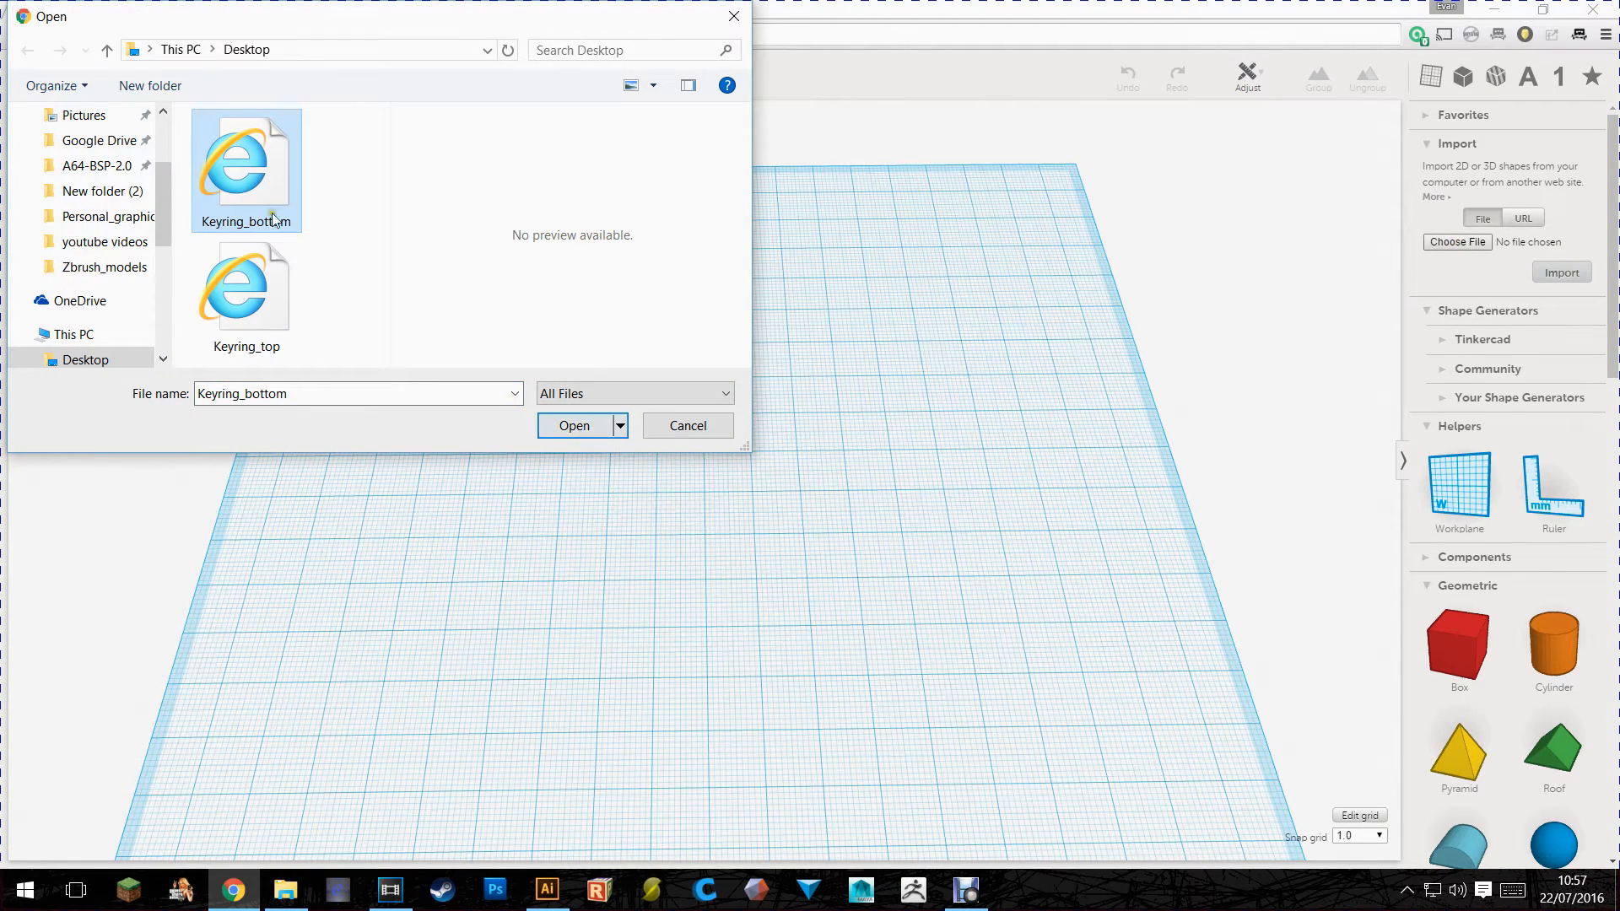
click(573, 425)
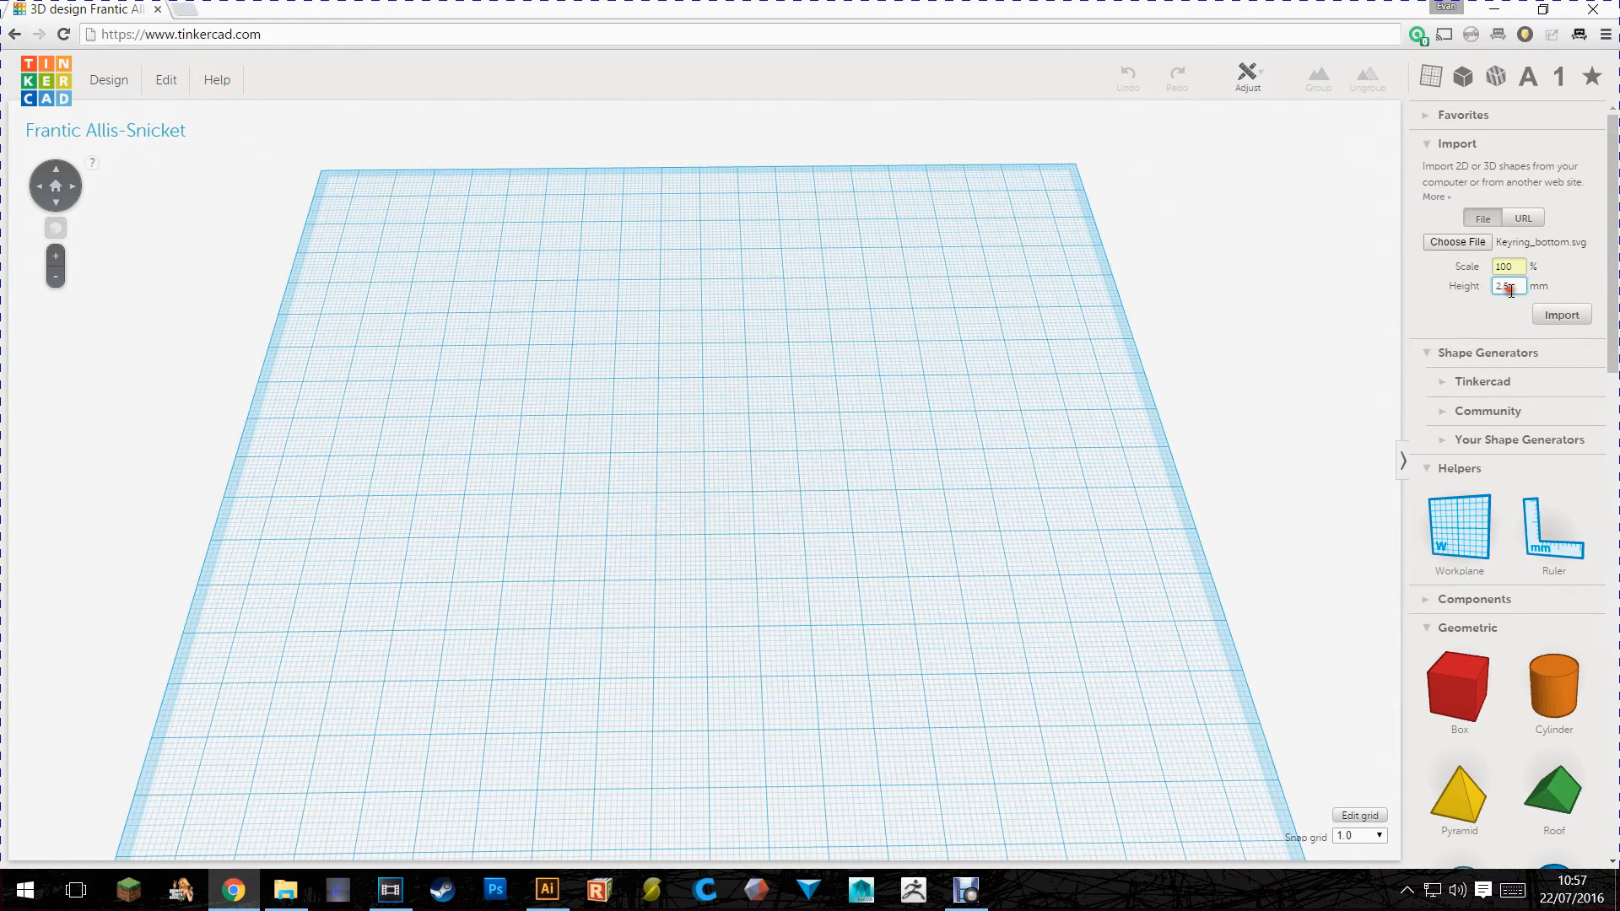
click(1558, 314)
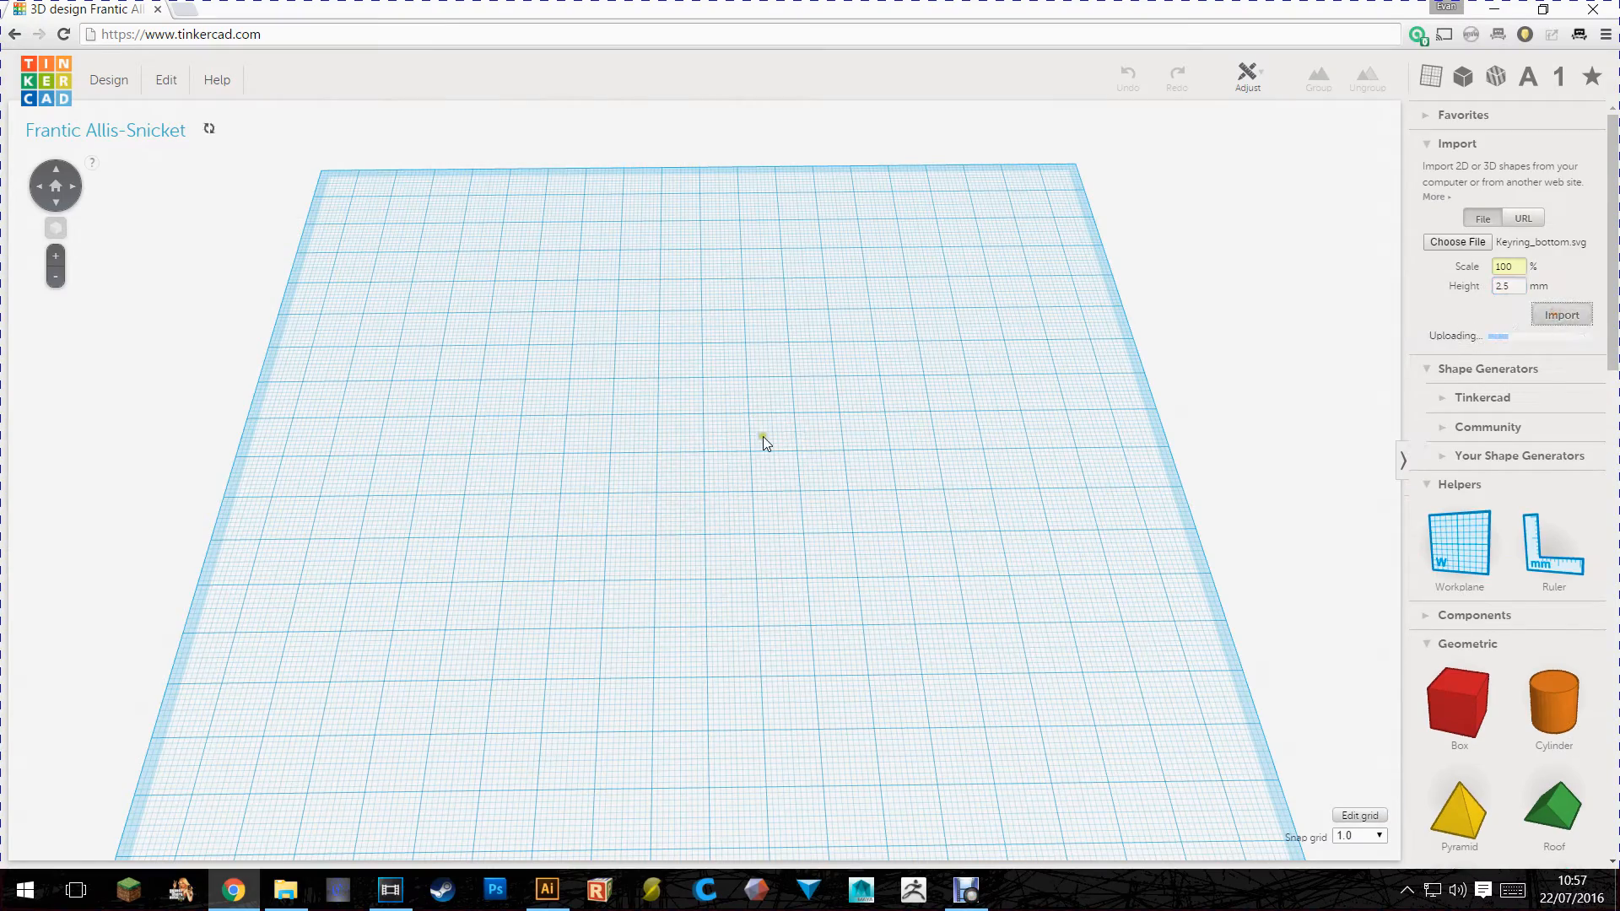
click(1560, 314)
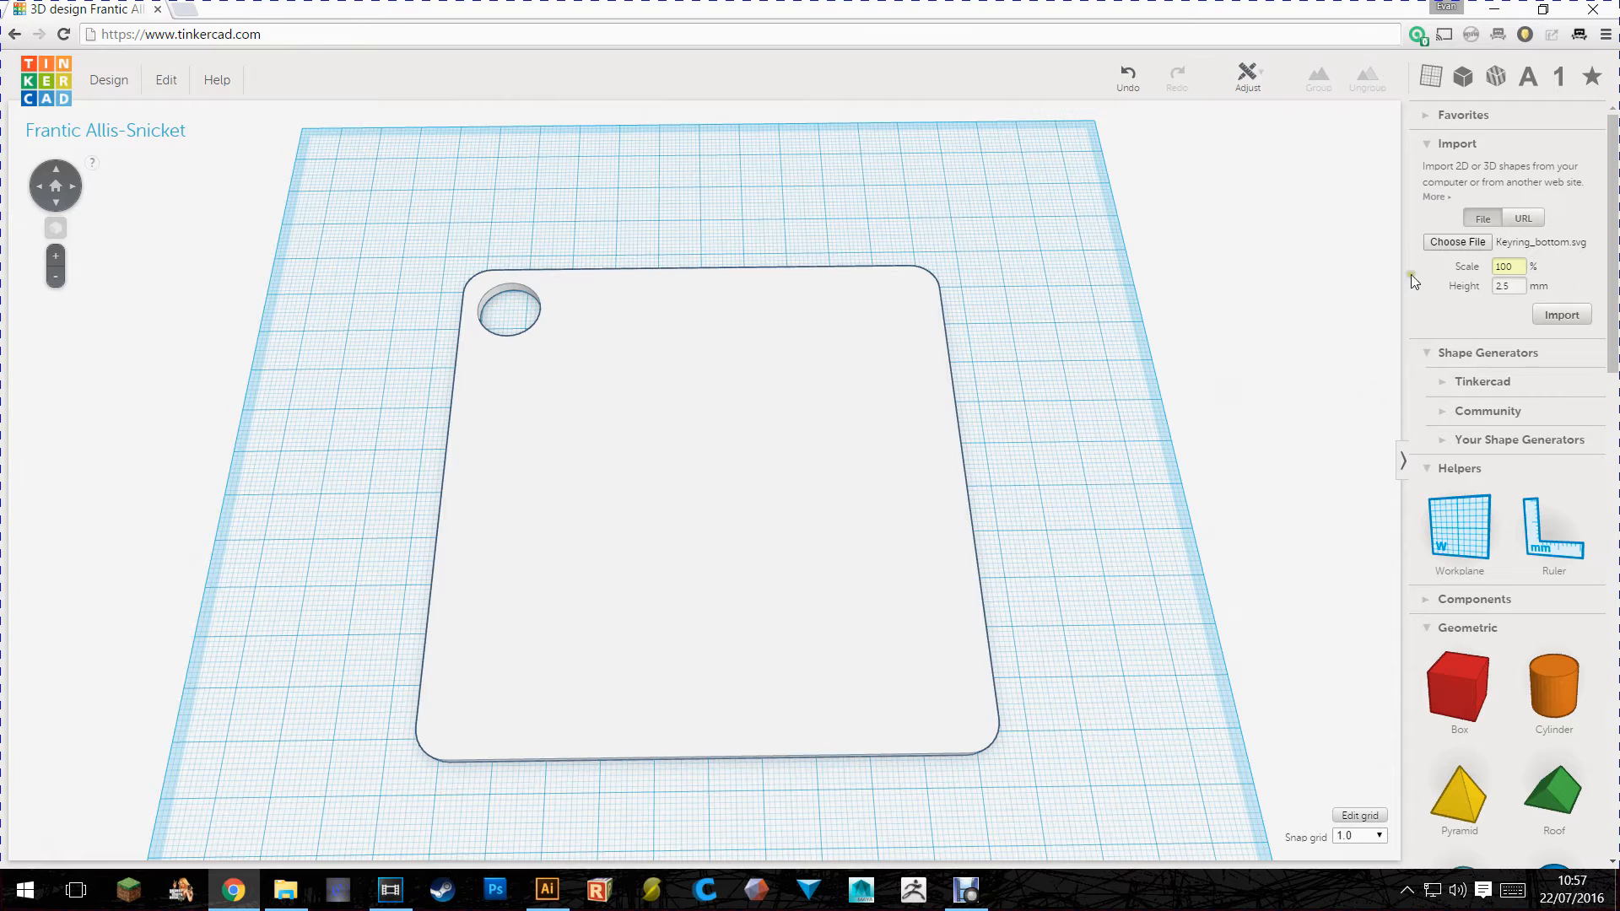
Step: Import Keyring_top.svg at 1.3 mm height as the keyring's top logo layer
click(1456, 241)
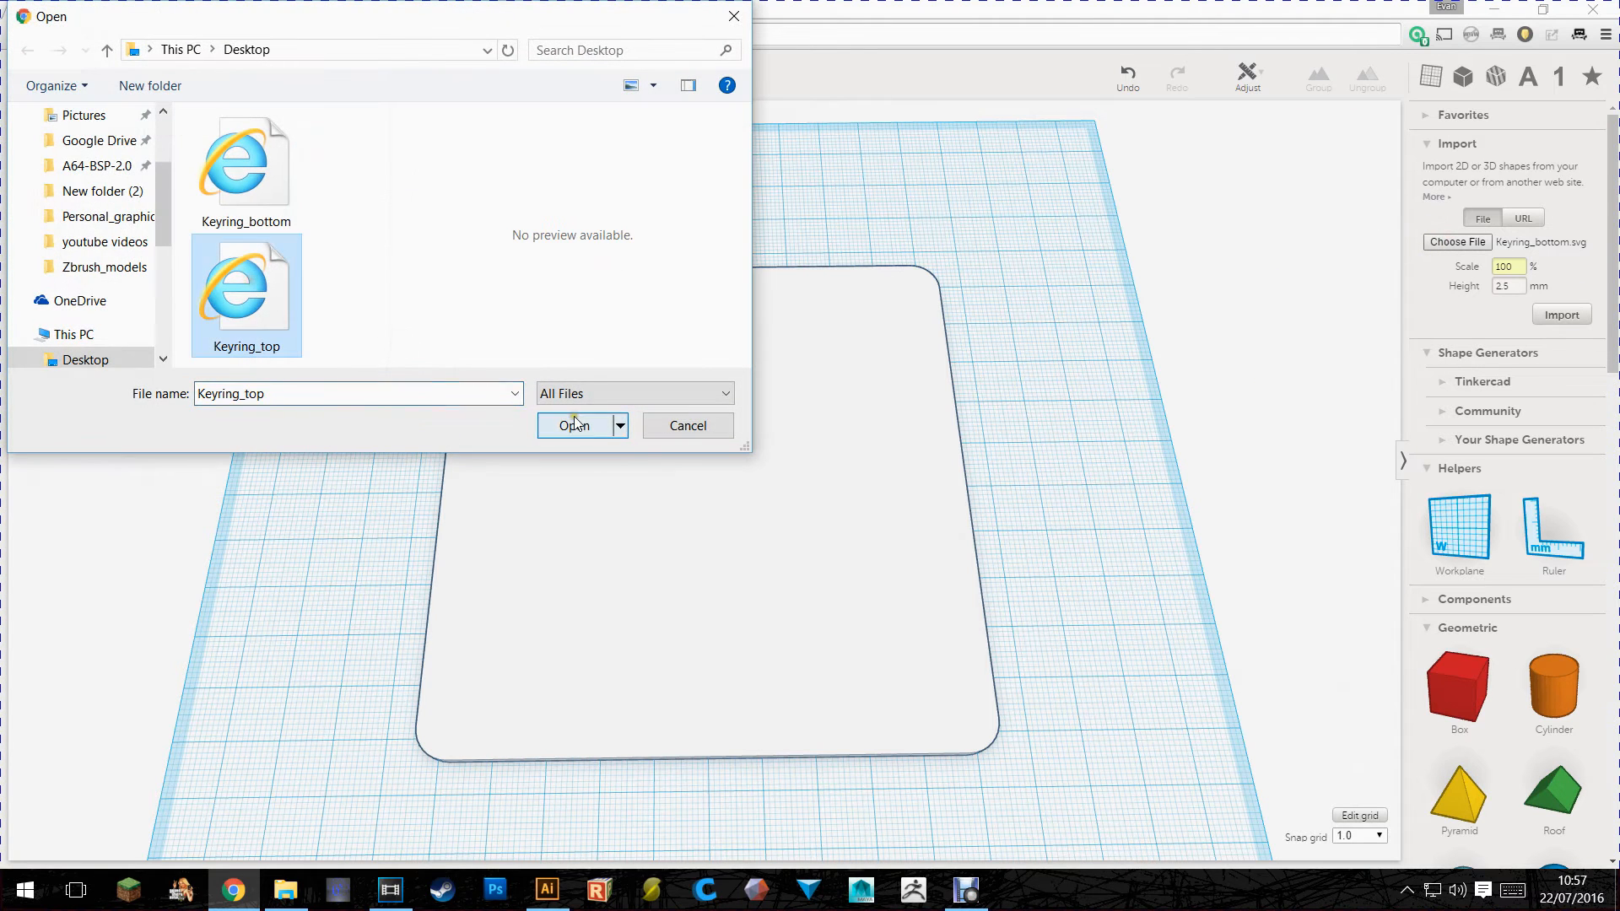
click(576, 425)
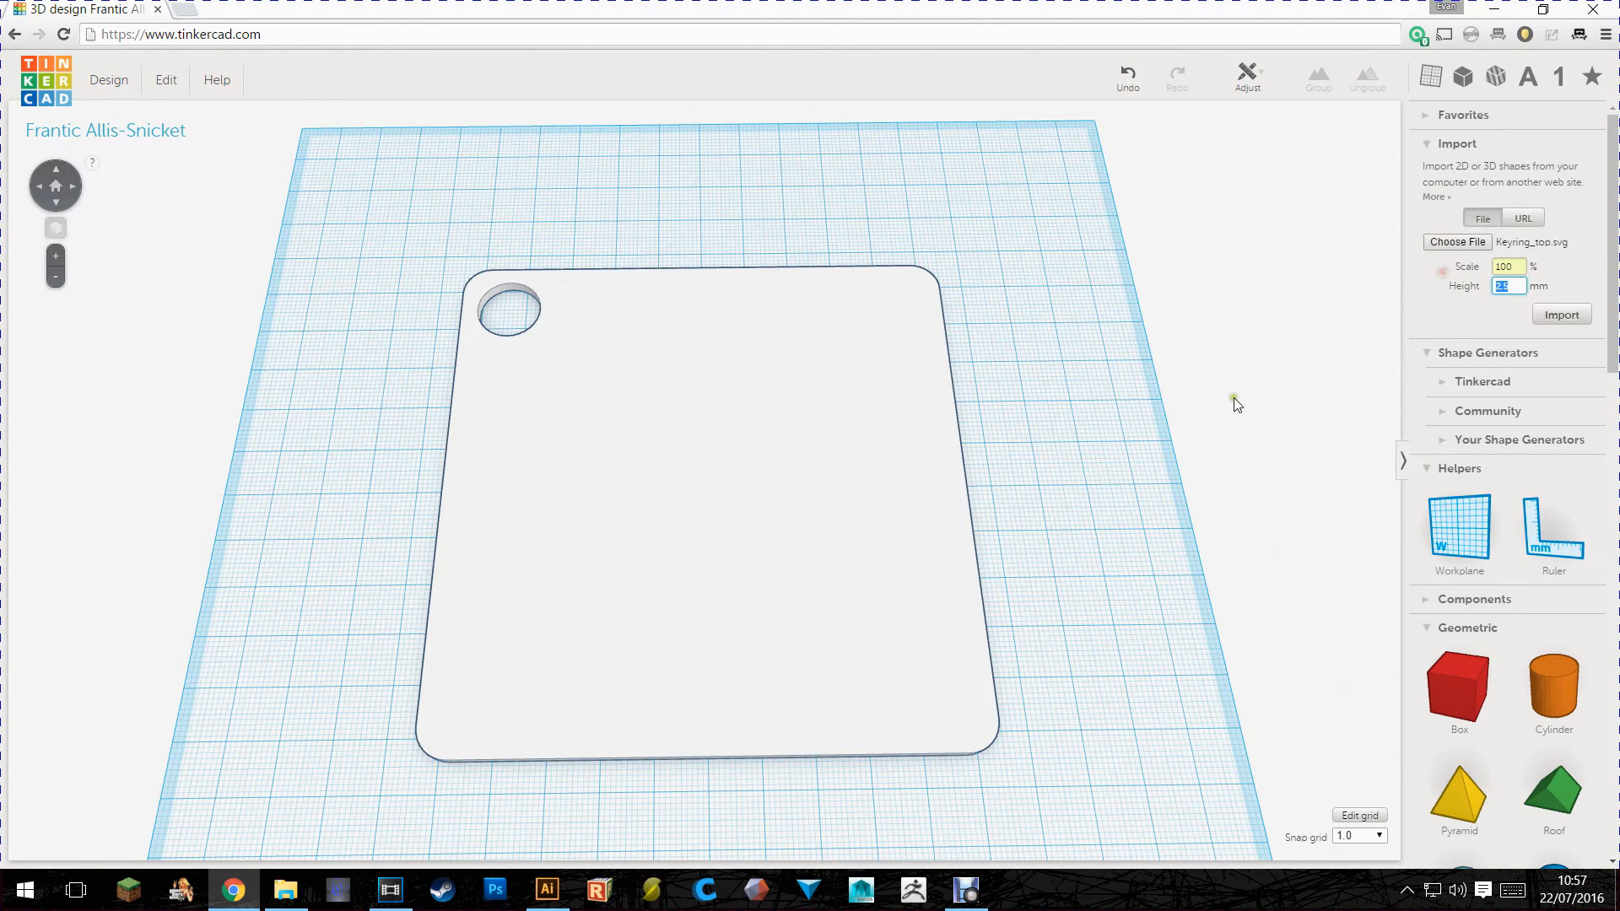
mouse_move(680, 329)
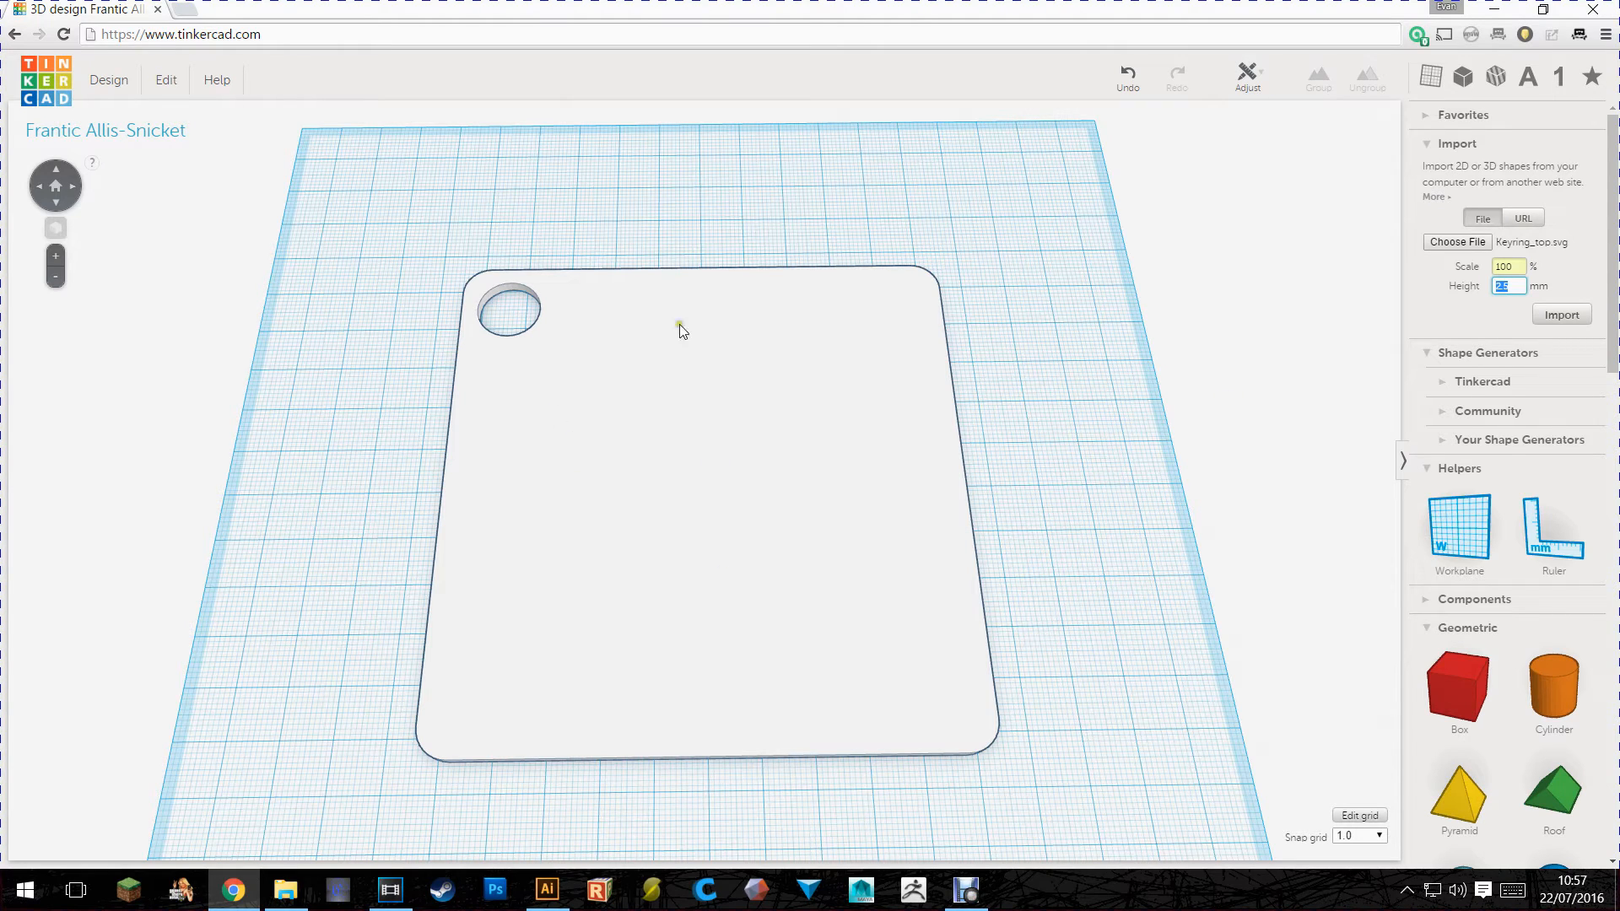
mouse_move(1126, 503)
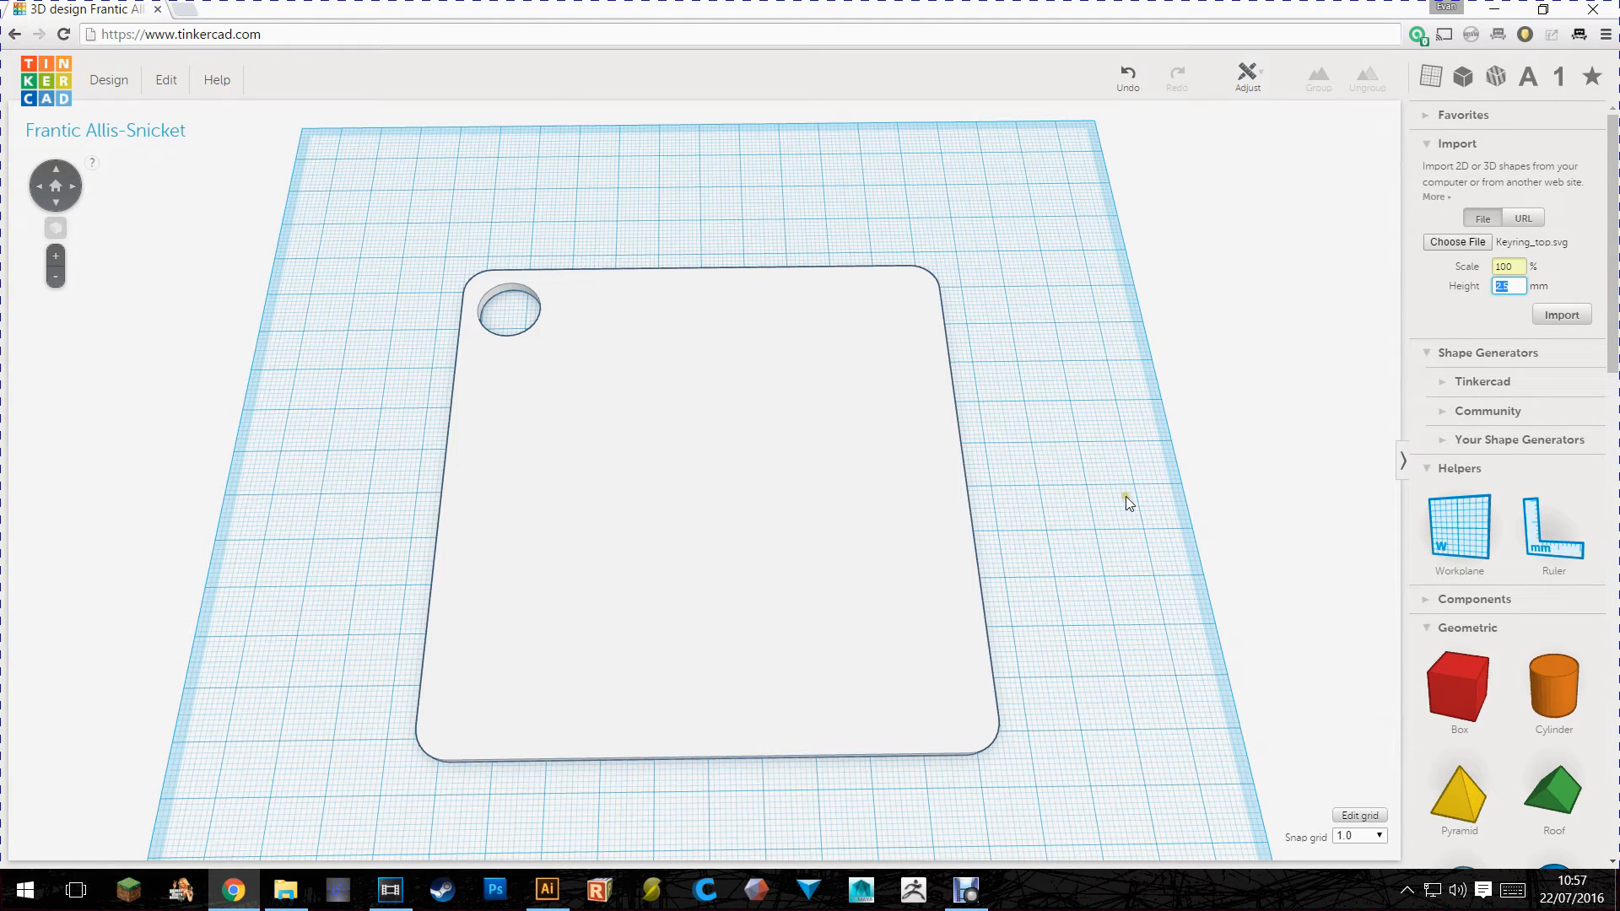
mouse_move(1504, 305)
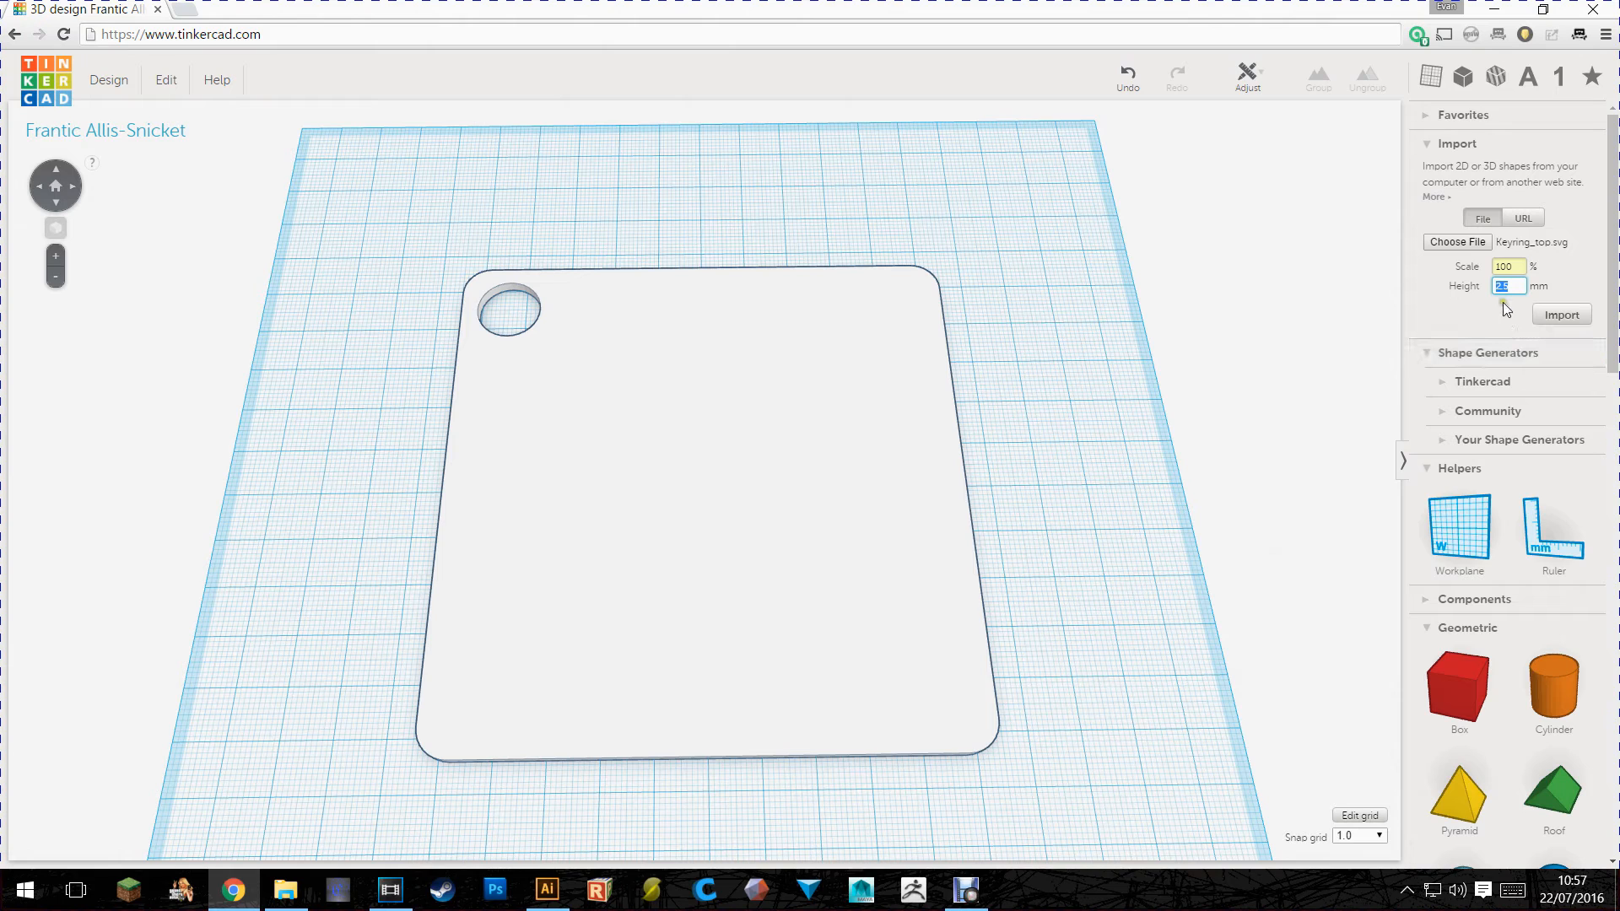
text(13)
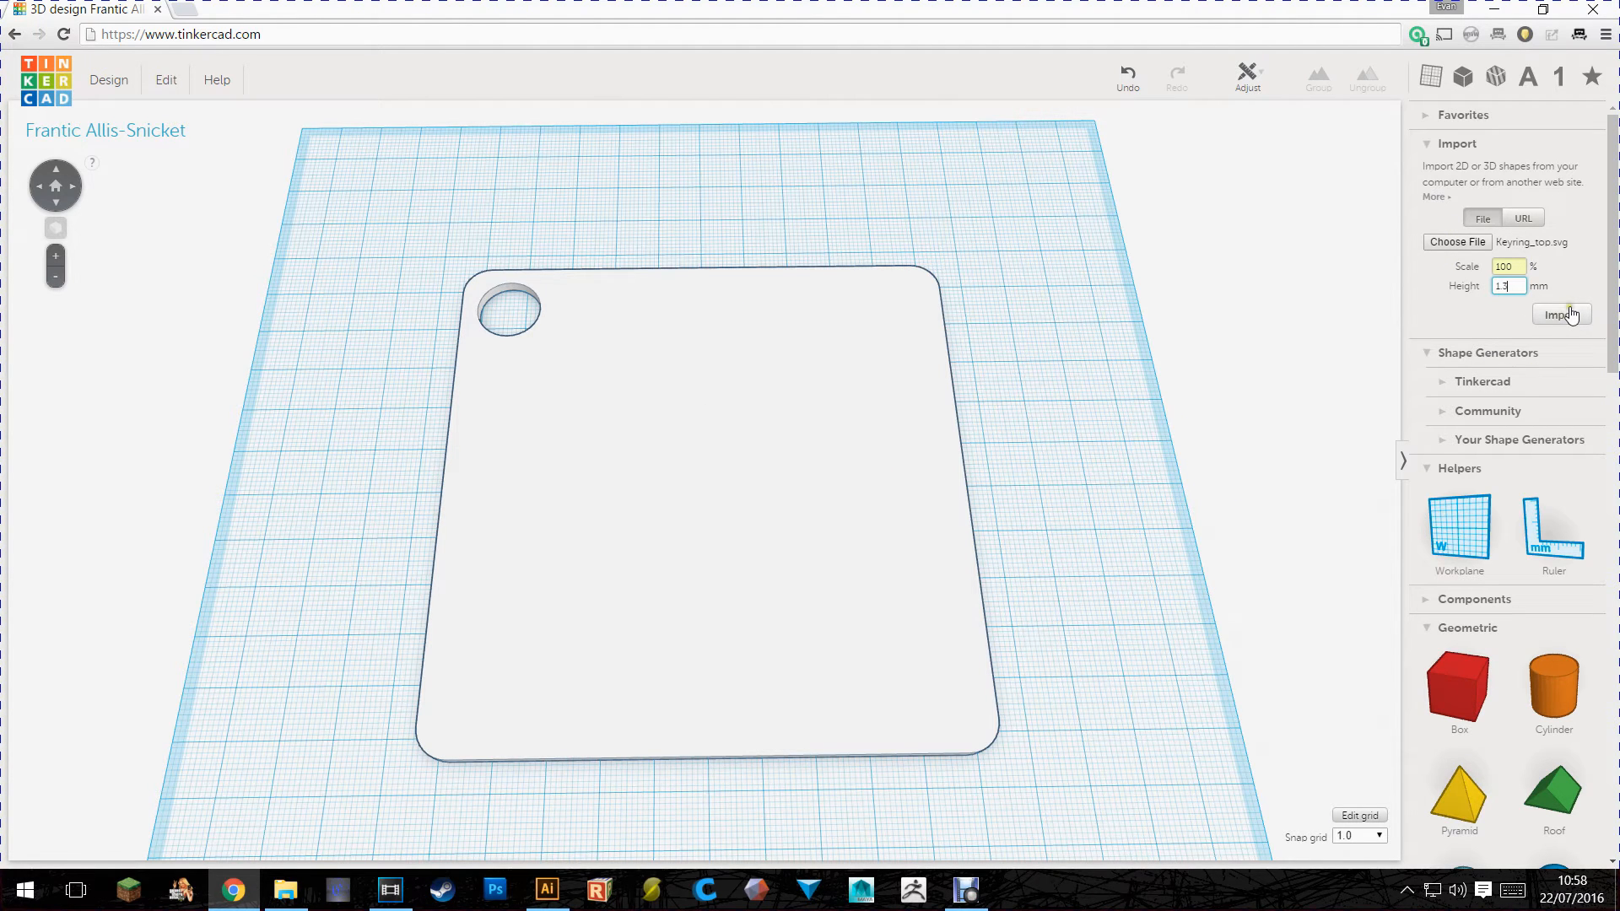
click(1560, 316)
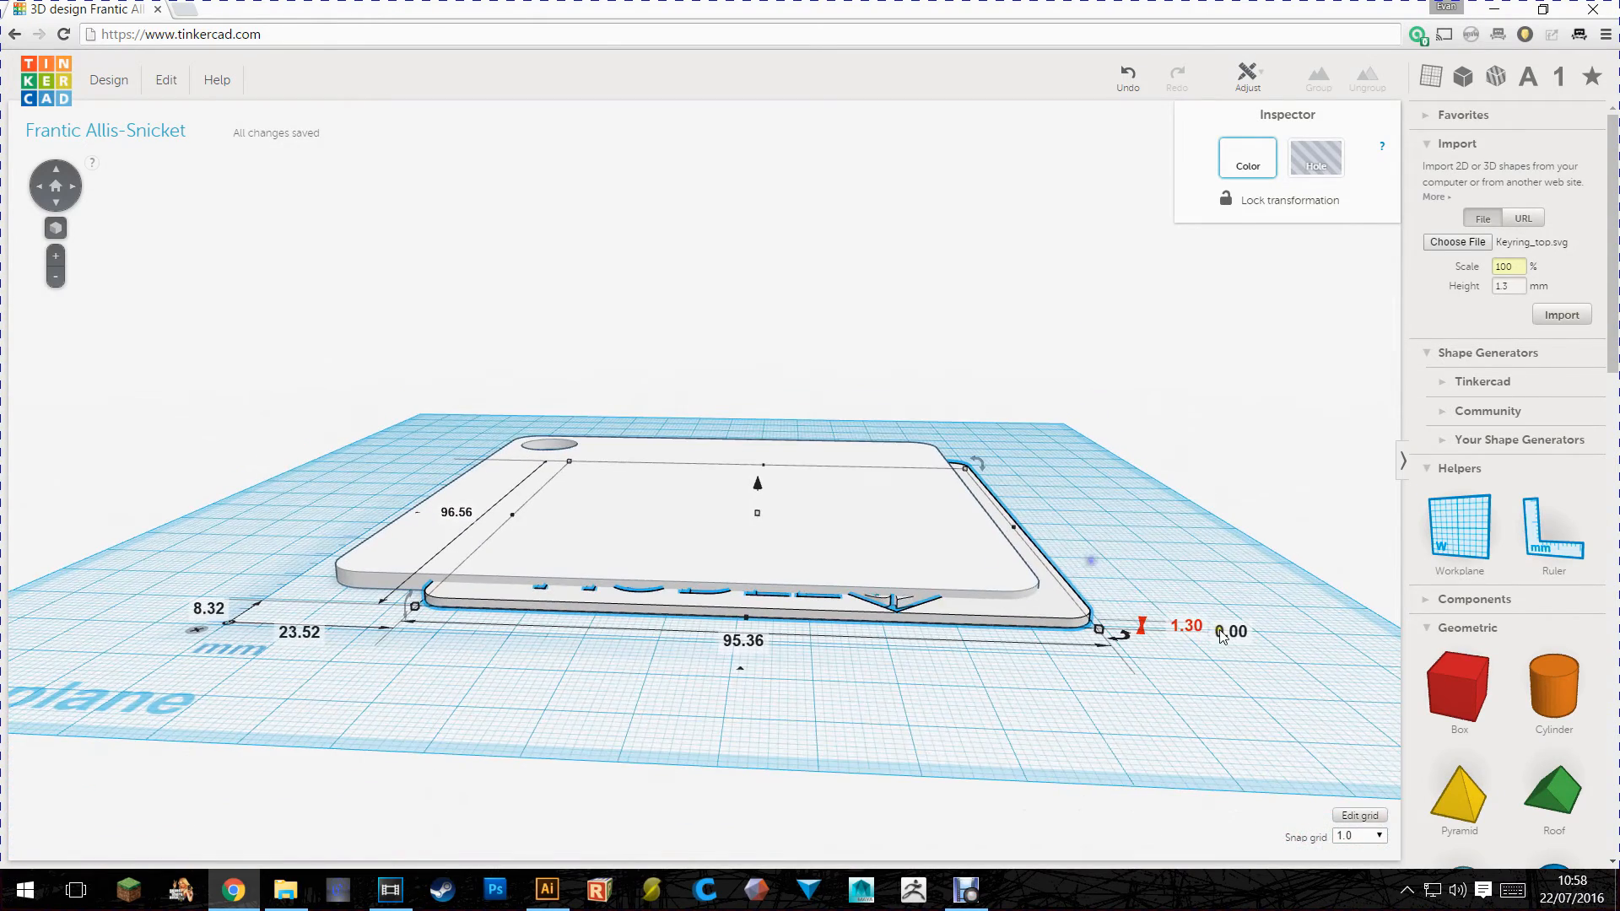
mouse_move(1237, 643)
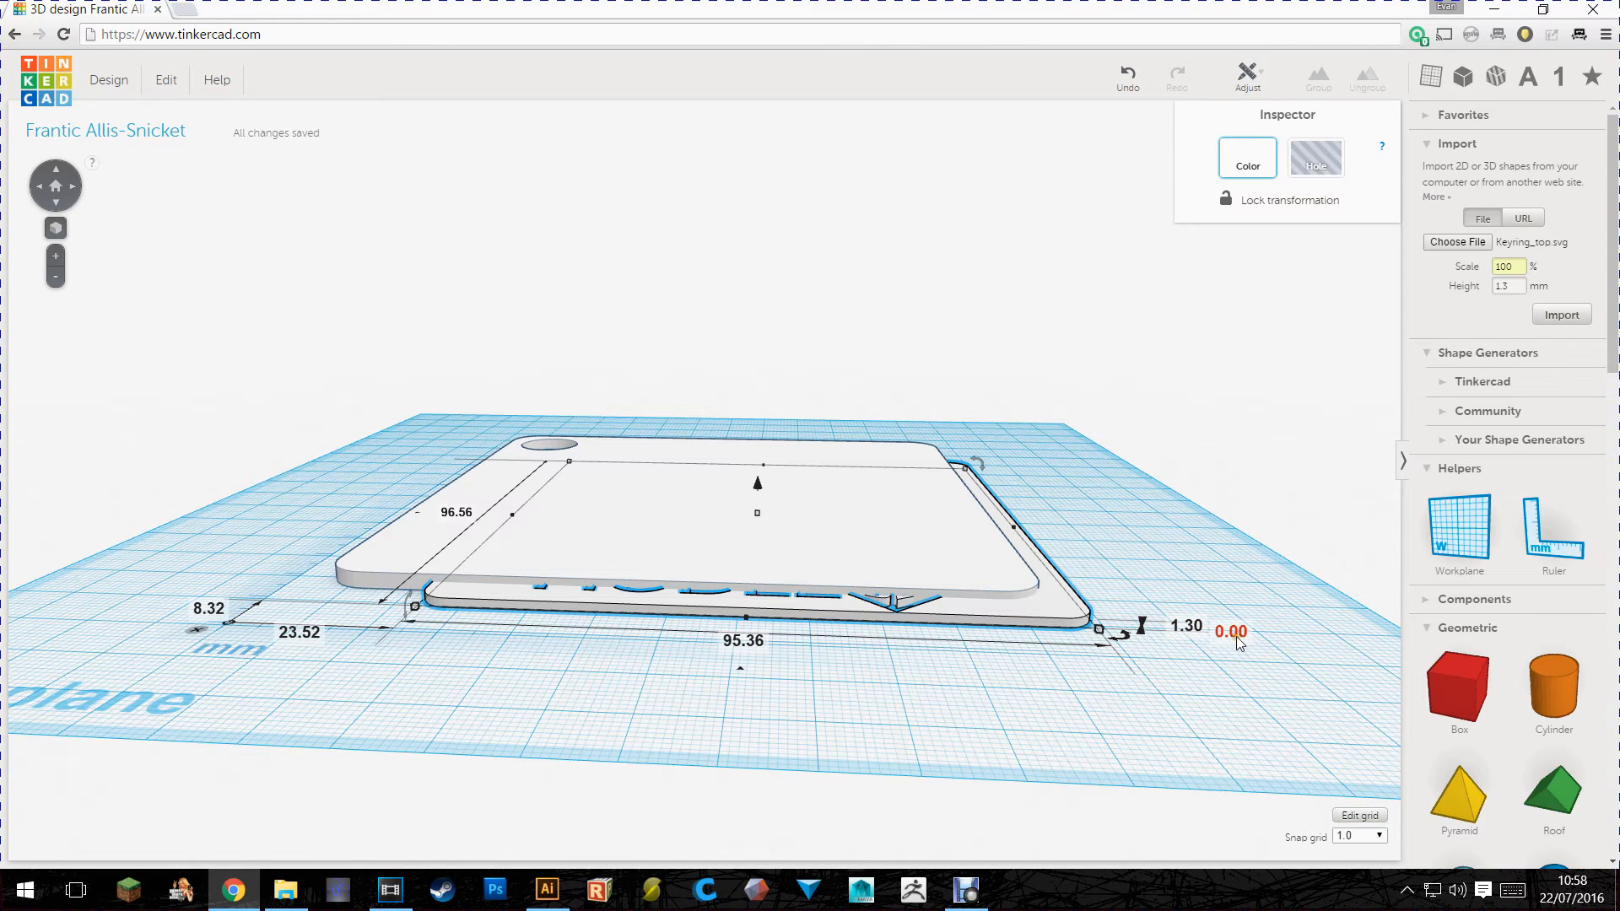
mouse_move(1203, 648)
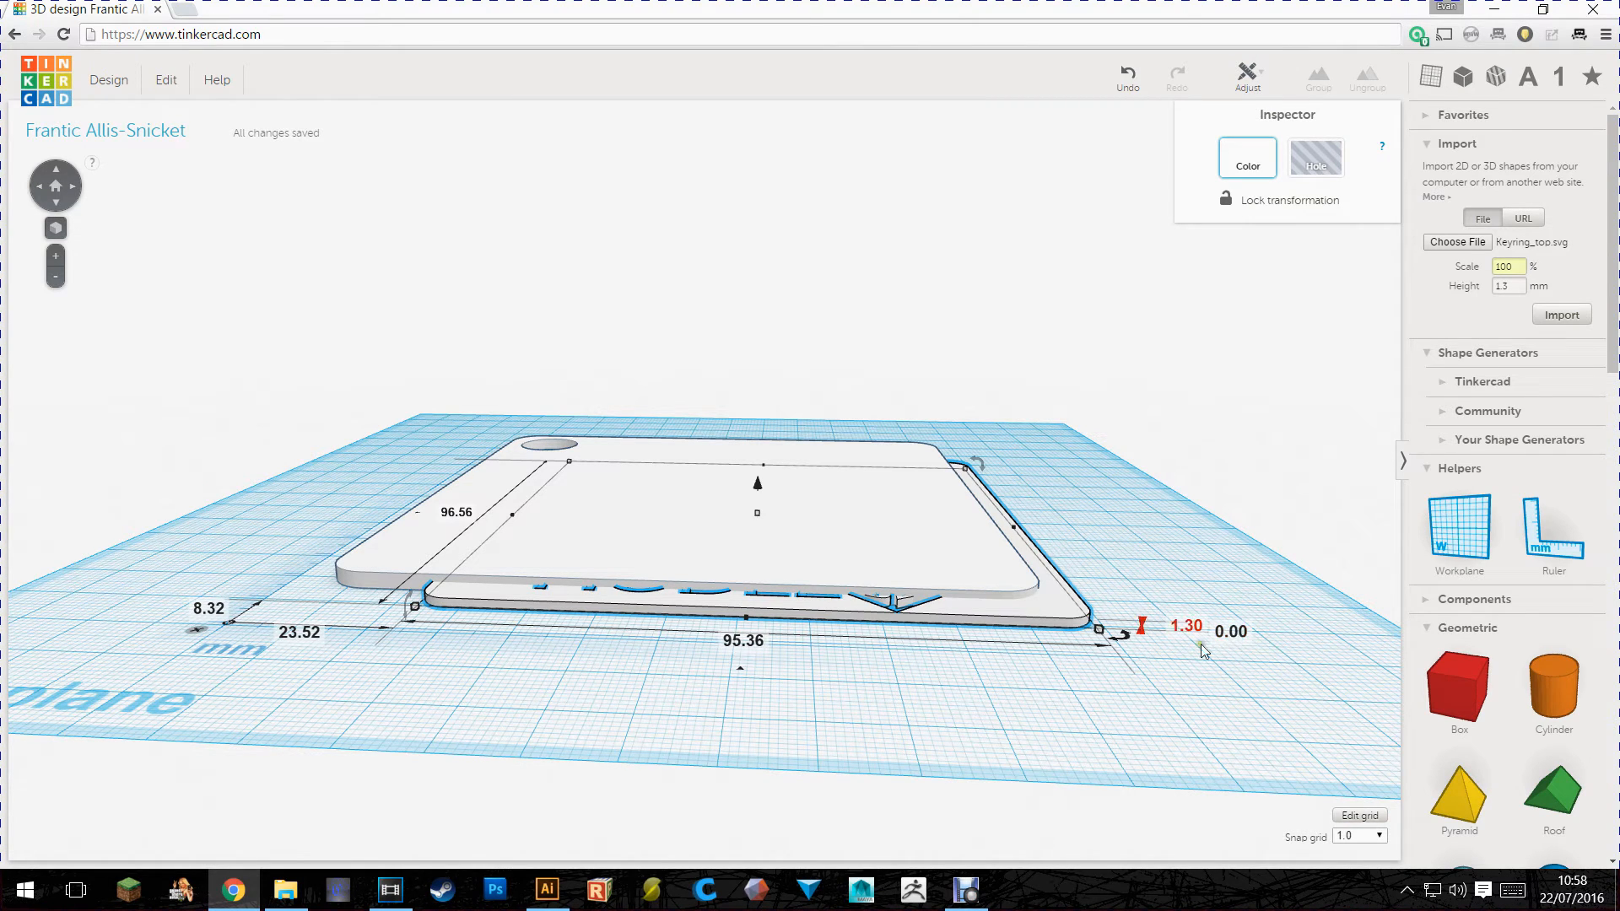
mouse_move(1206, 609)
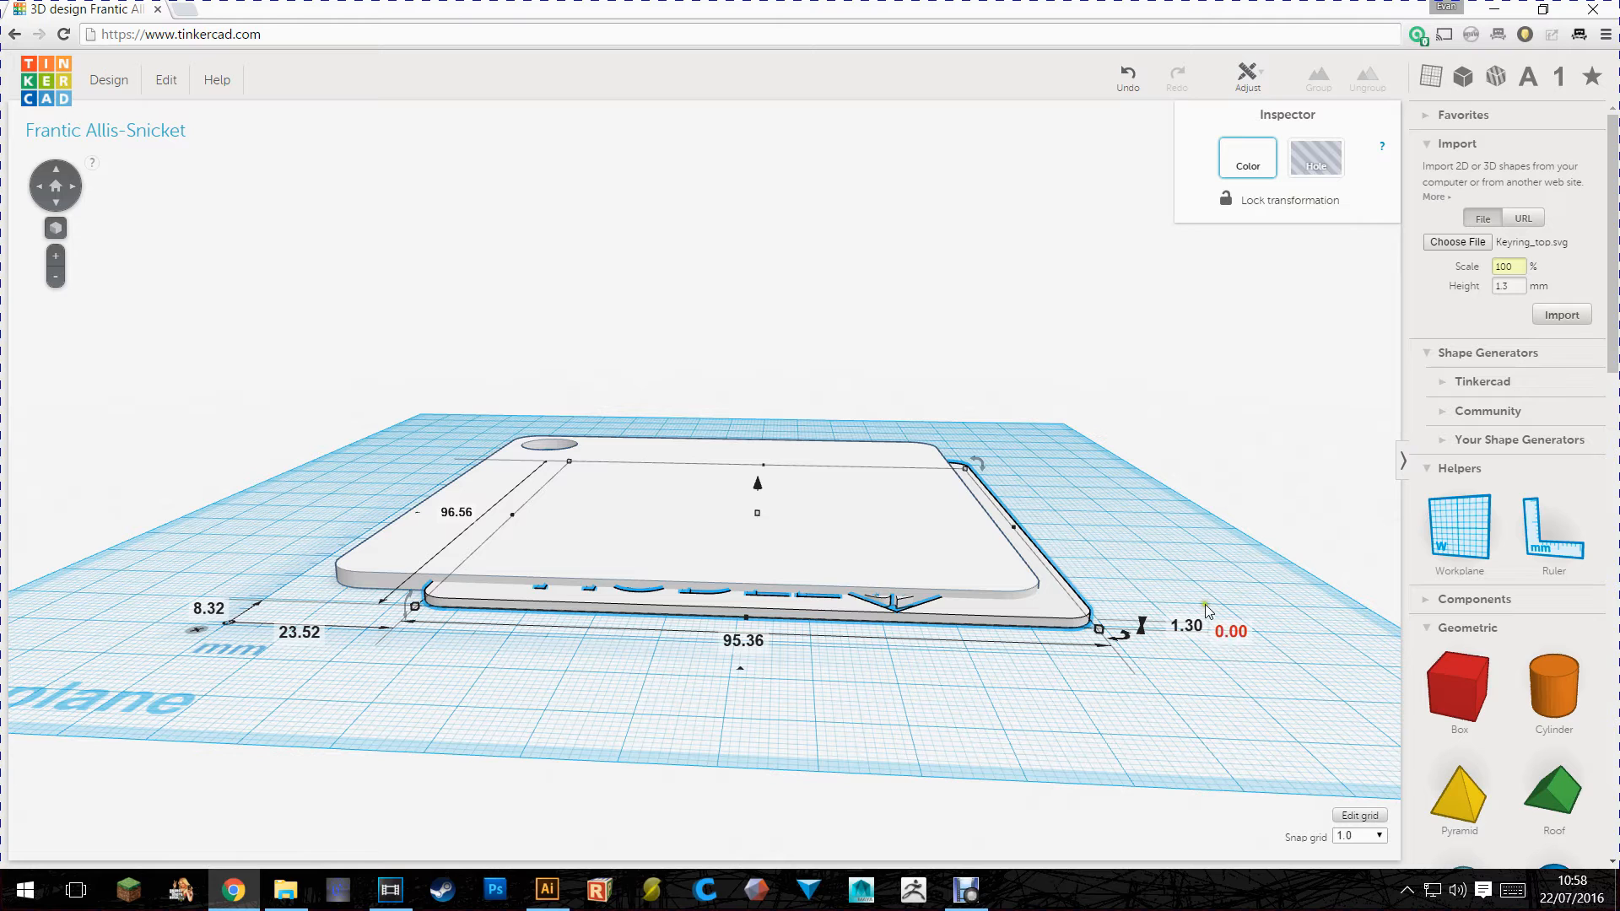
mouse_move(1333, 641)
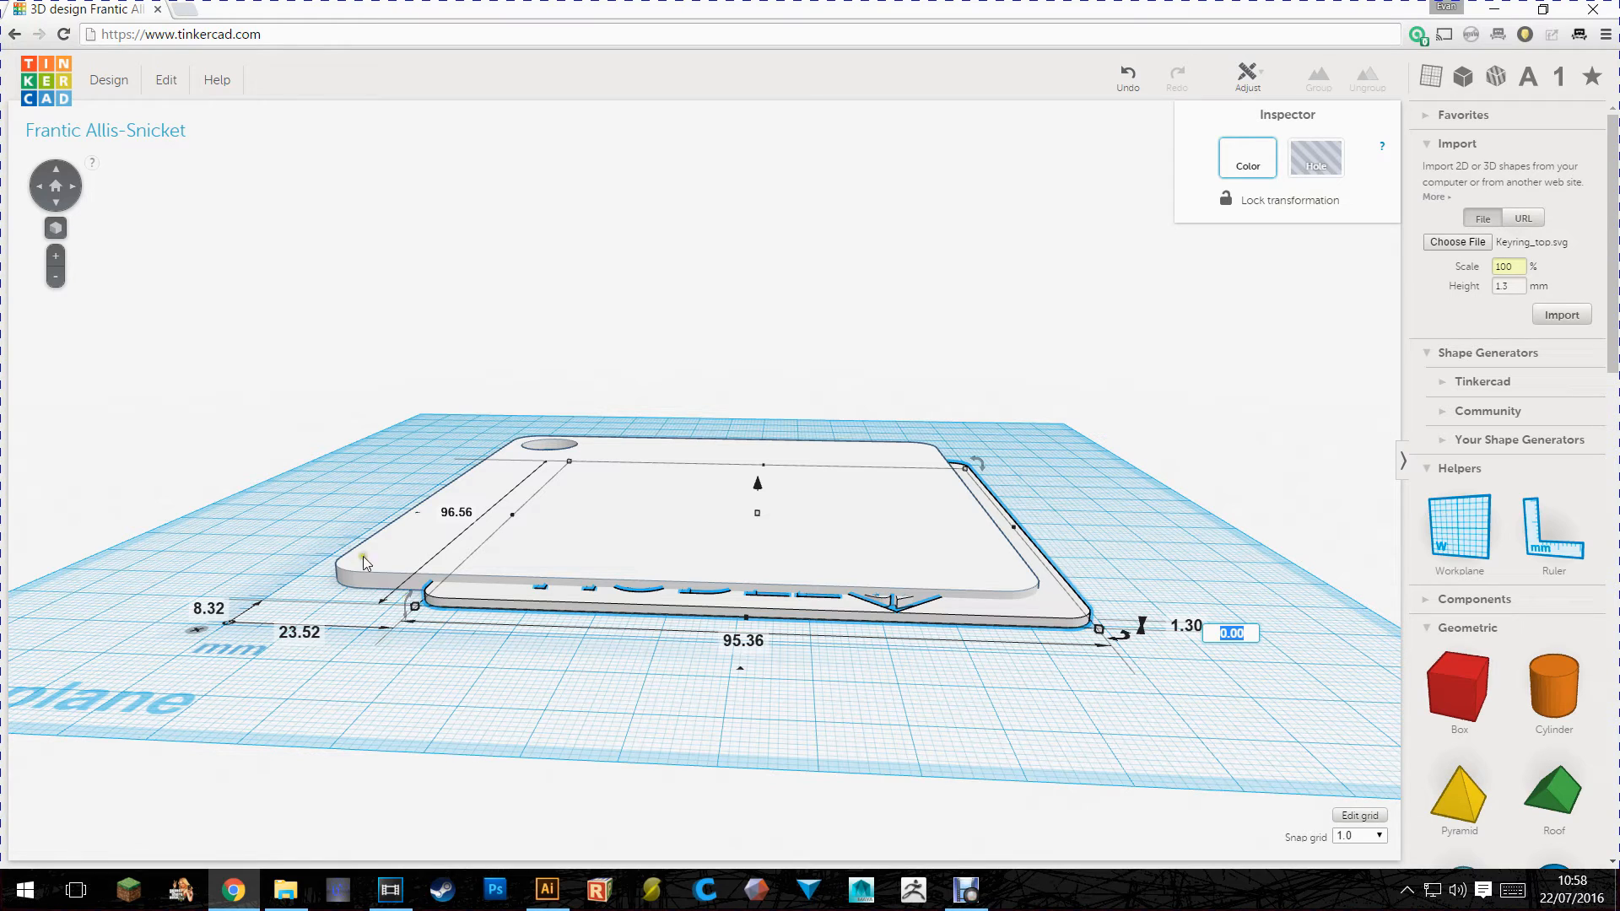
mouse_move(1287, 604)
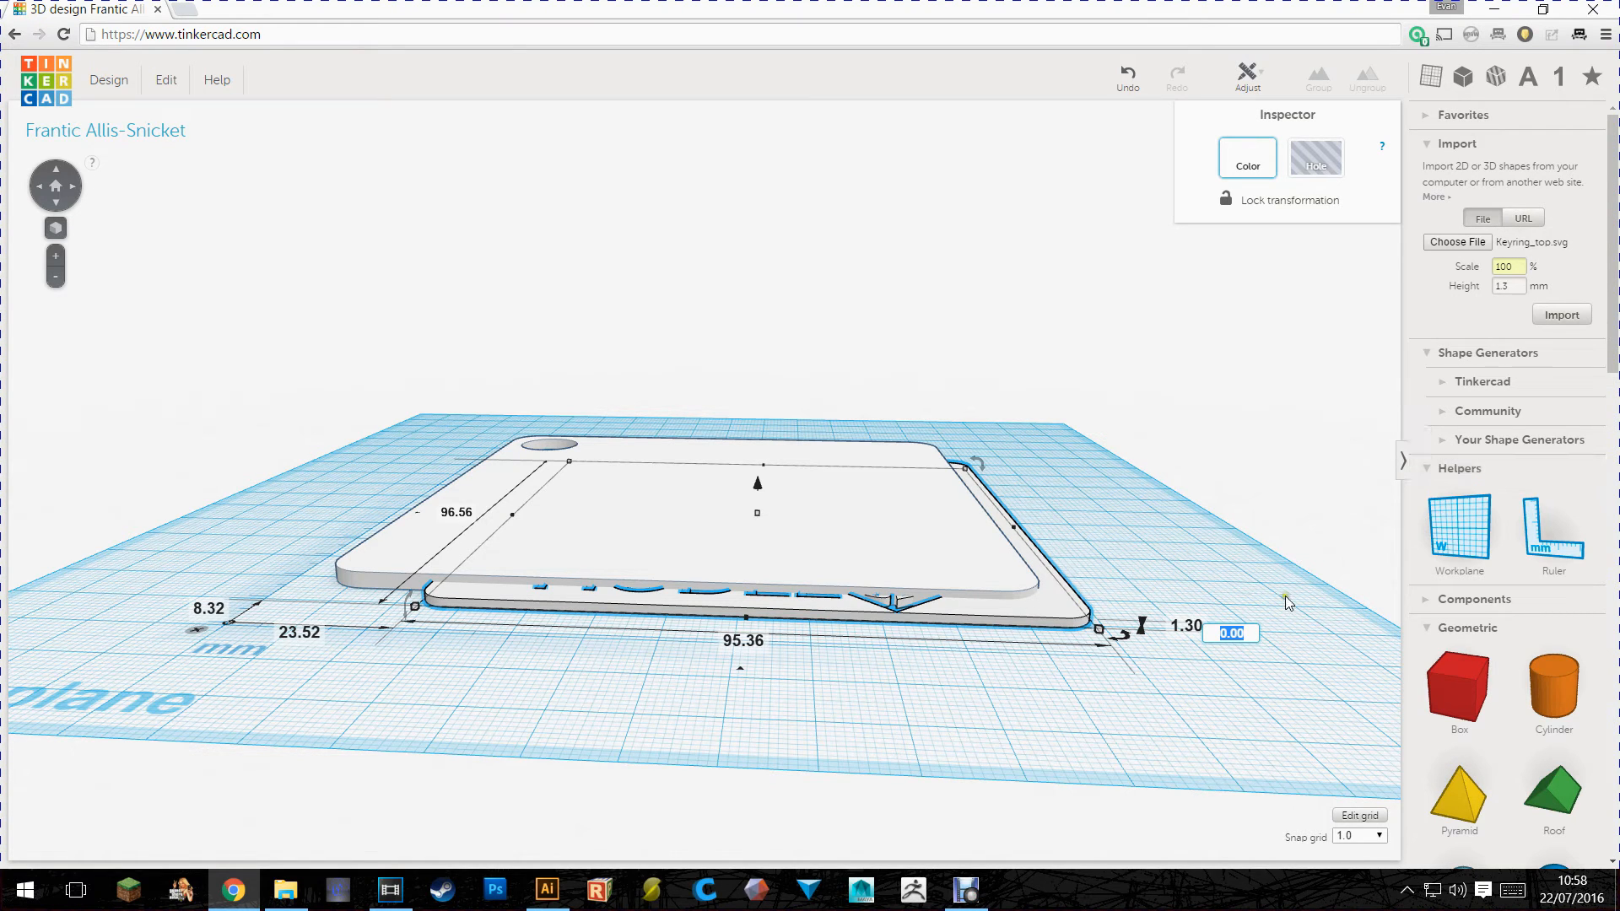
Step: Raise the Model3D top layer to 2.5 mm elevation so it sits on the base plate
text(2.5)
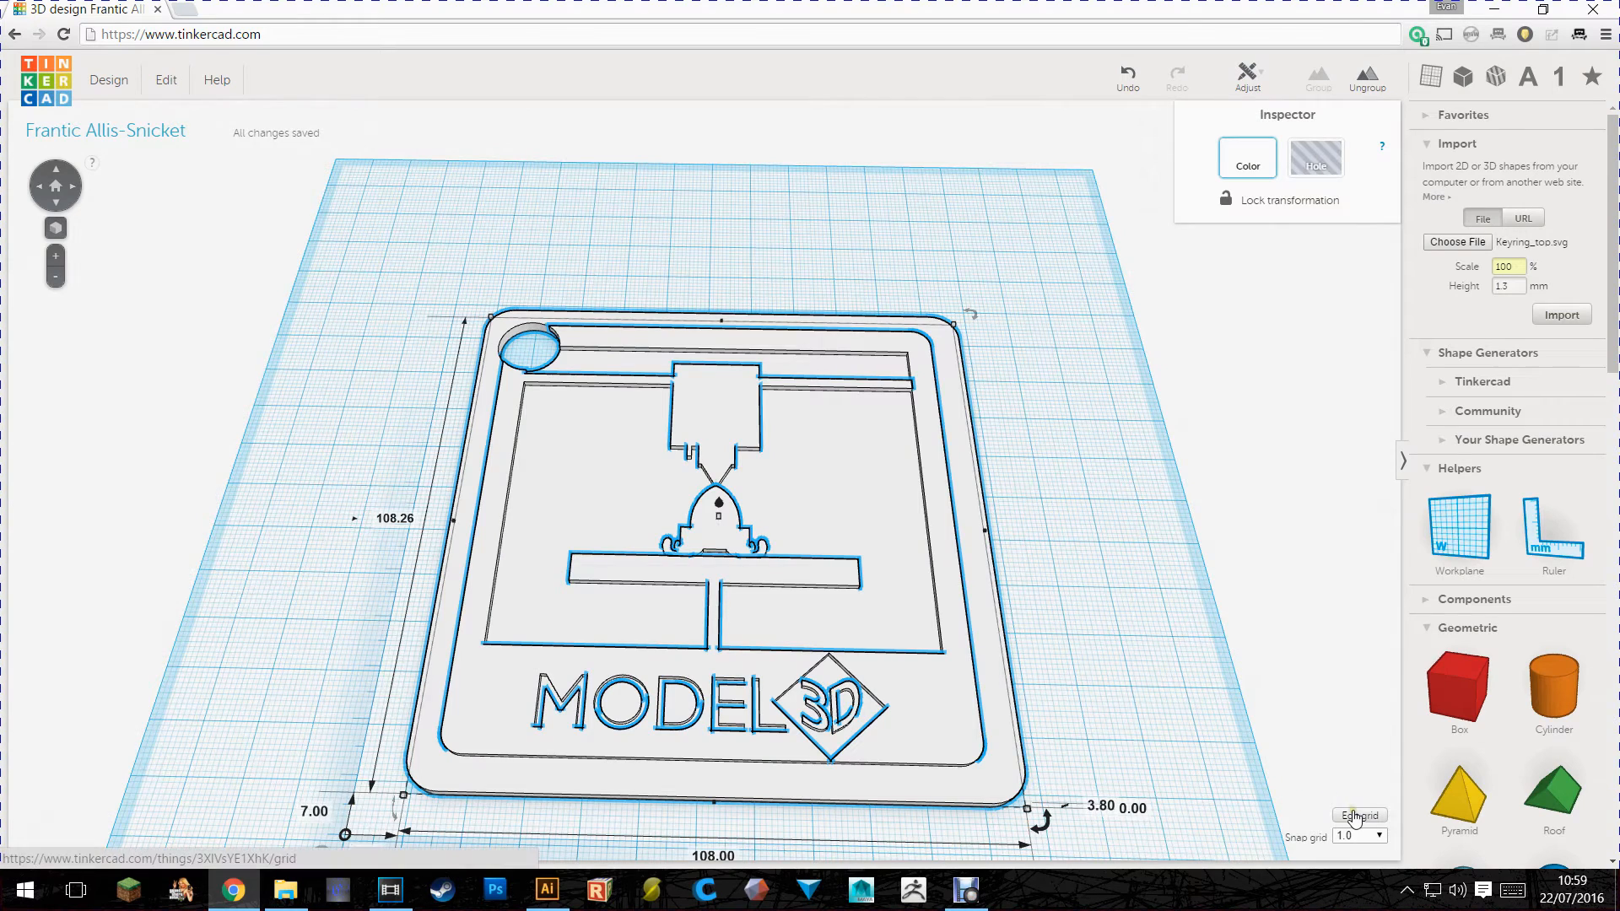
Step: Switch the workplane grid units to inches via Edit grid and Update Grid
click(1358, 816)
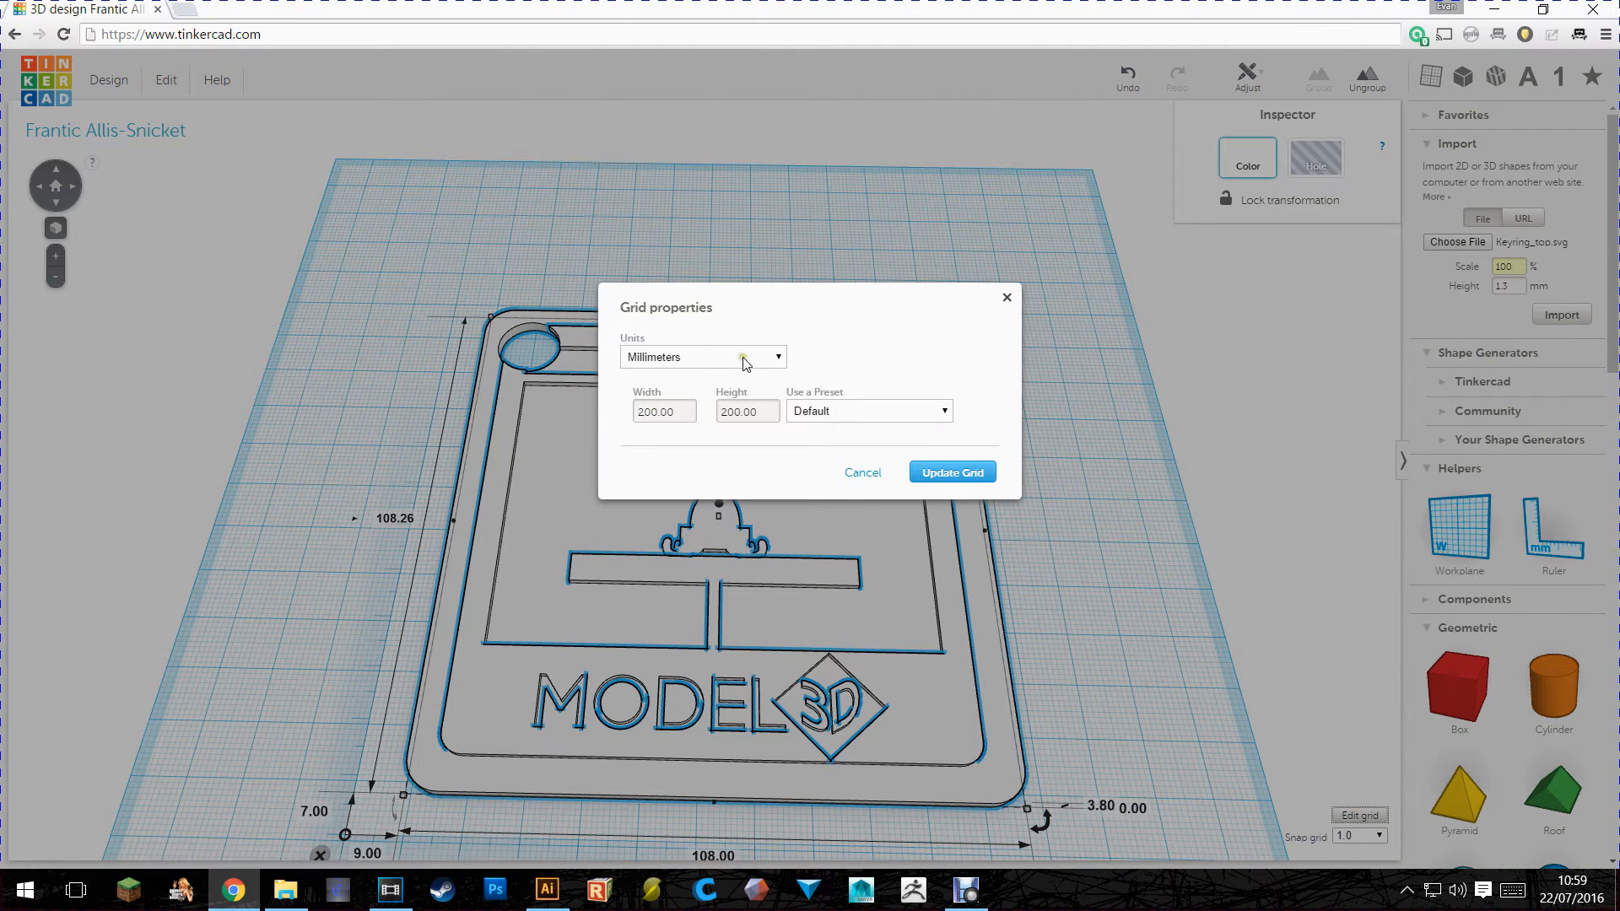
click(702, 356)
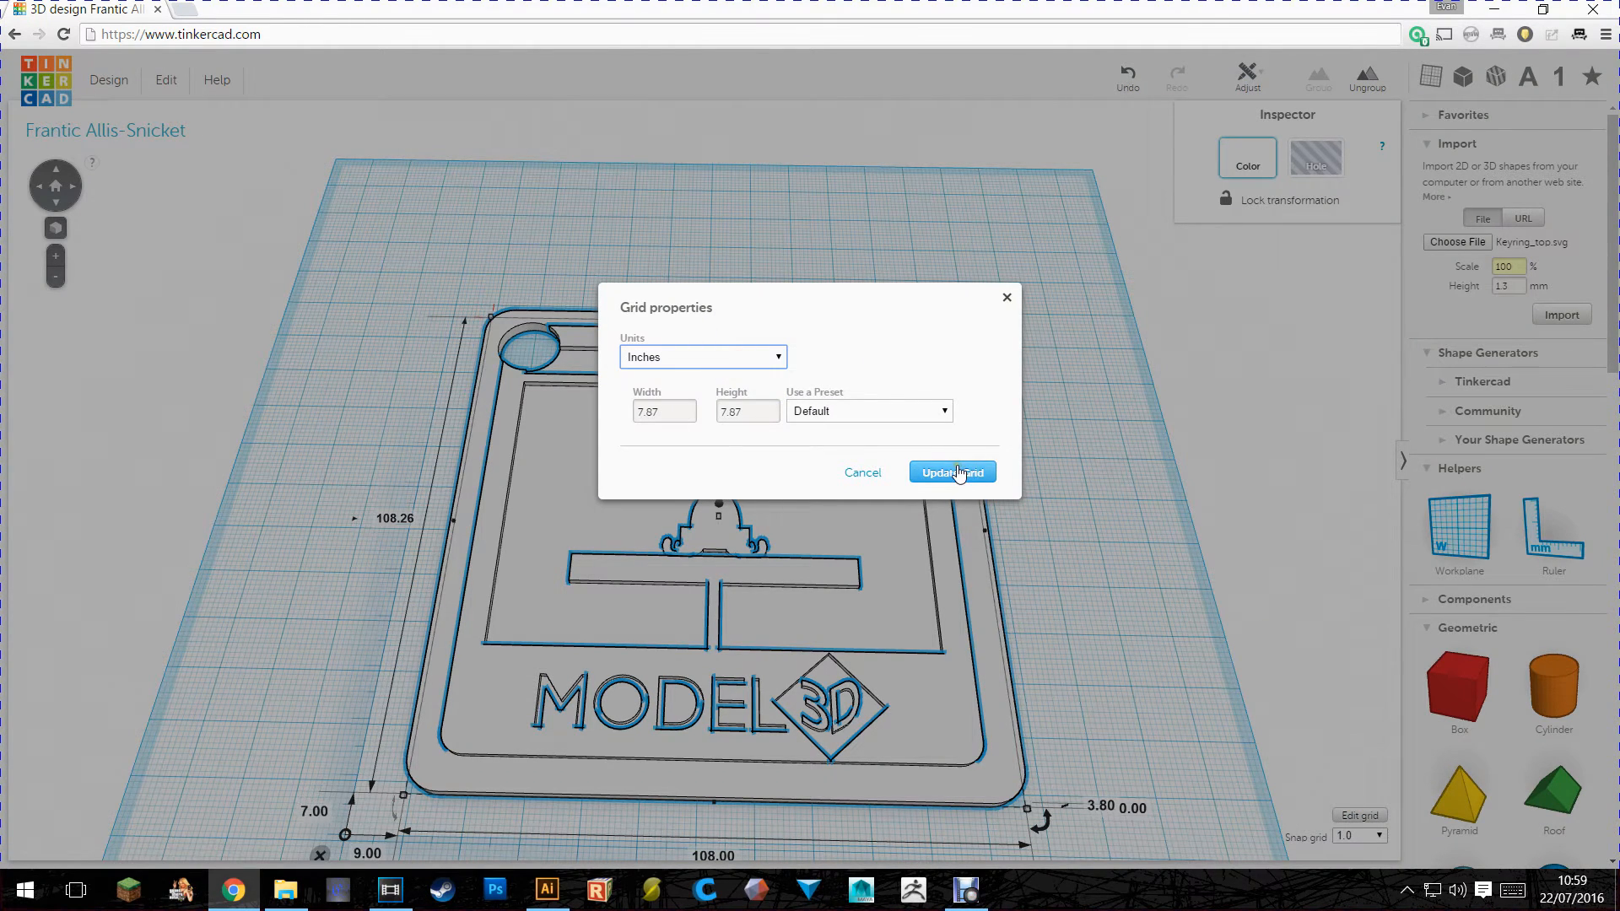
click(950, 472)
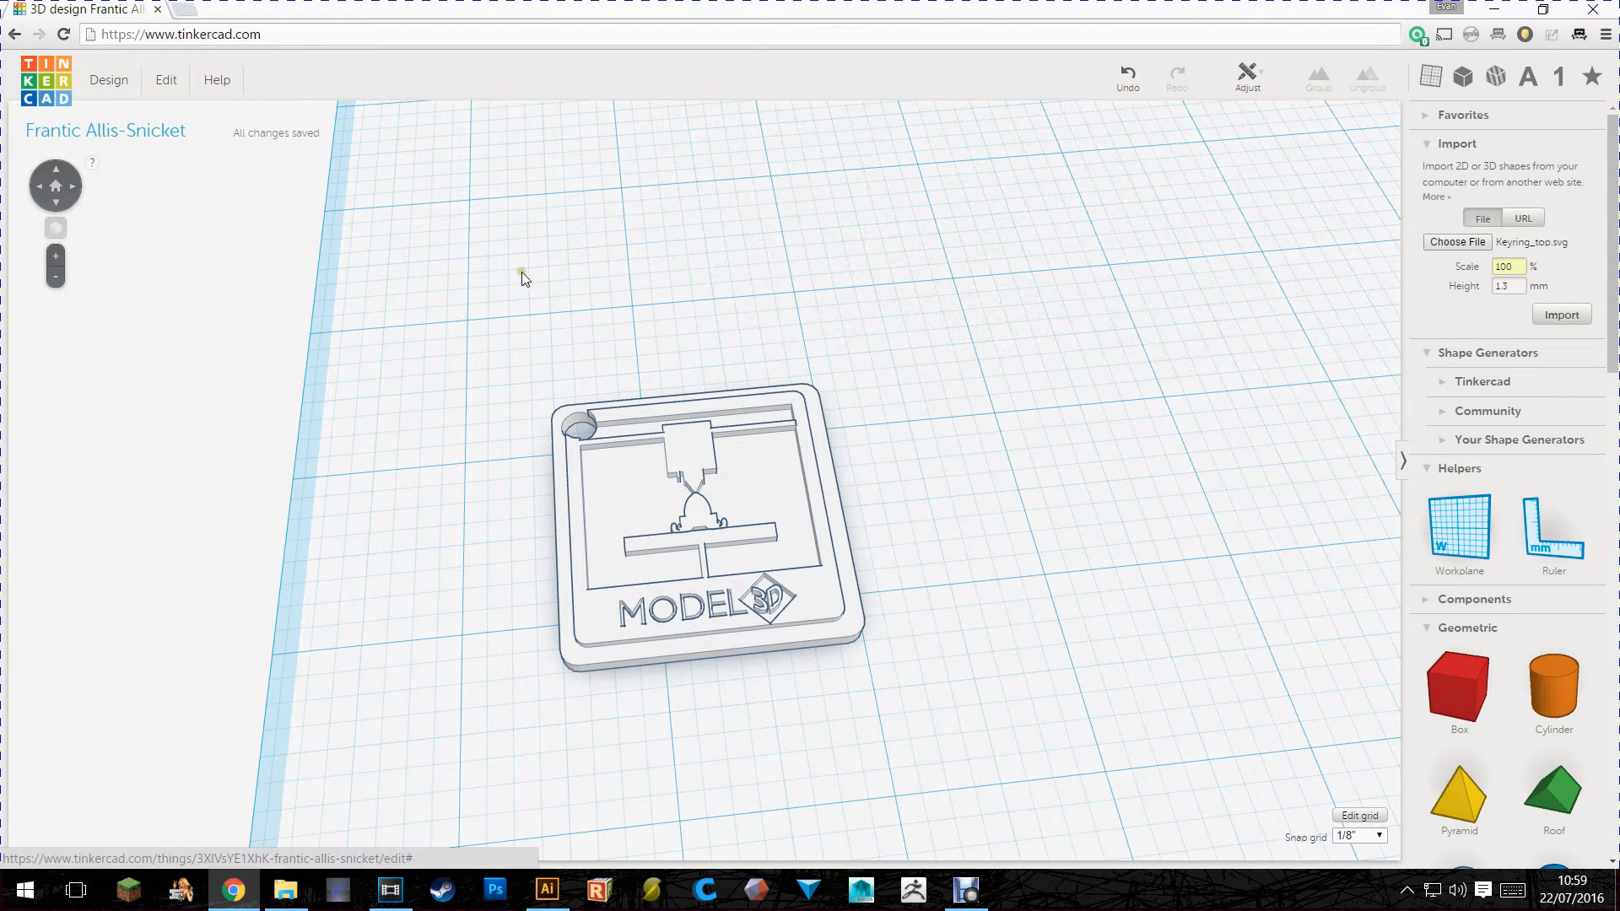
Step: Download the keyring design for 3D printing as an .STL file from the Design menu
click(108, 79)
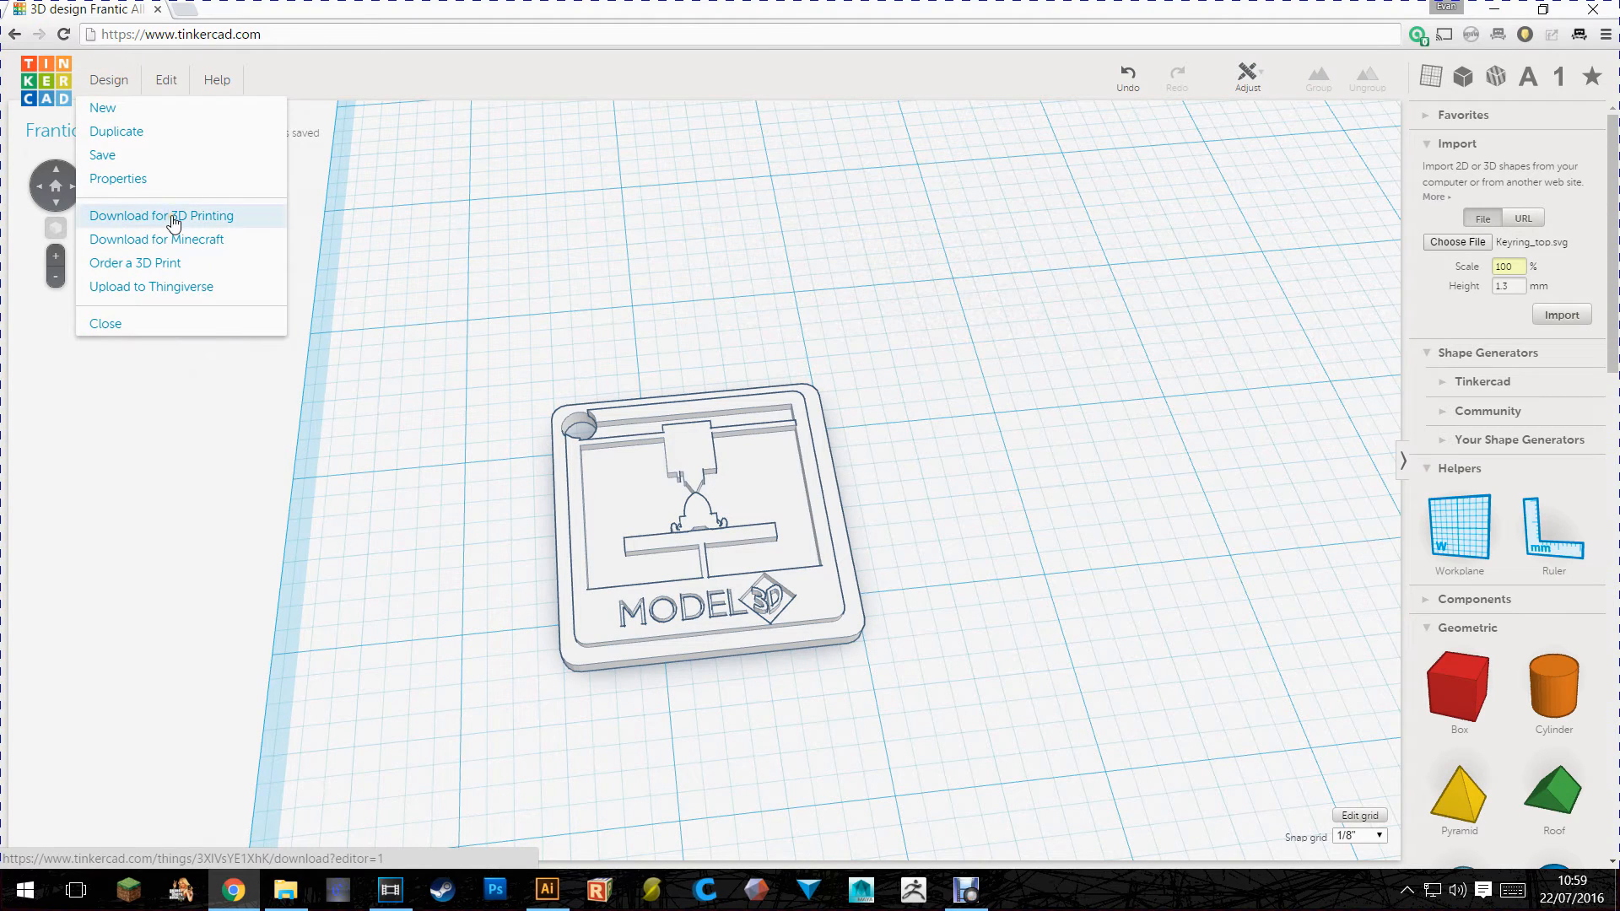
click(162, 214)
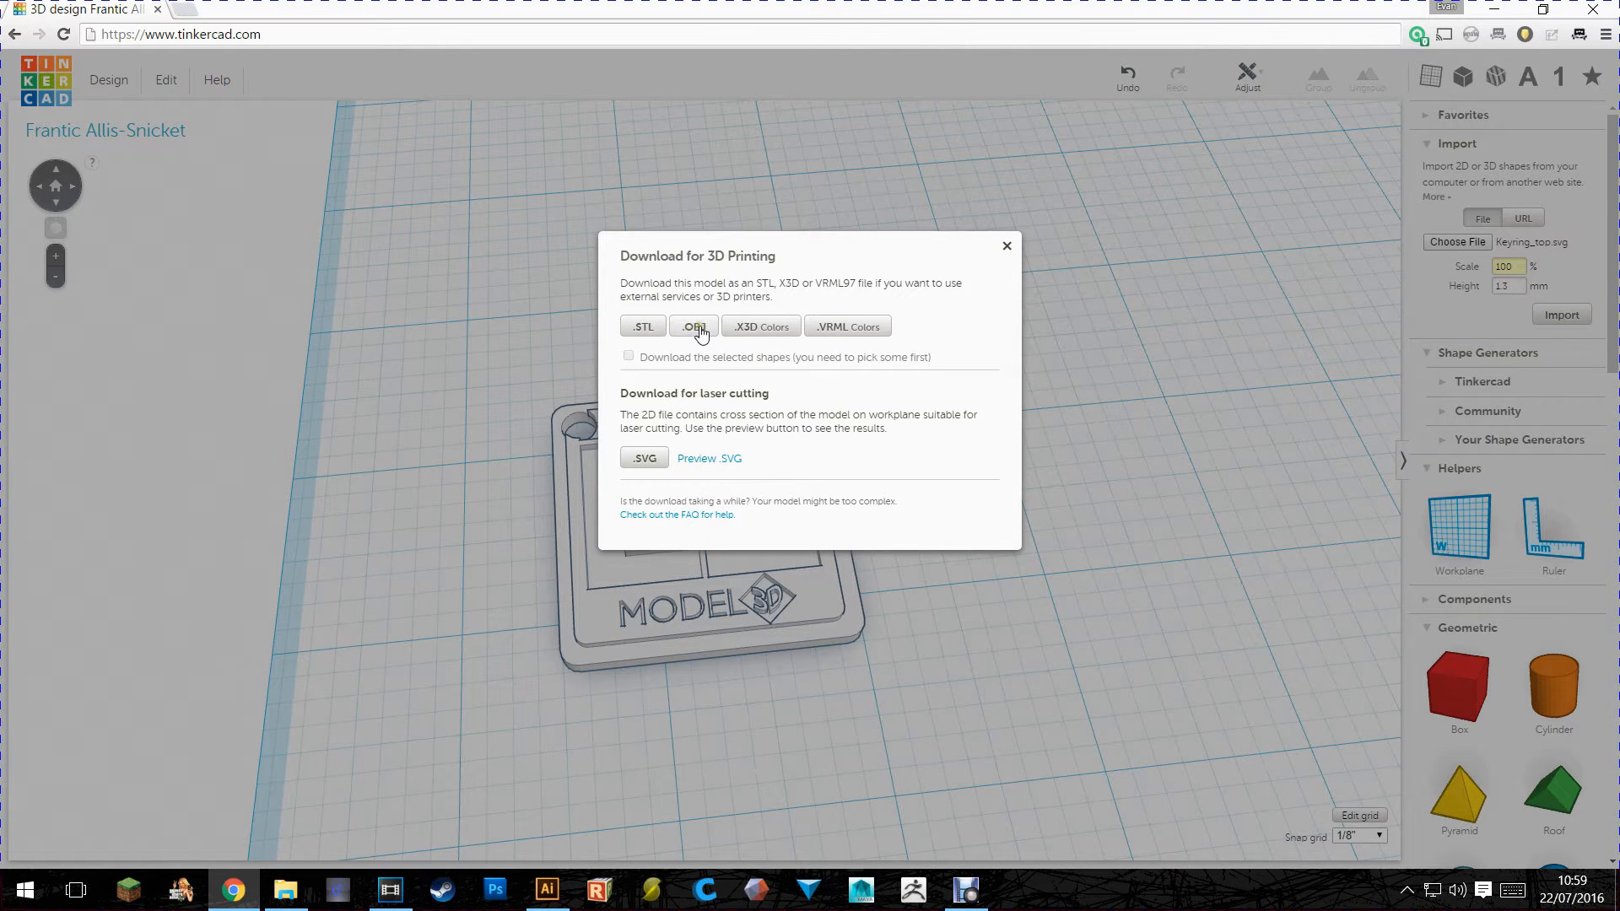
mouse_move(609, 334)
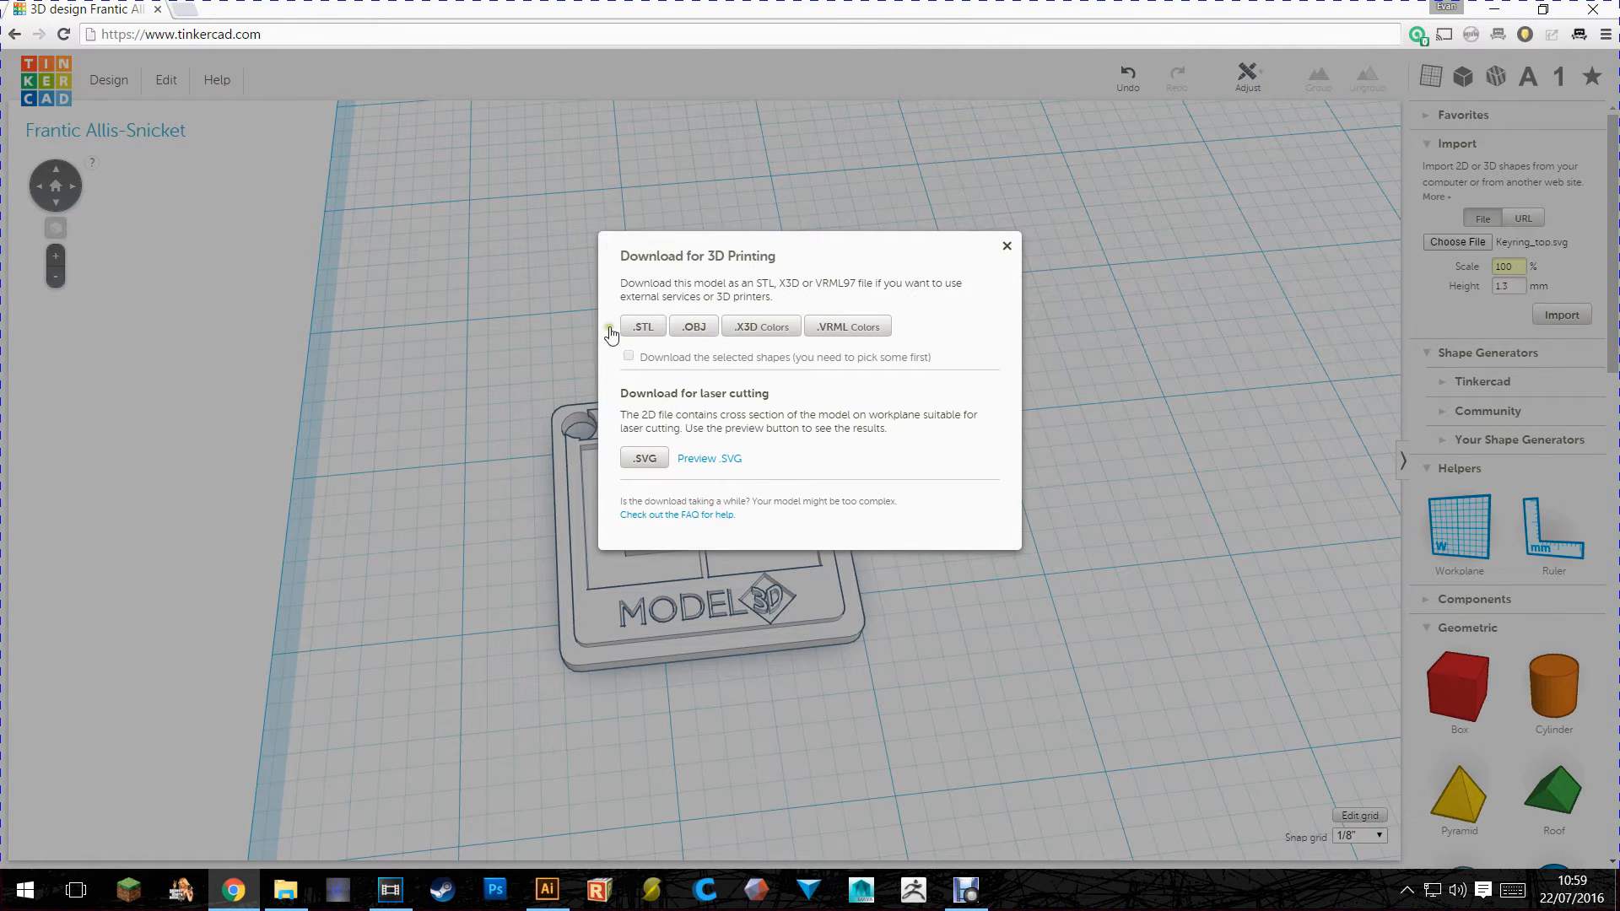
click(642, 325)
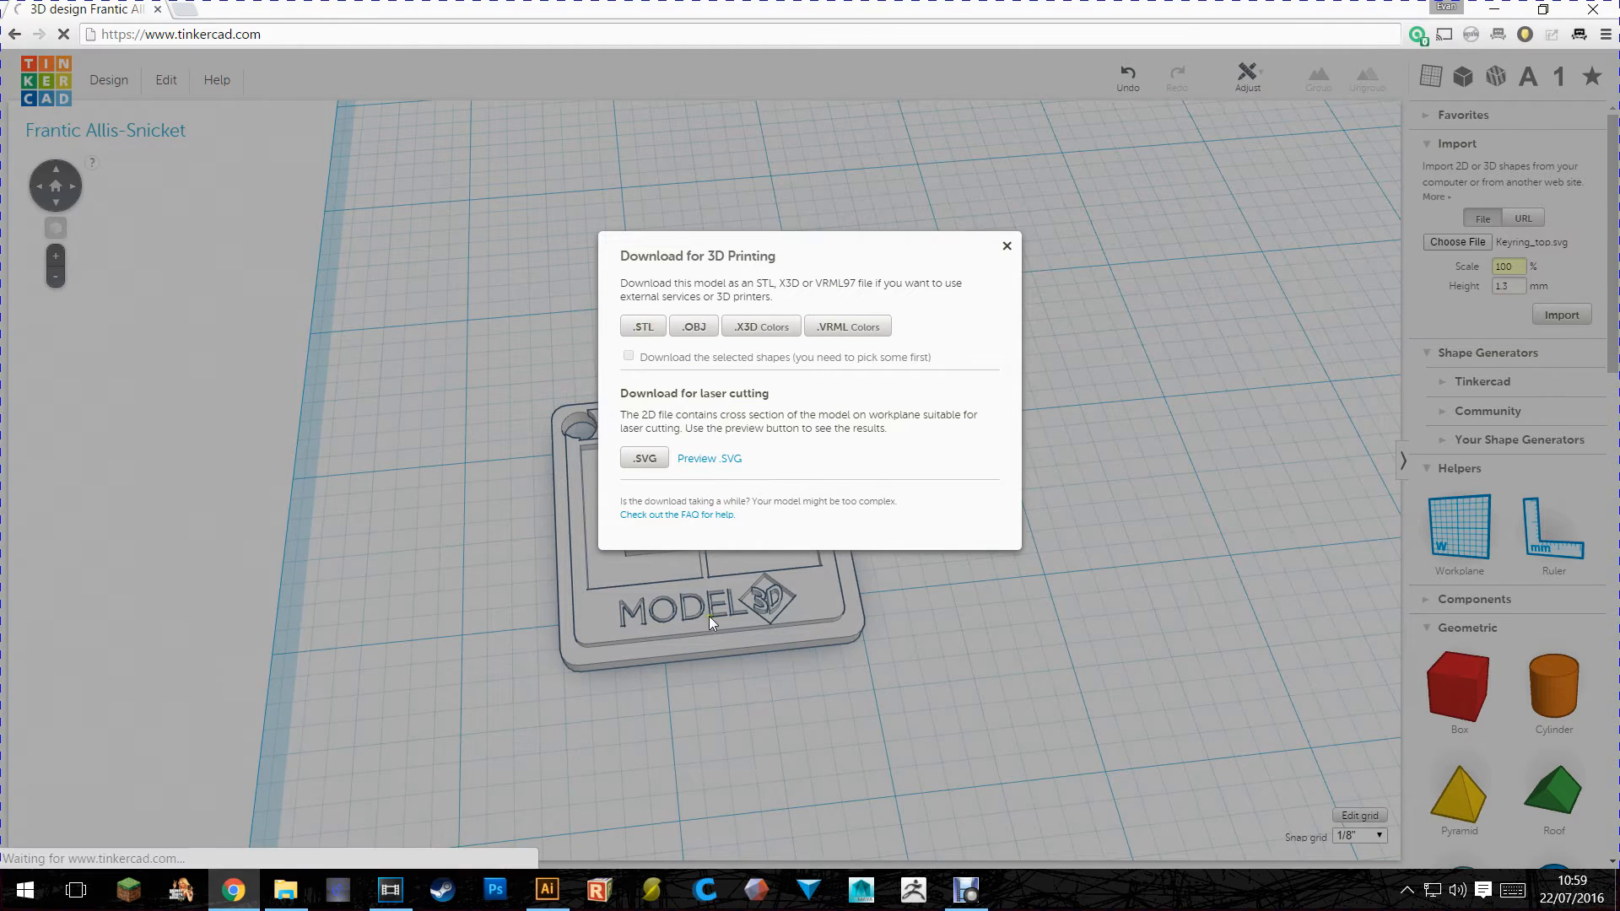
click(641, 325)
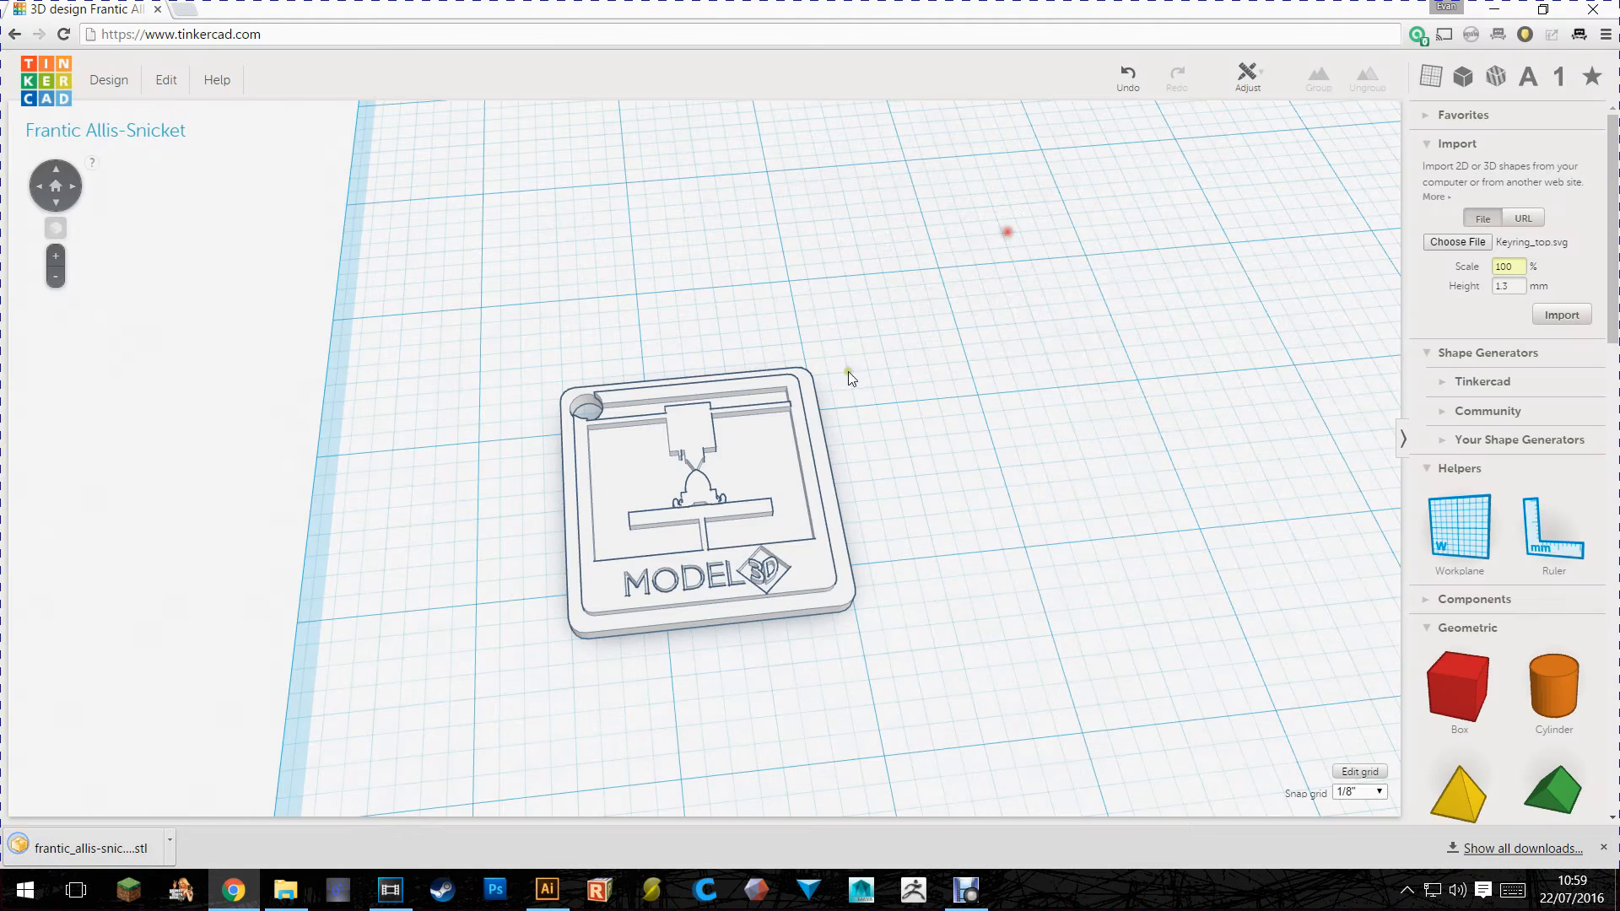
mouse_move(130, 855)
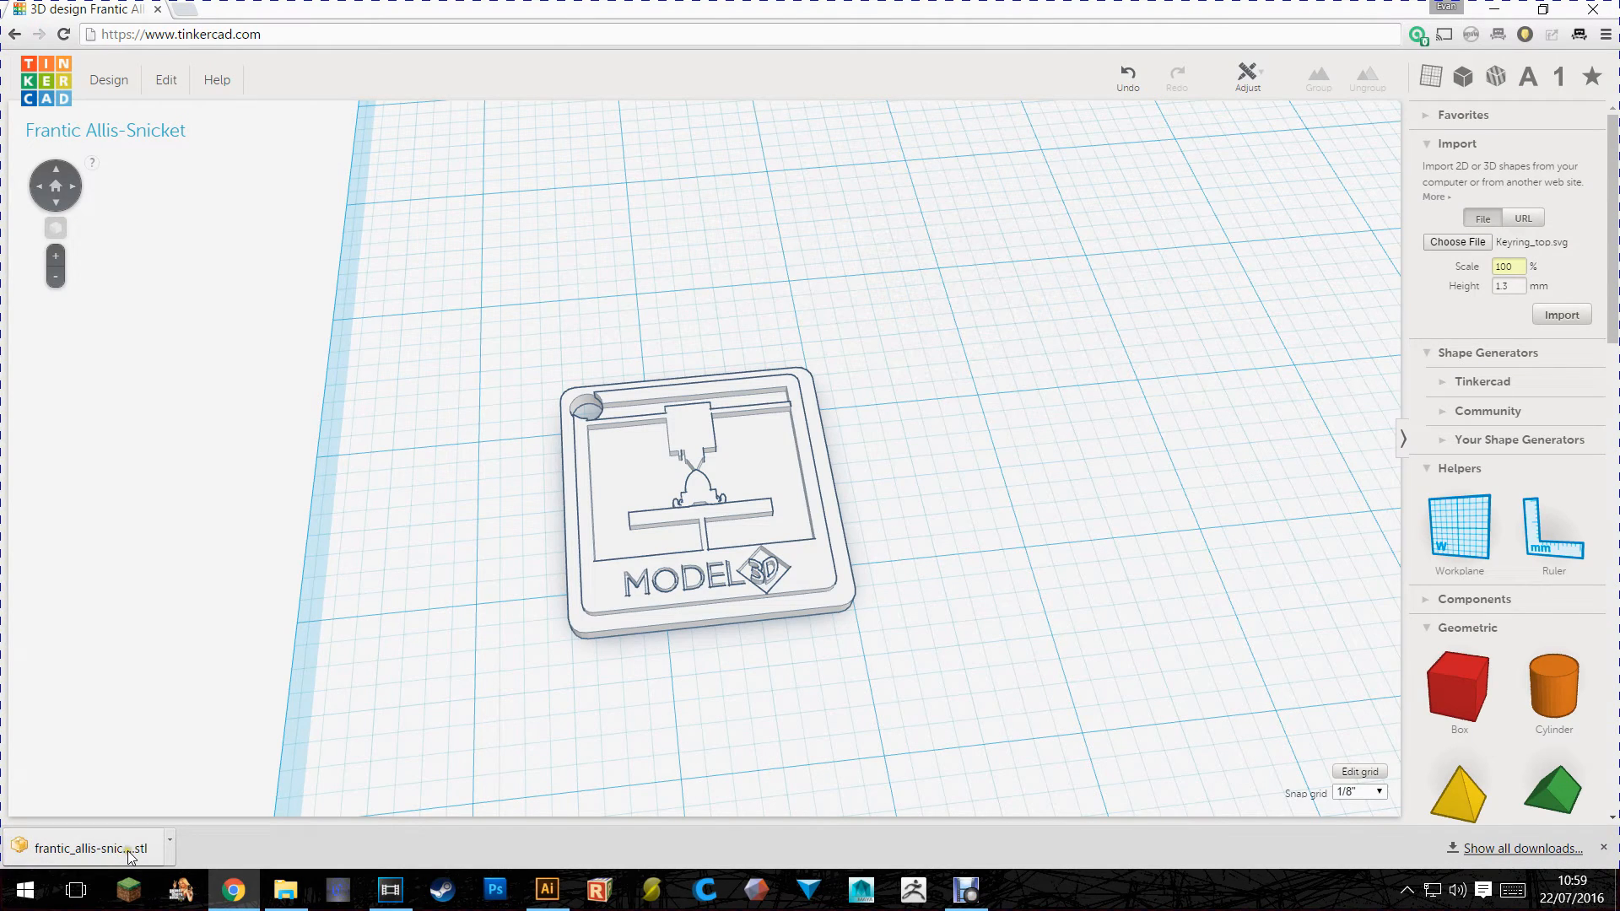
mouse_move(204, 123)
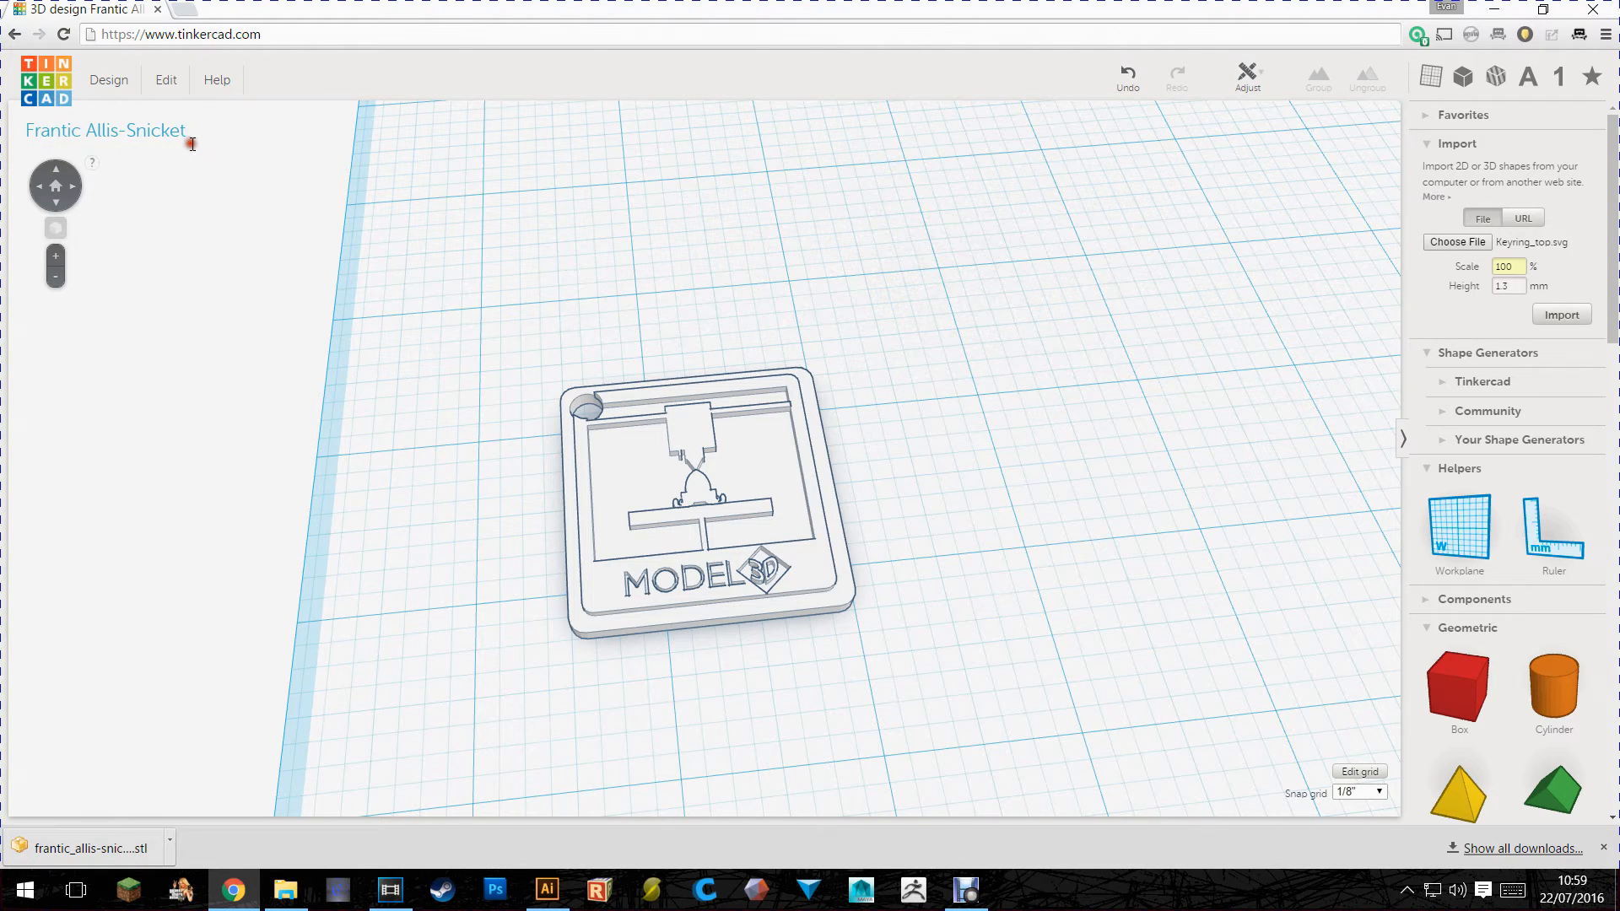
mouse_move(191, 140)
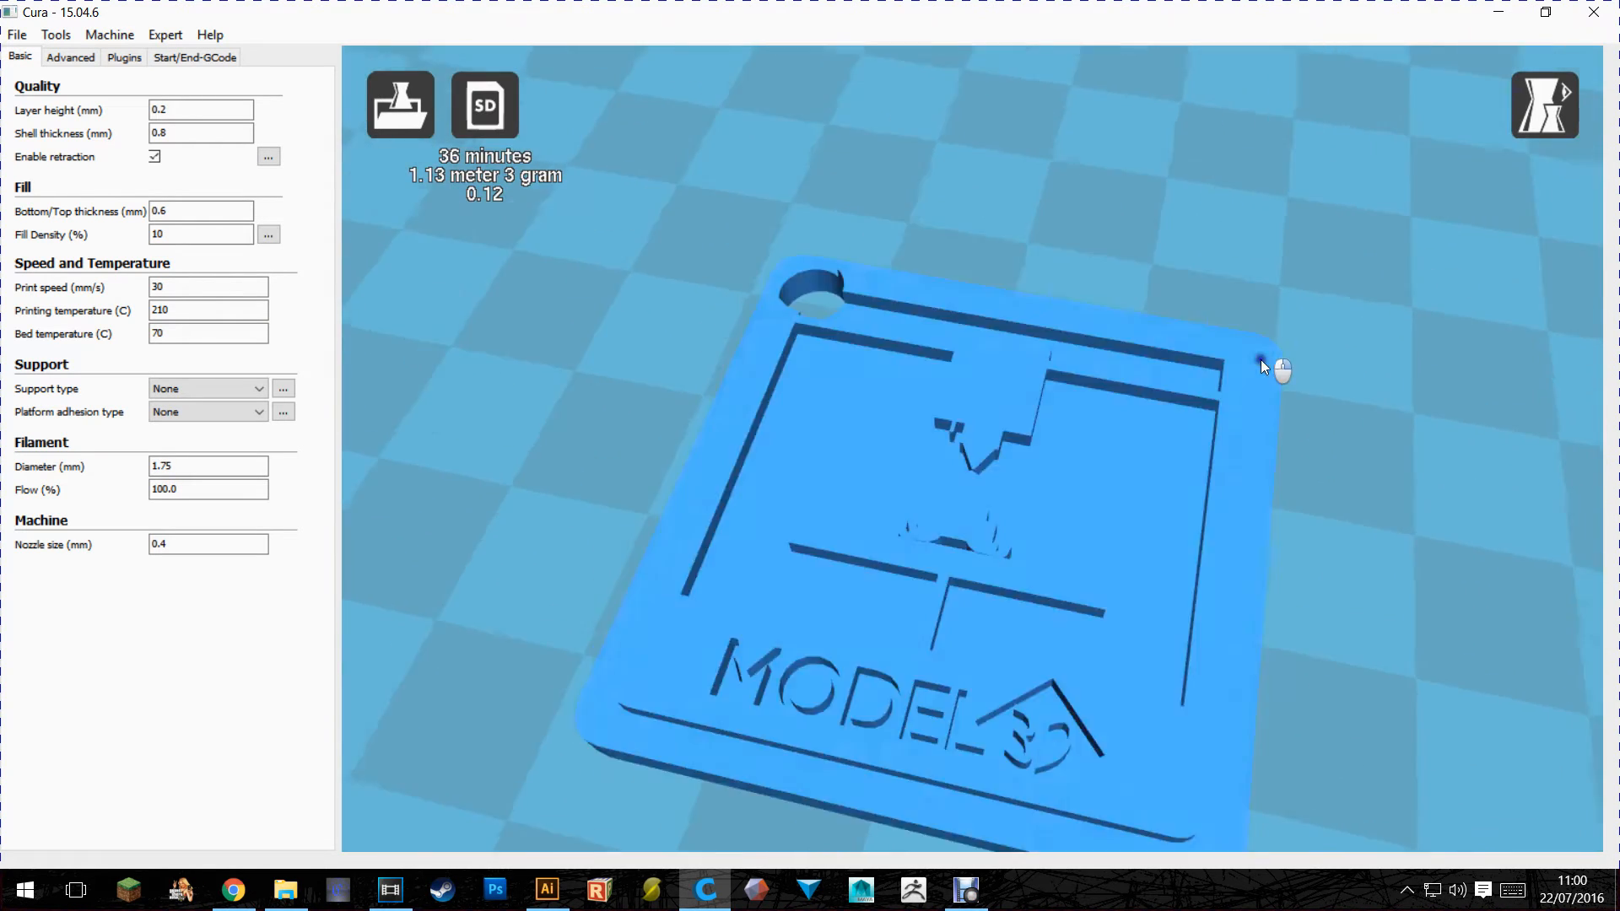
Step: Preview the loaded keyring STL in Layers view mode to inspect its print slices
click(1544, 103)
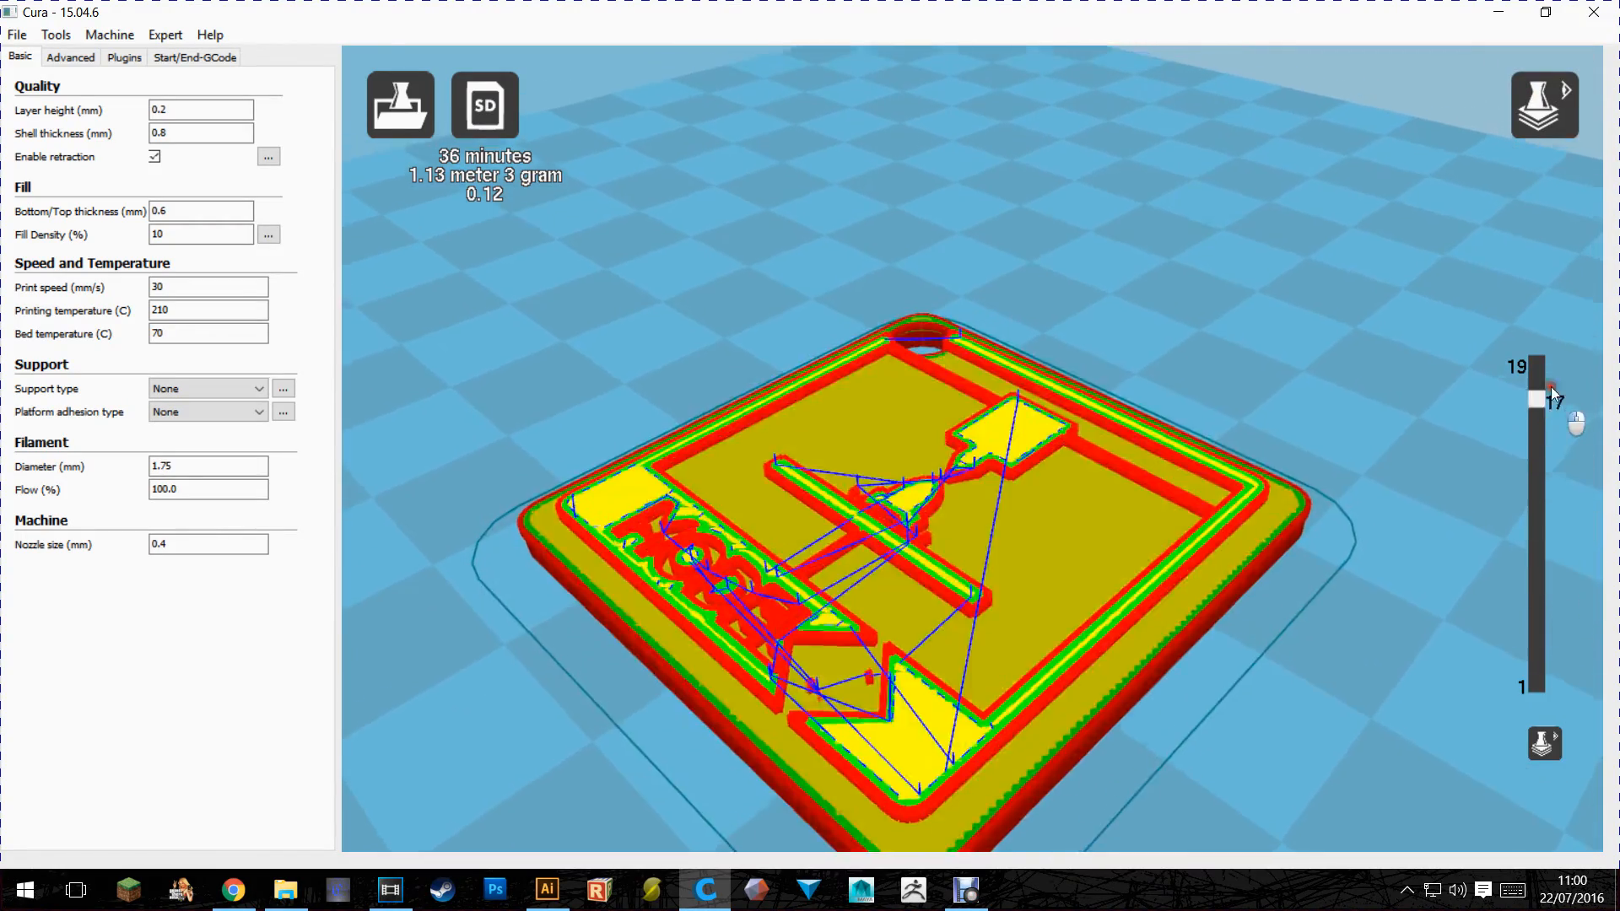
click(1544, 105)
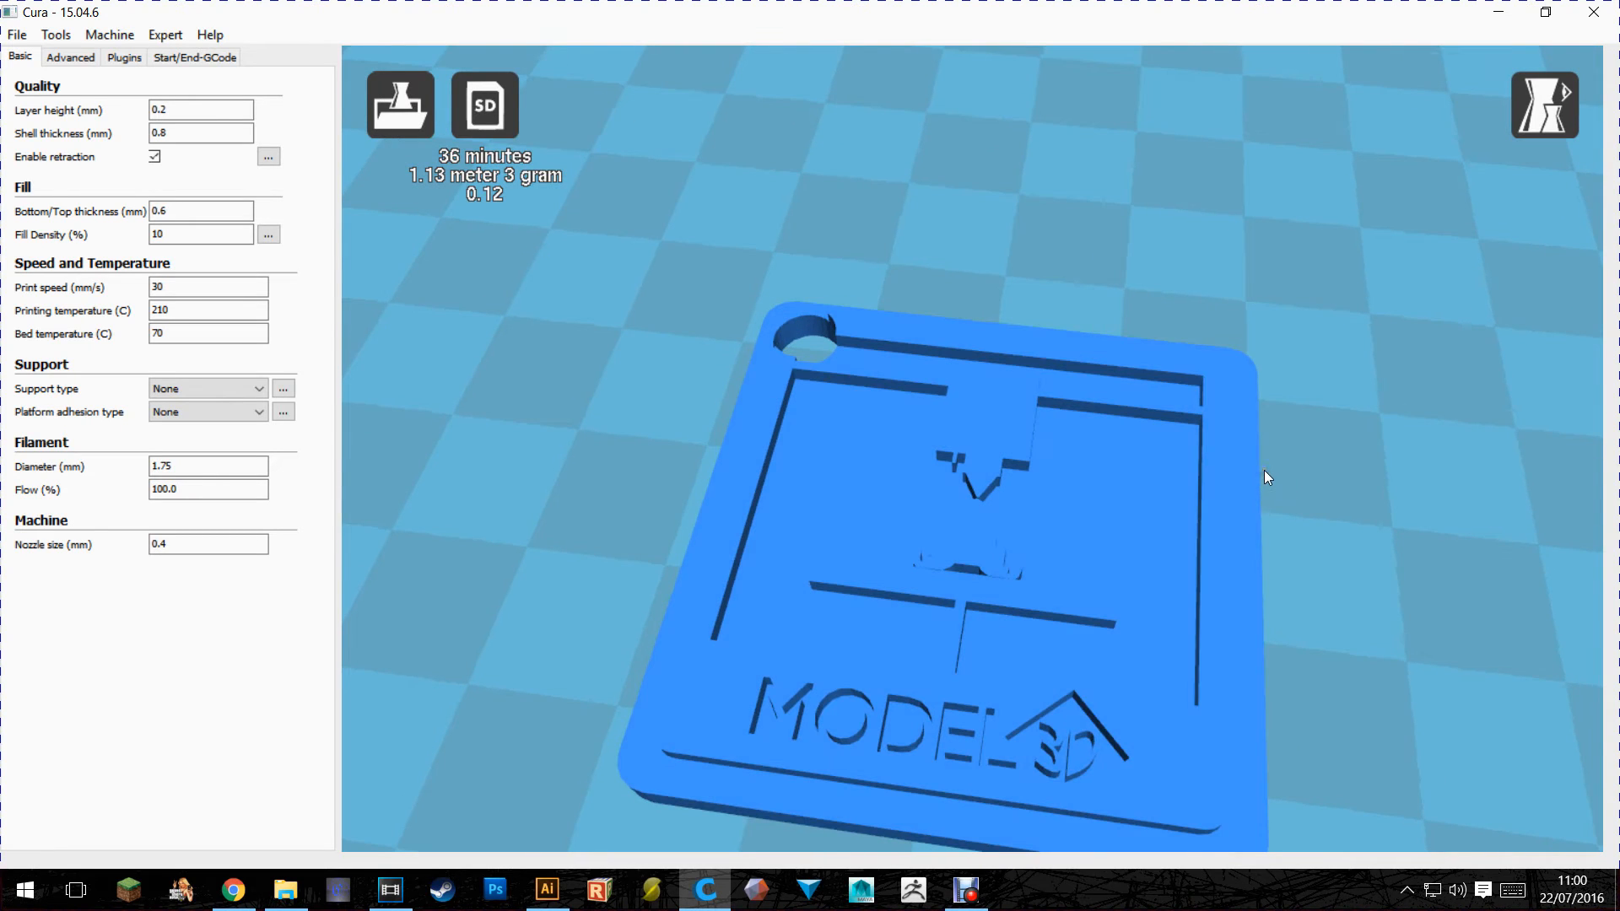
click(199, 111)
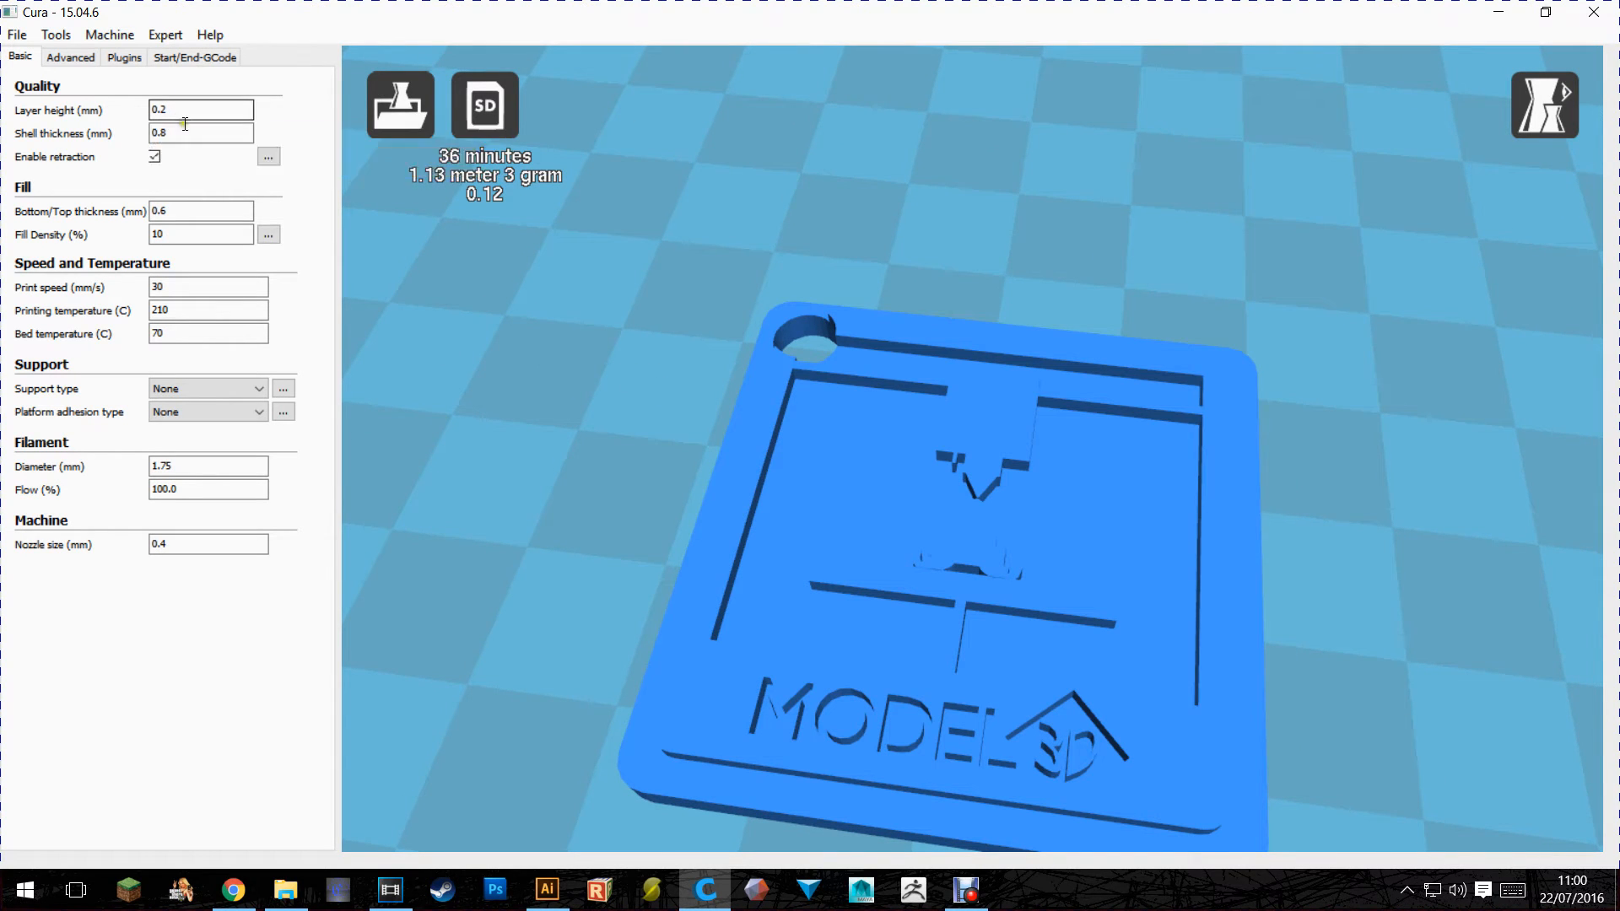
click(201, 132)
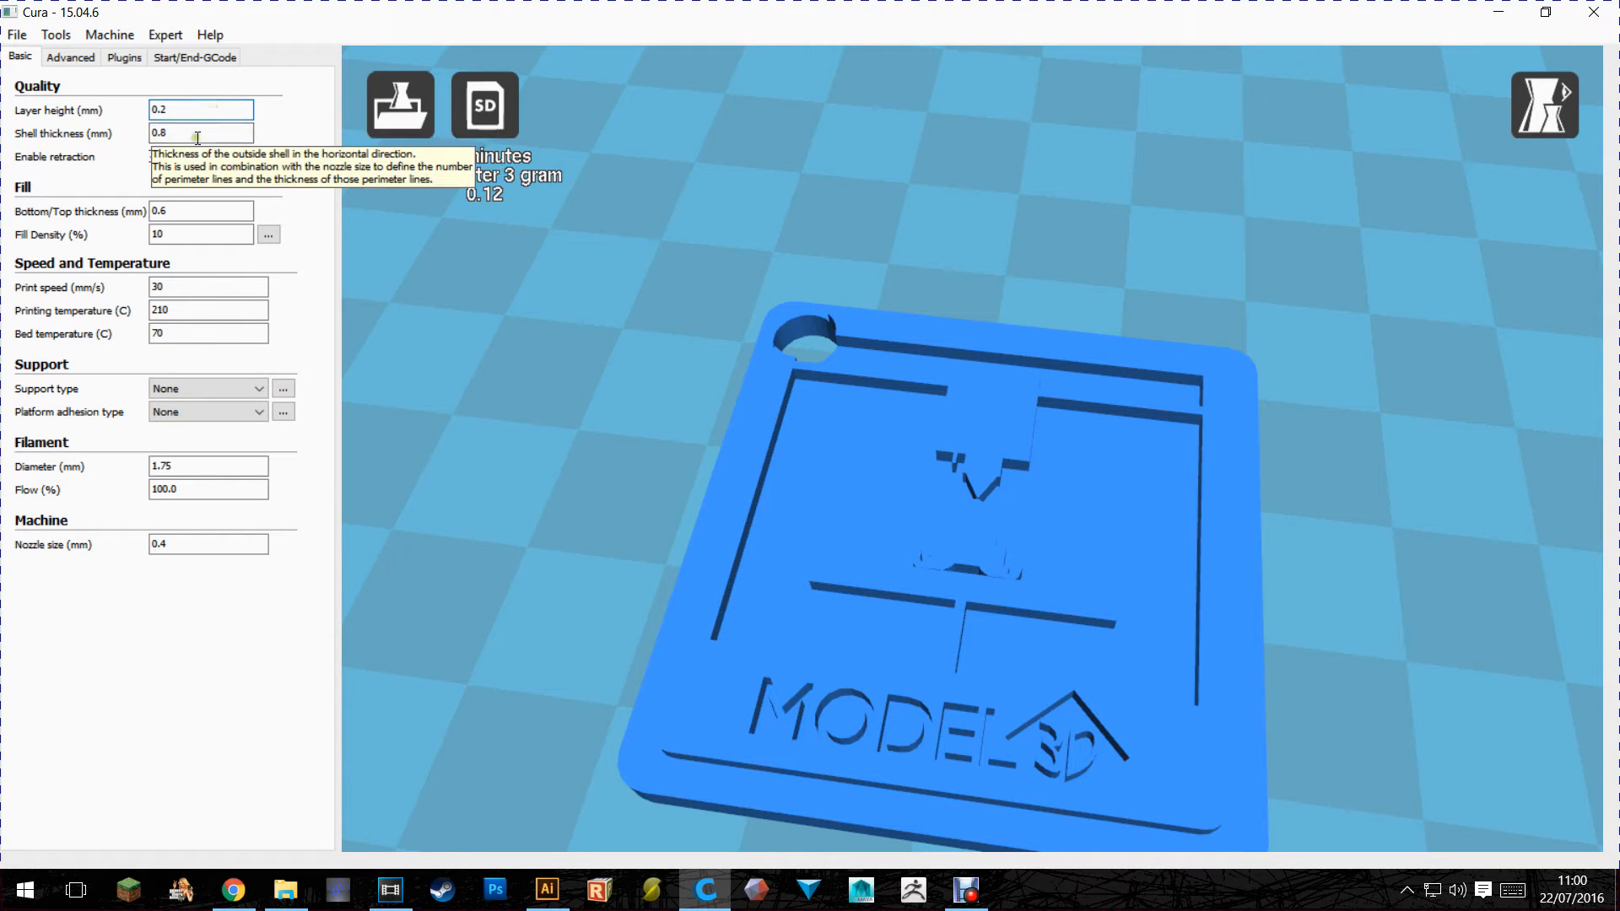
mouse_move(200, 235)
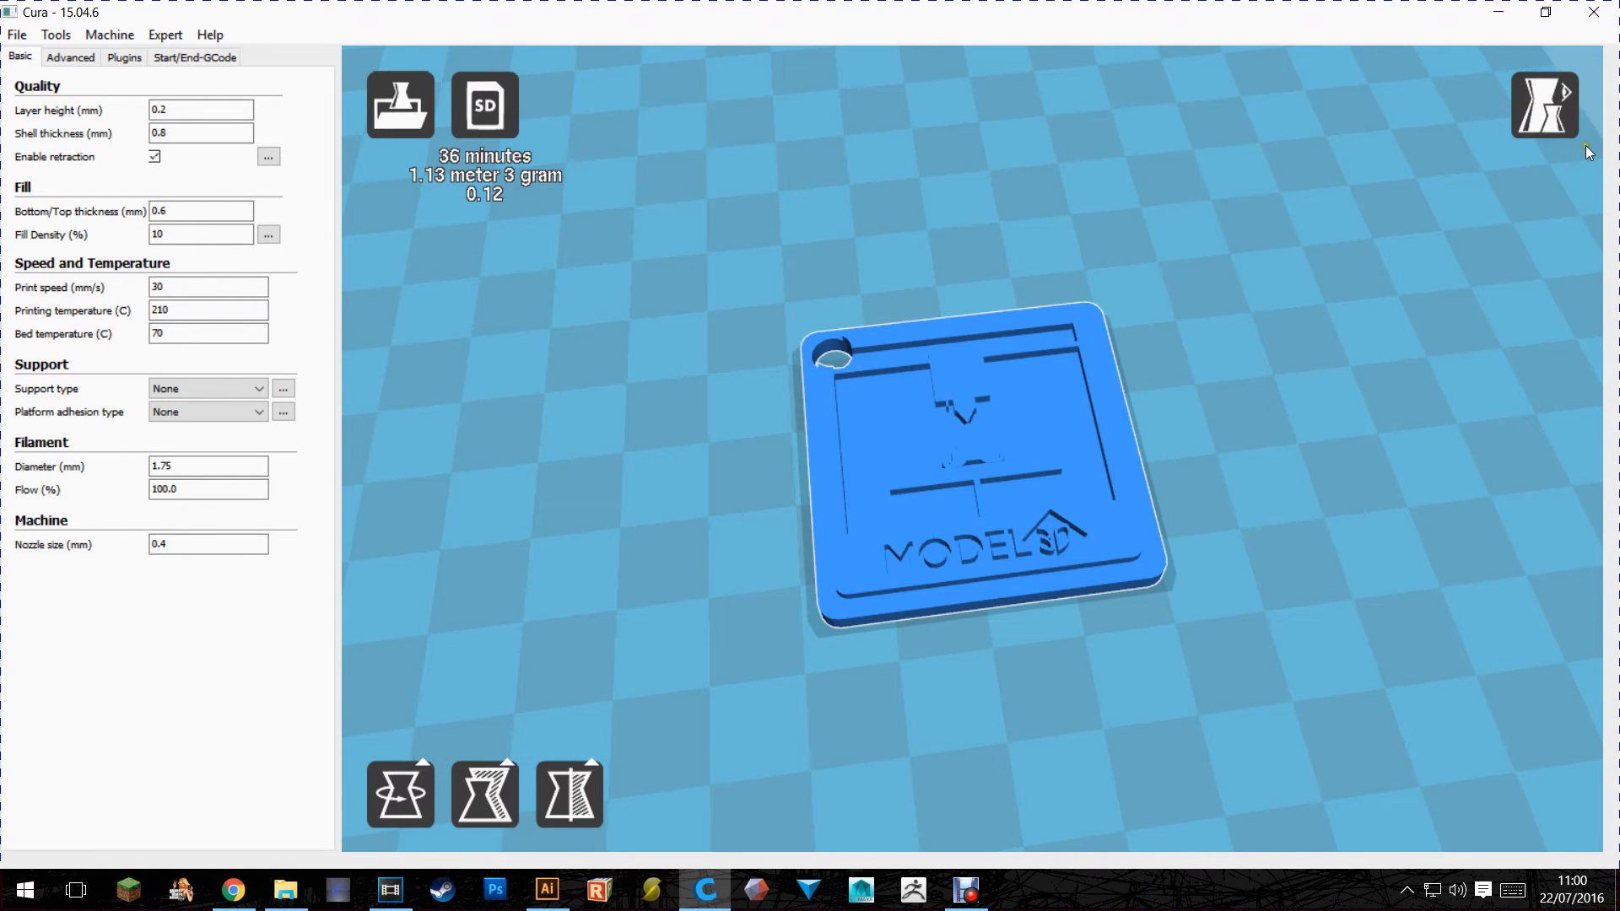
click(1544, 105)
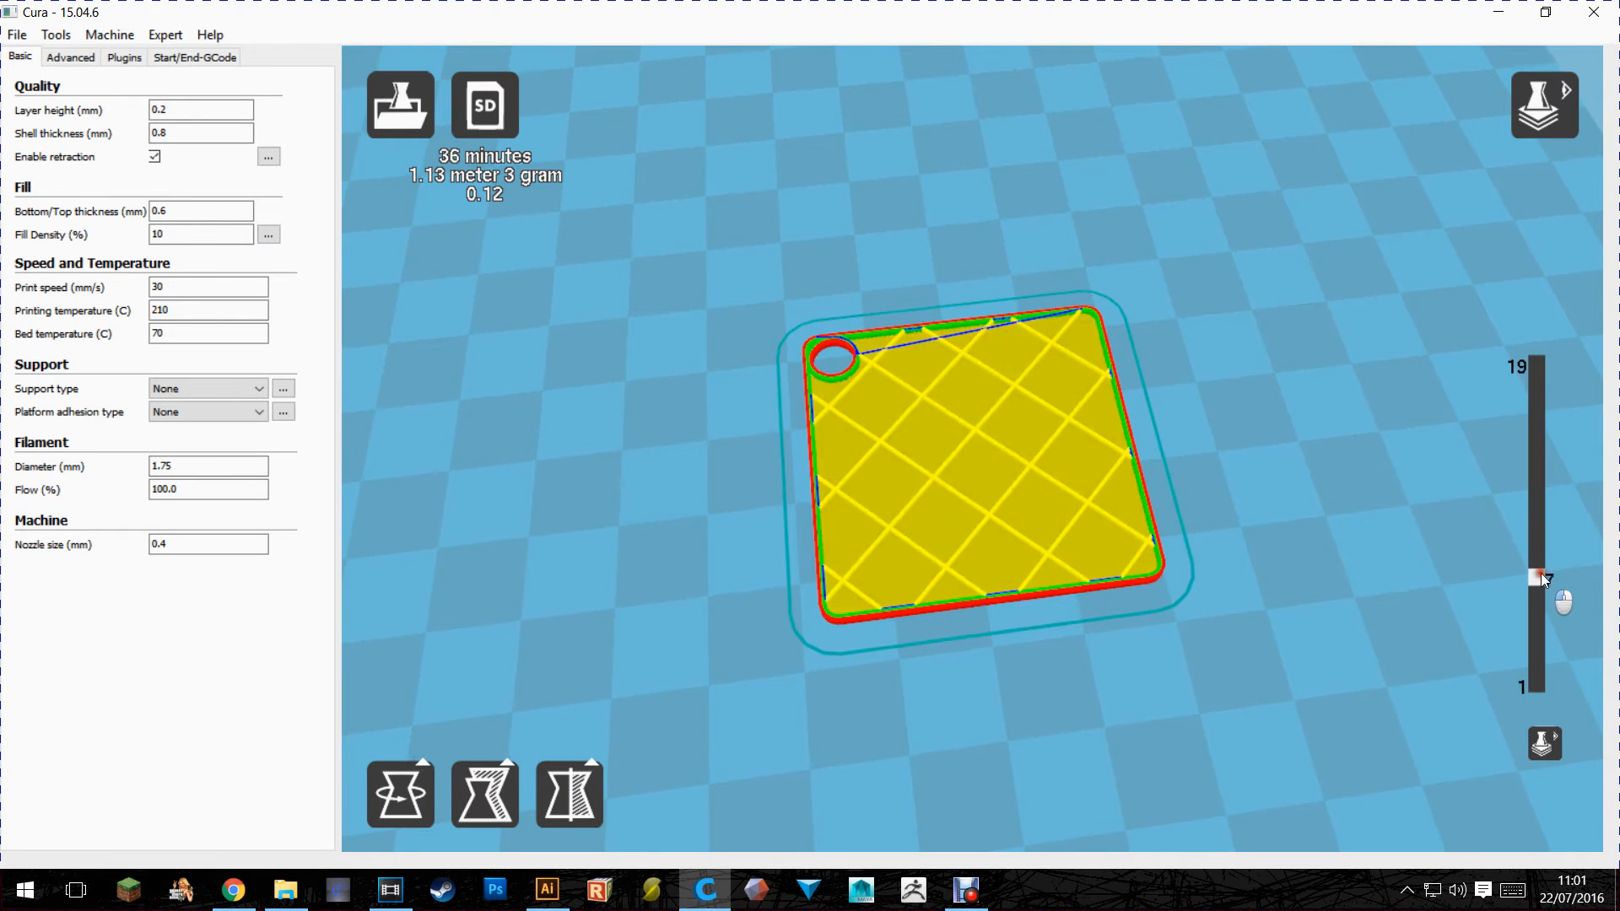
mouse_move(1544, 104)
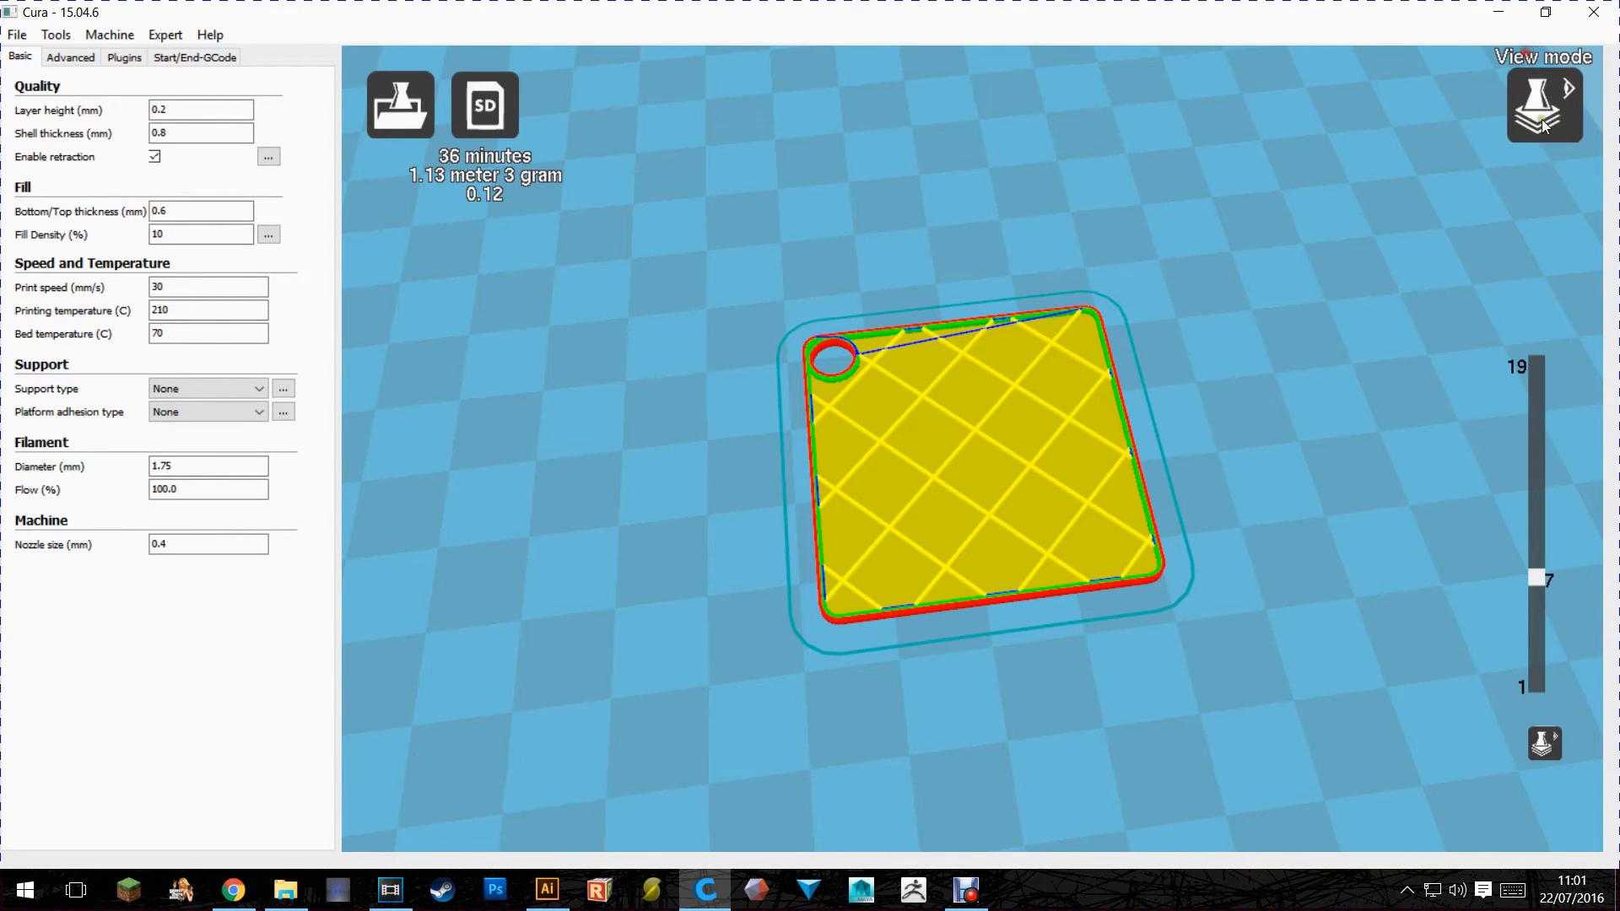
click(1544, 104)
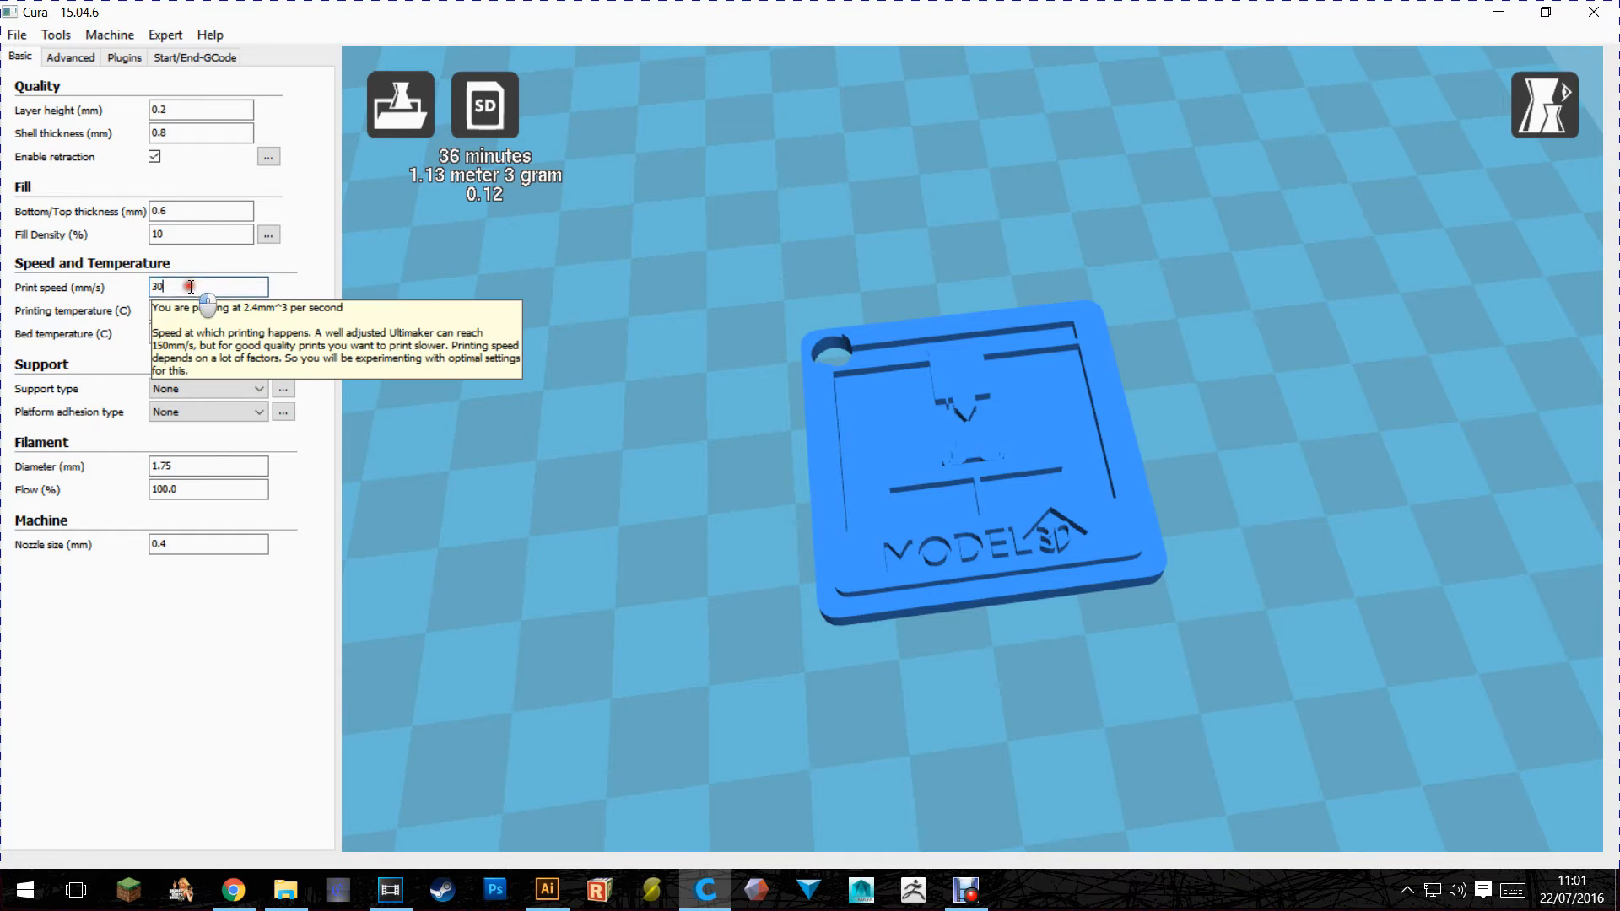
mouse_move(122, 287)
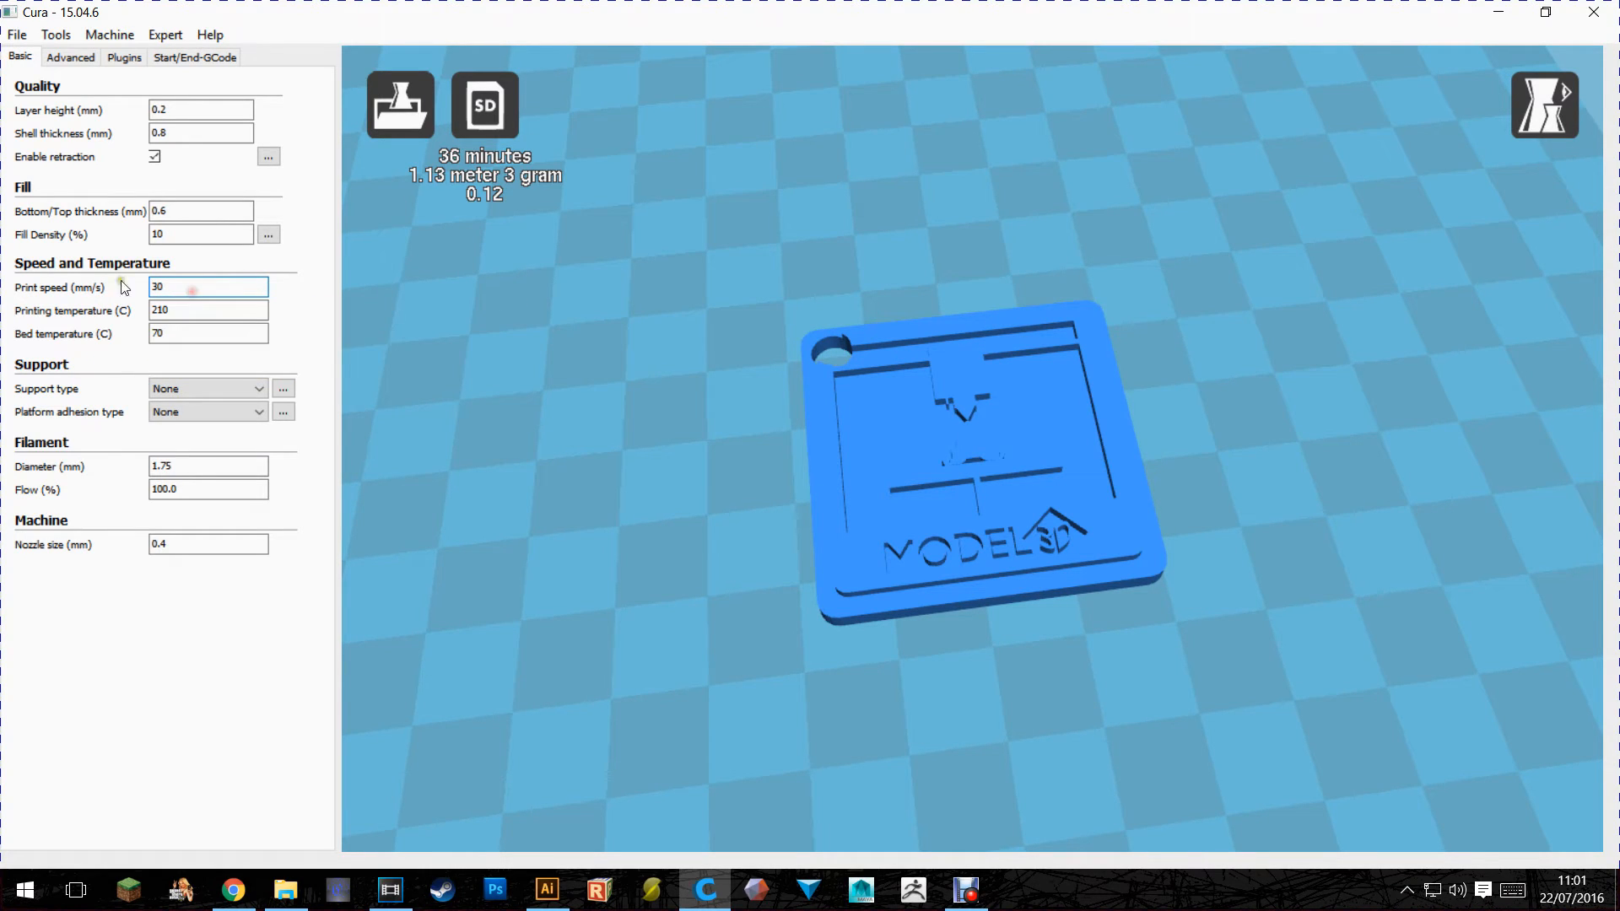
click(208, 311)
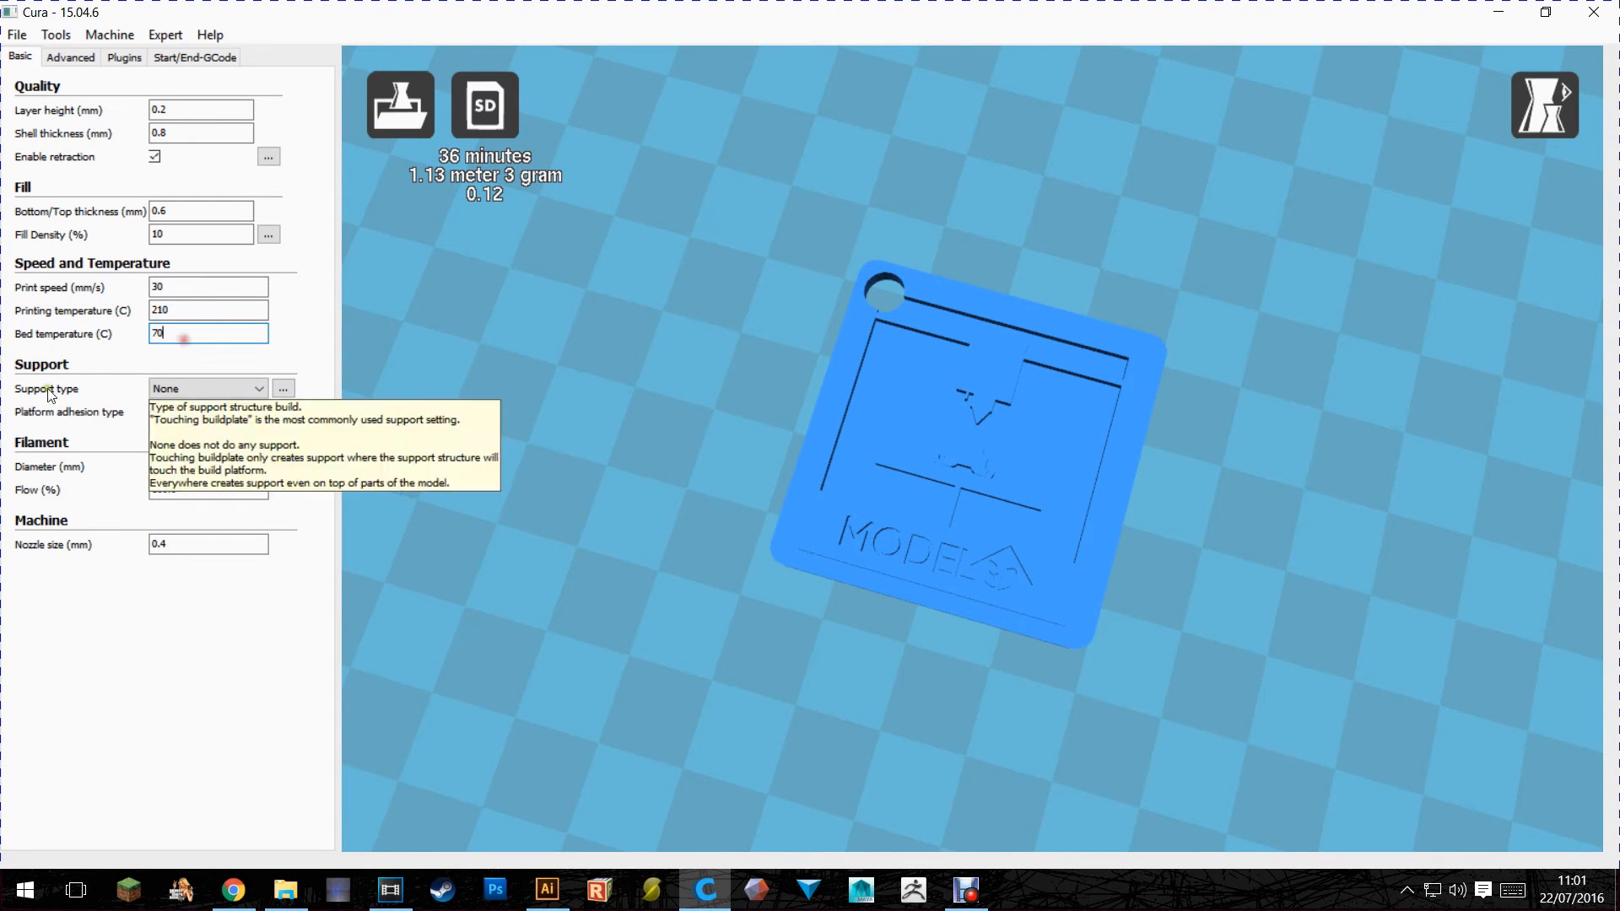
mouse_move(326, 356)
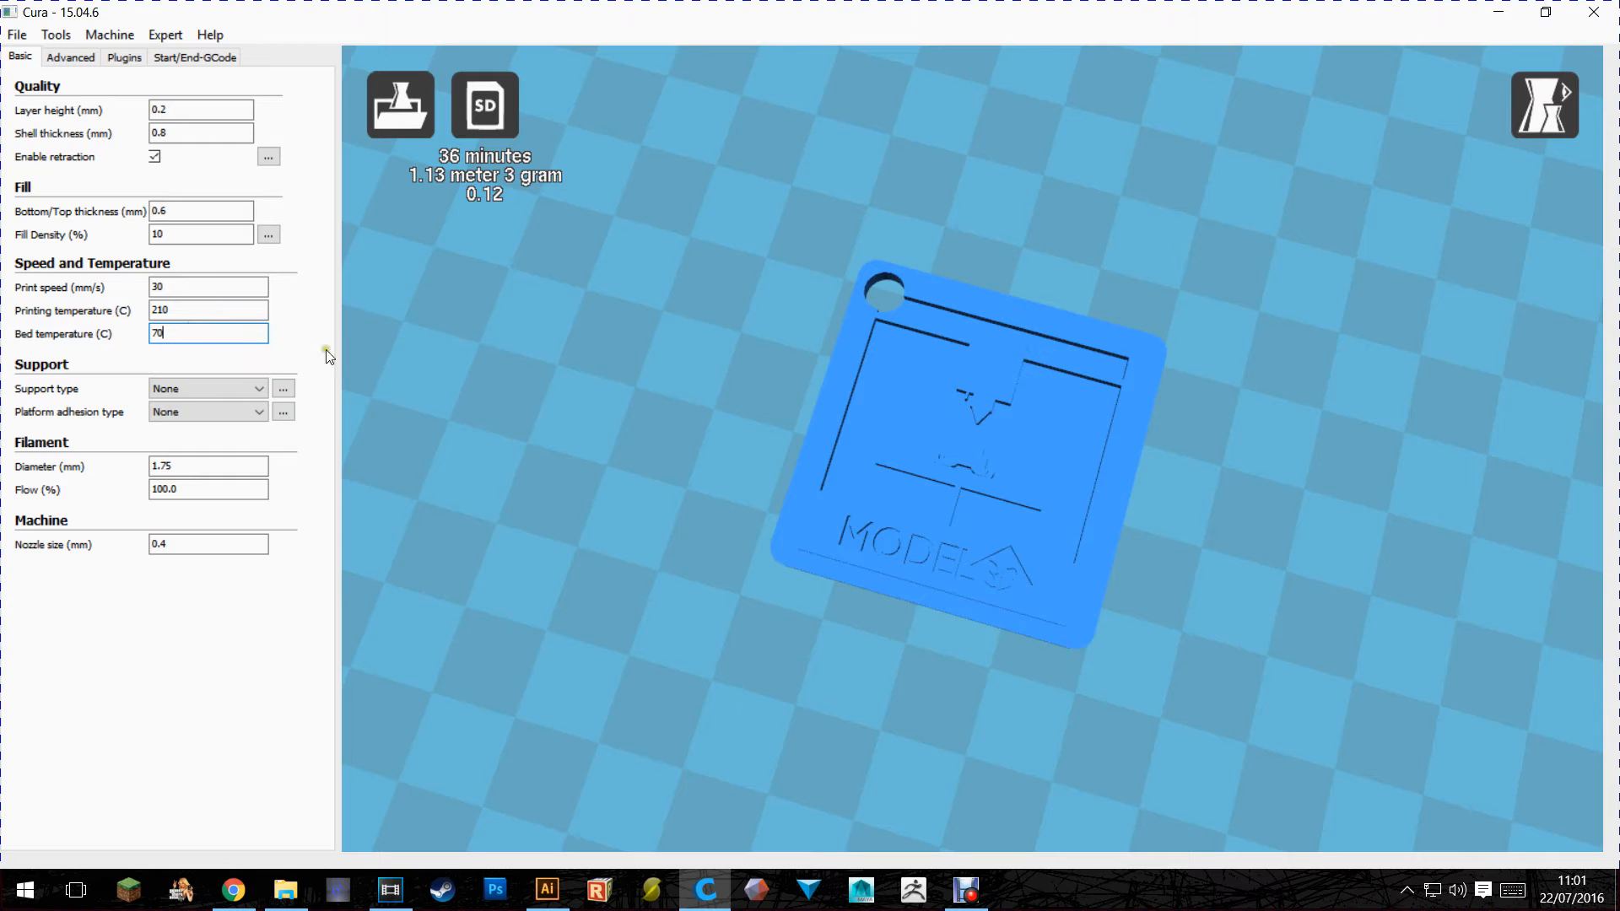
click(206, 388)
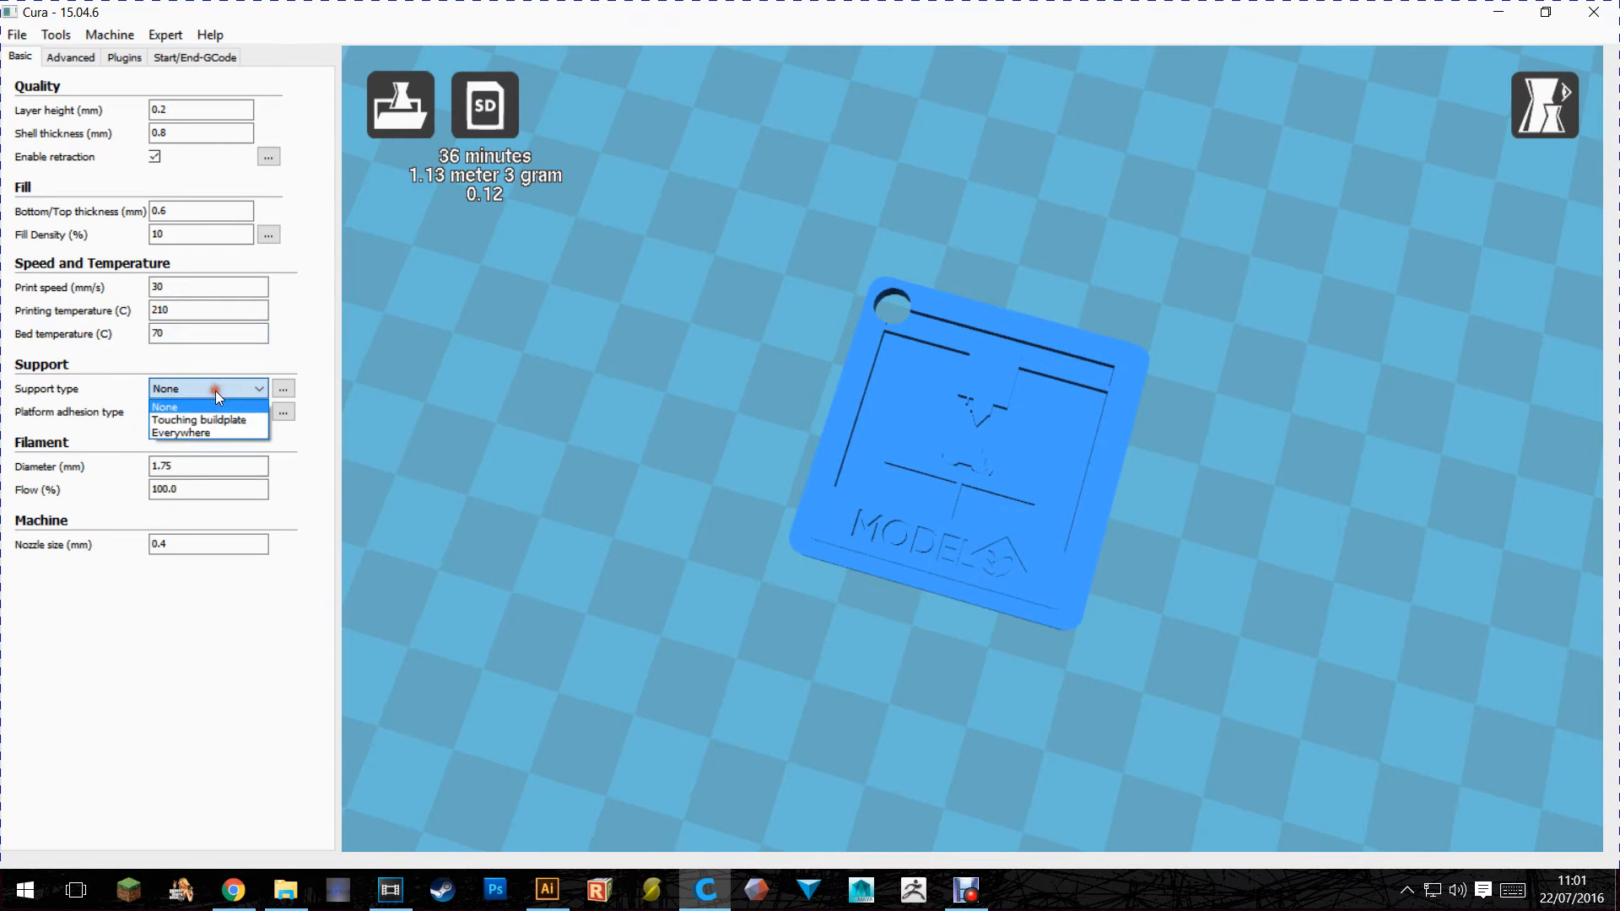
click(206, 411)
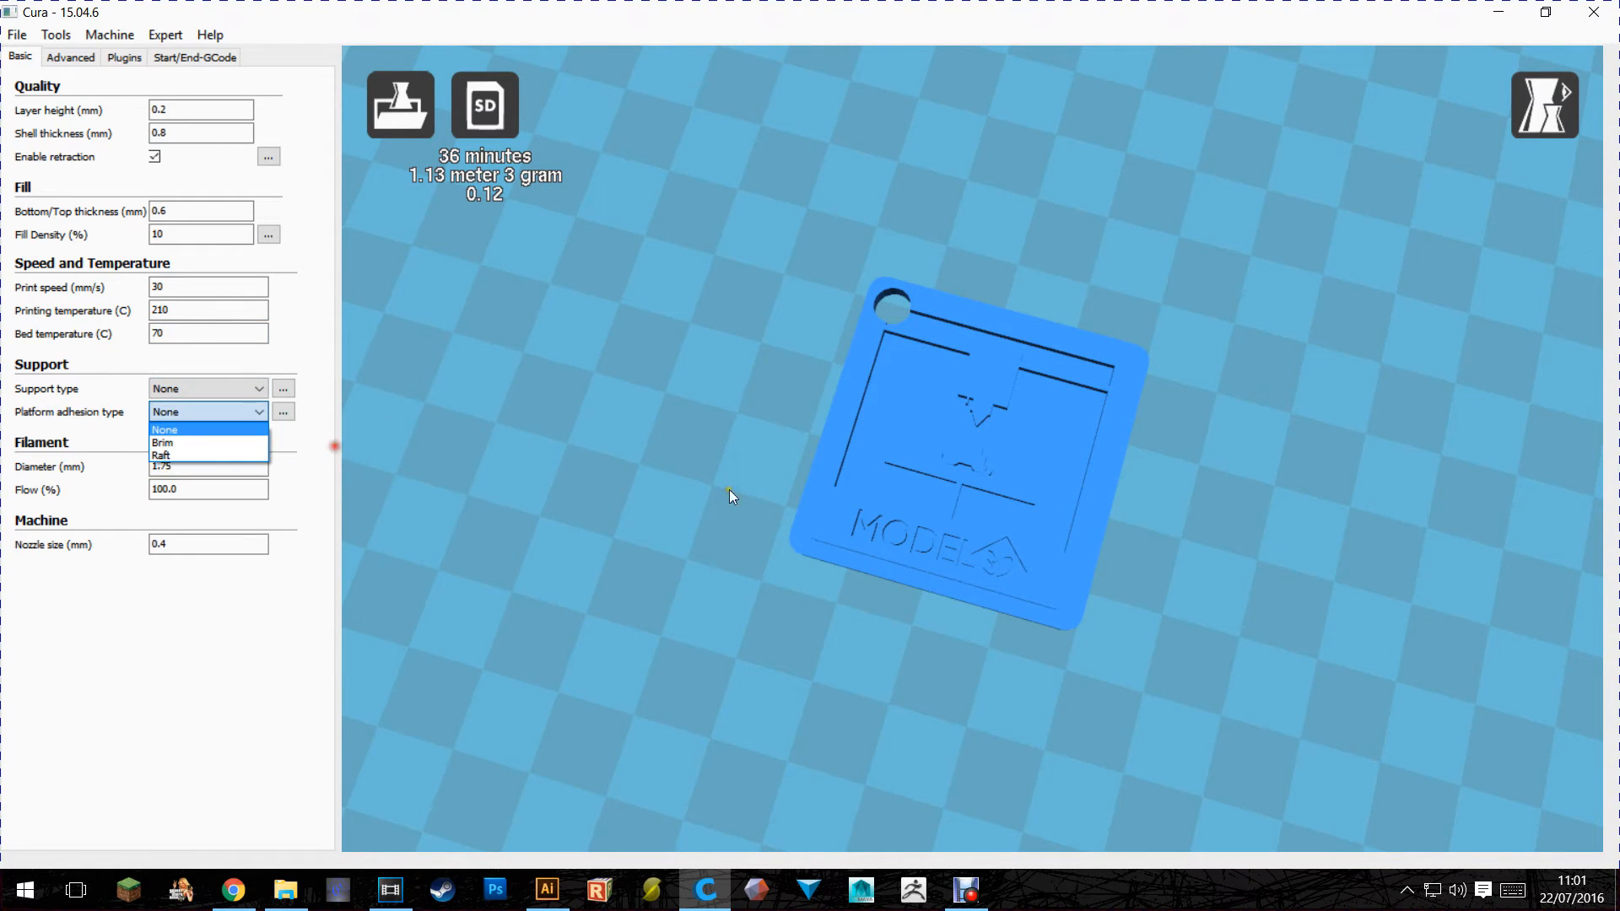
click(1544, 104)
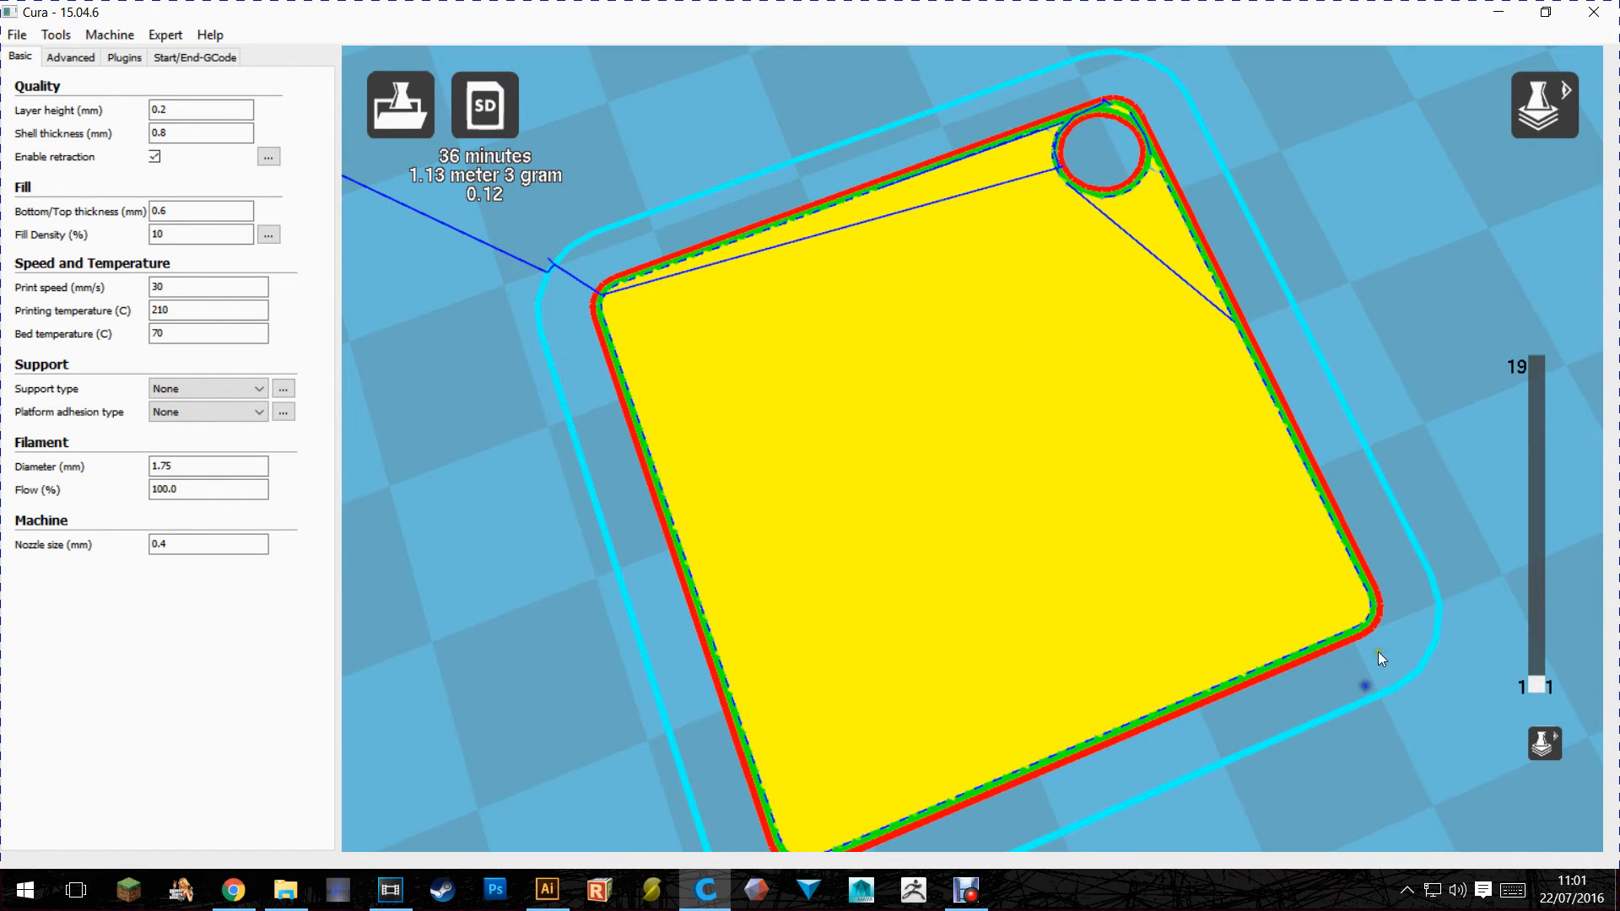
mouse_move(1056, 107)
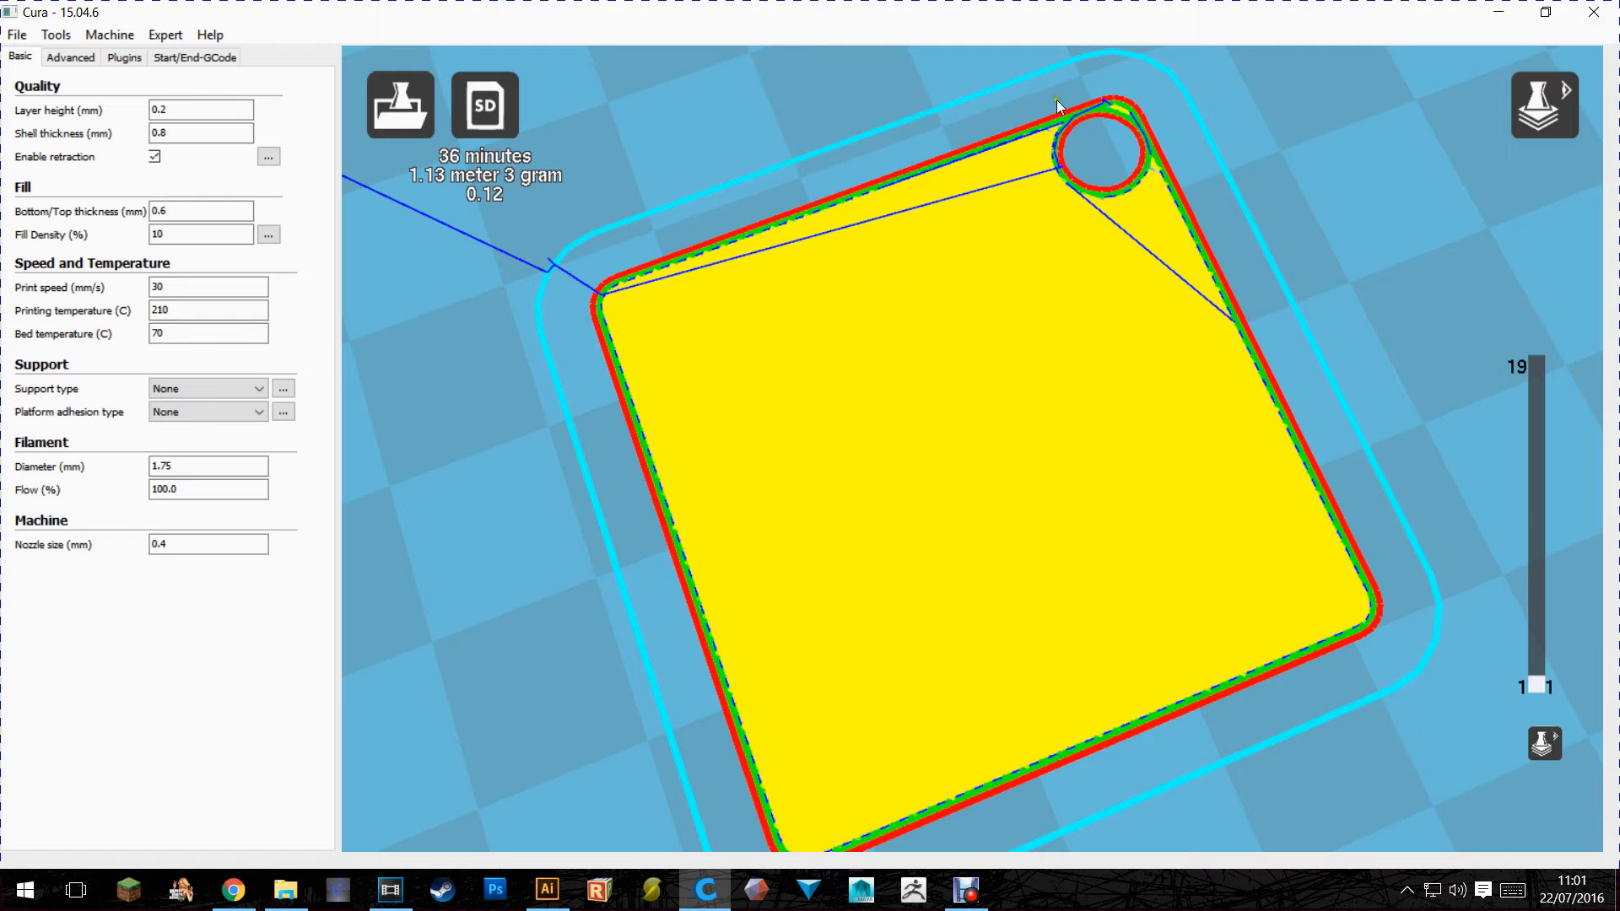
mouse_move(1078, 896)
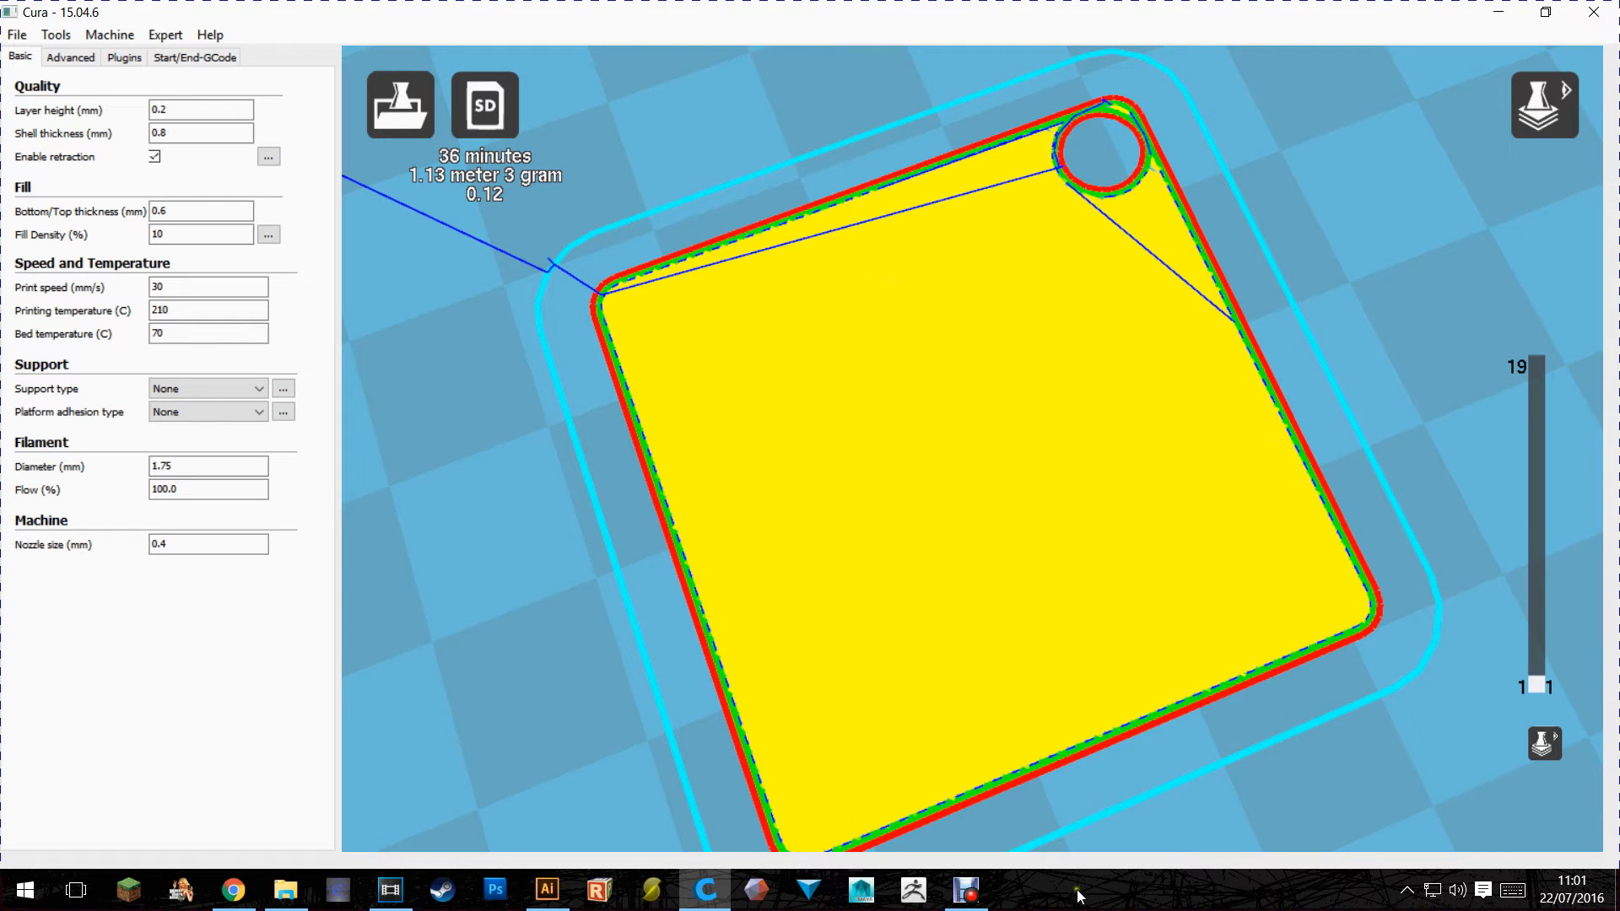
click(1544, 103)
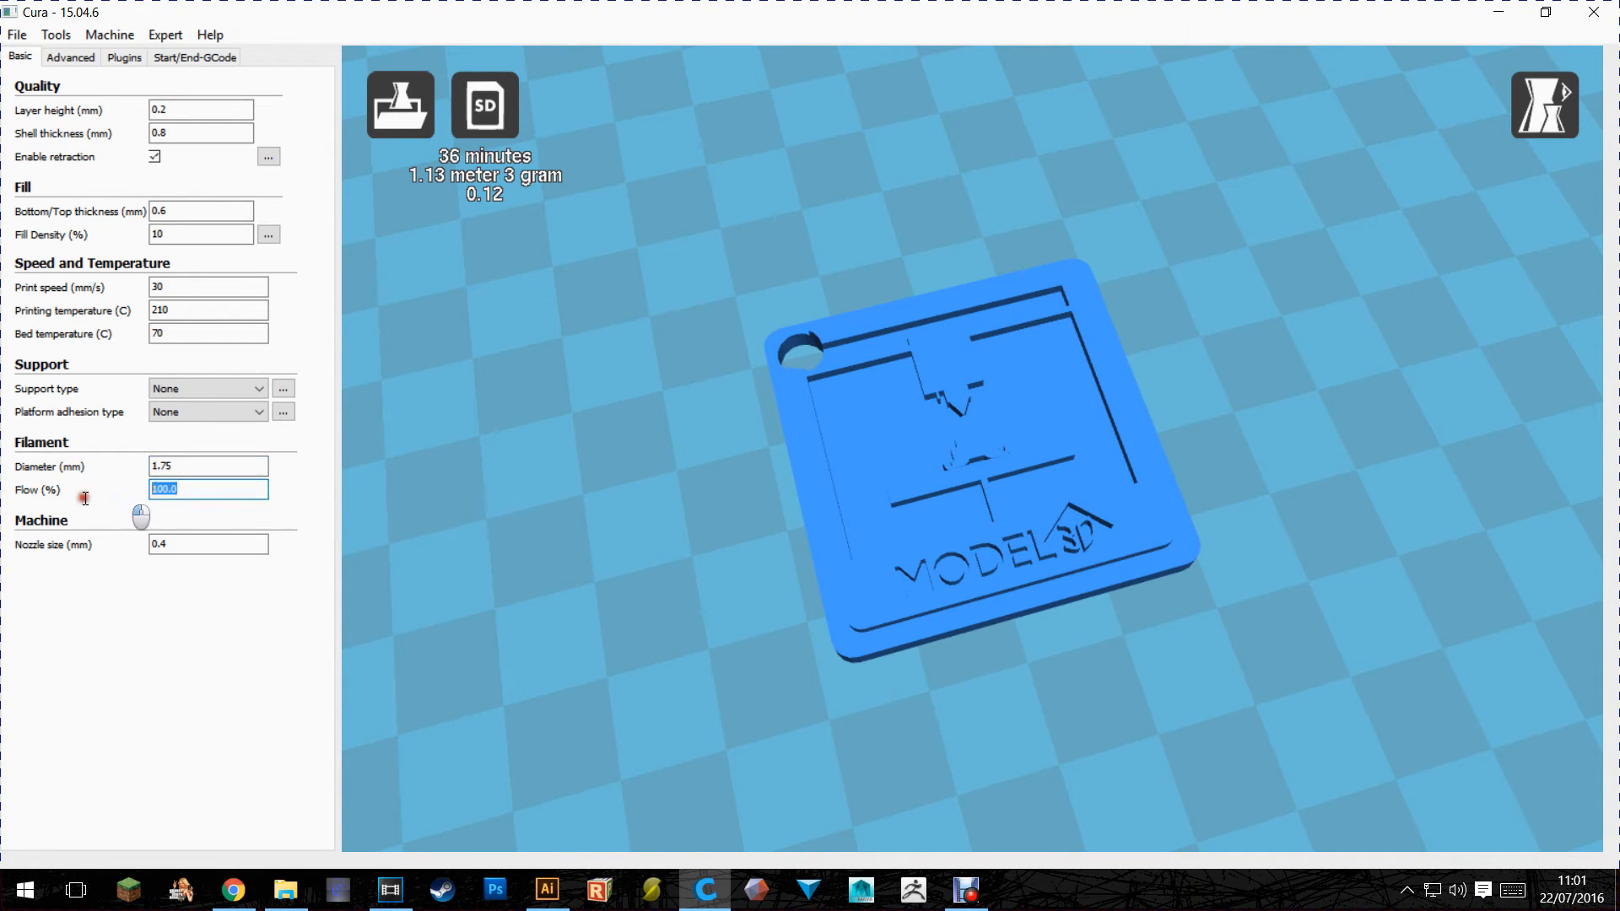
mouse_move(485, 103)
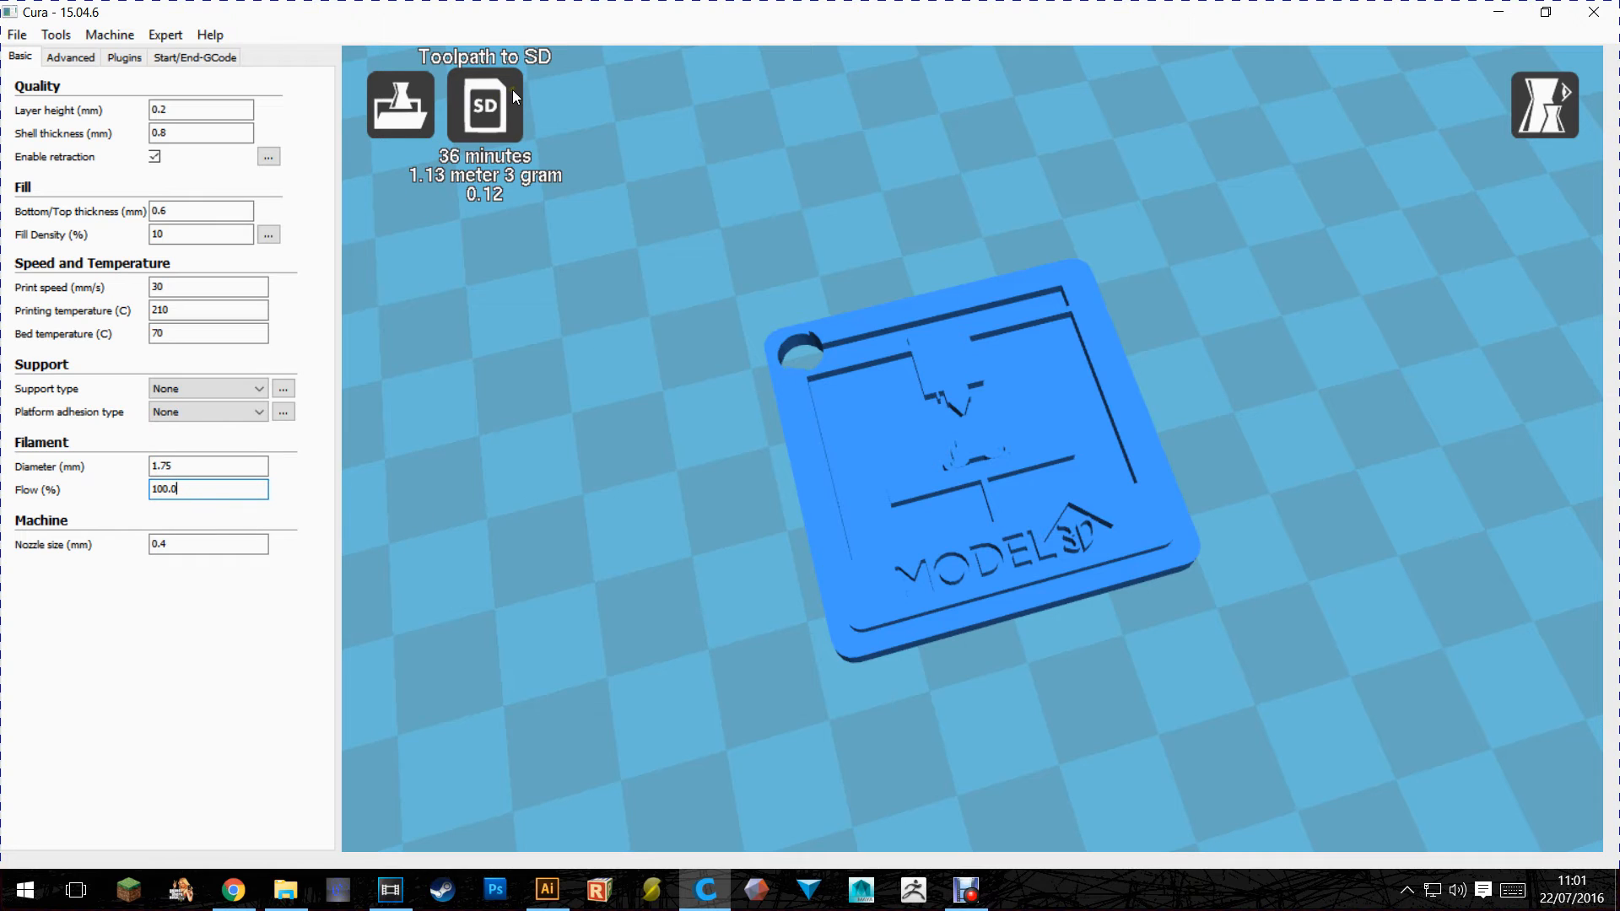
Step: Save the sliced keyring toolpath as G-code to the SD card
click(484, 105)
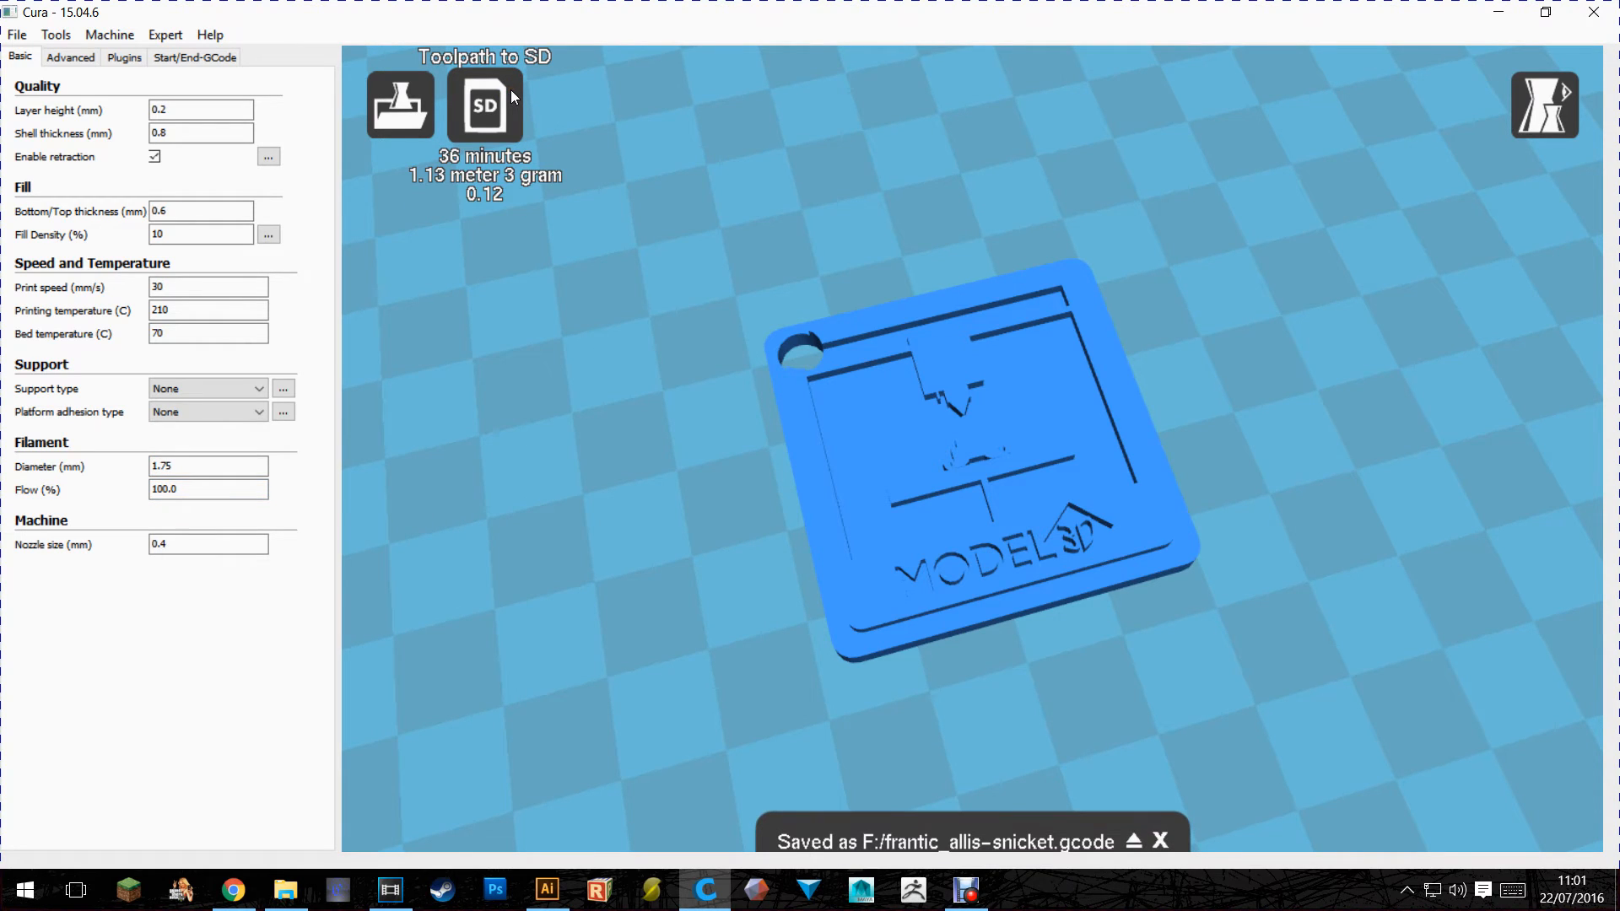
mouse_move(1133, 847)
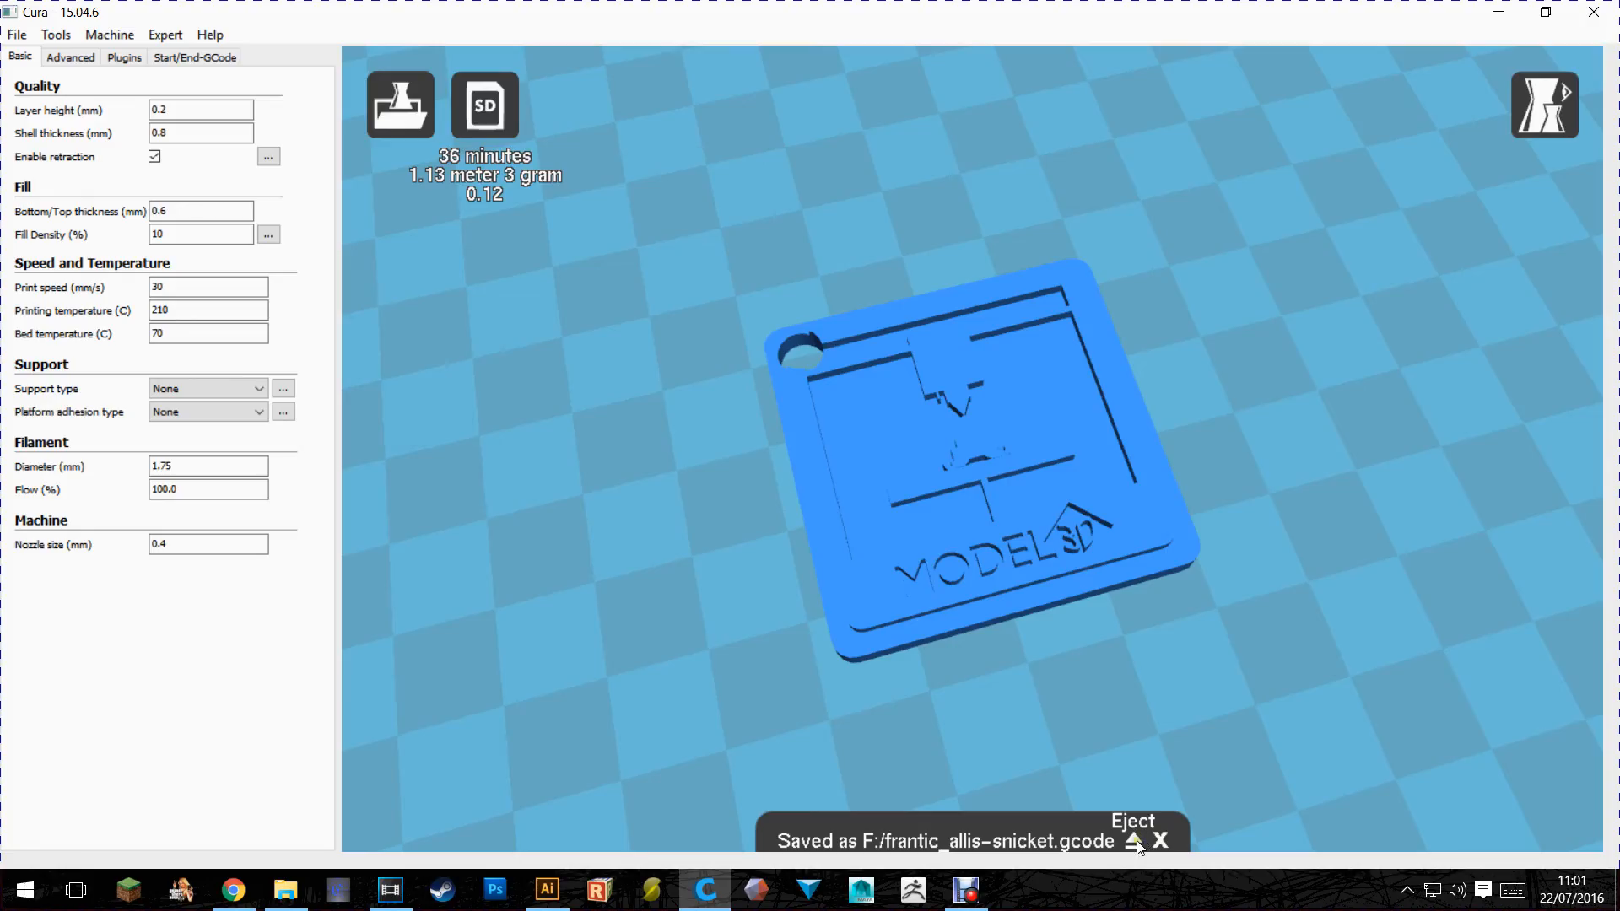